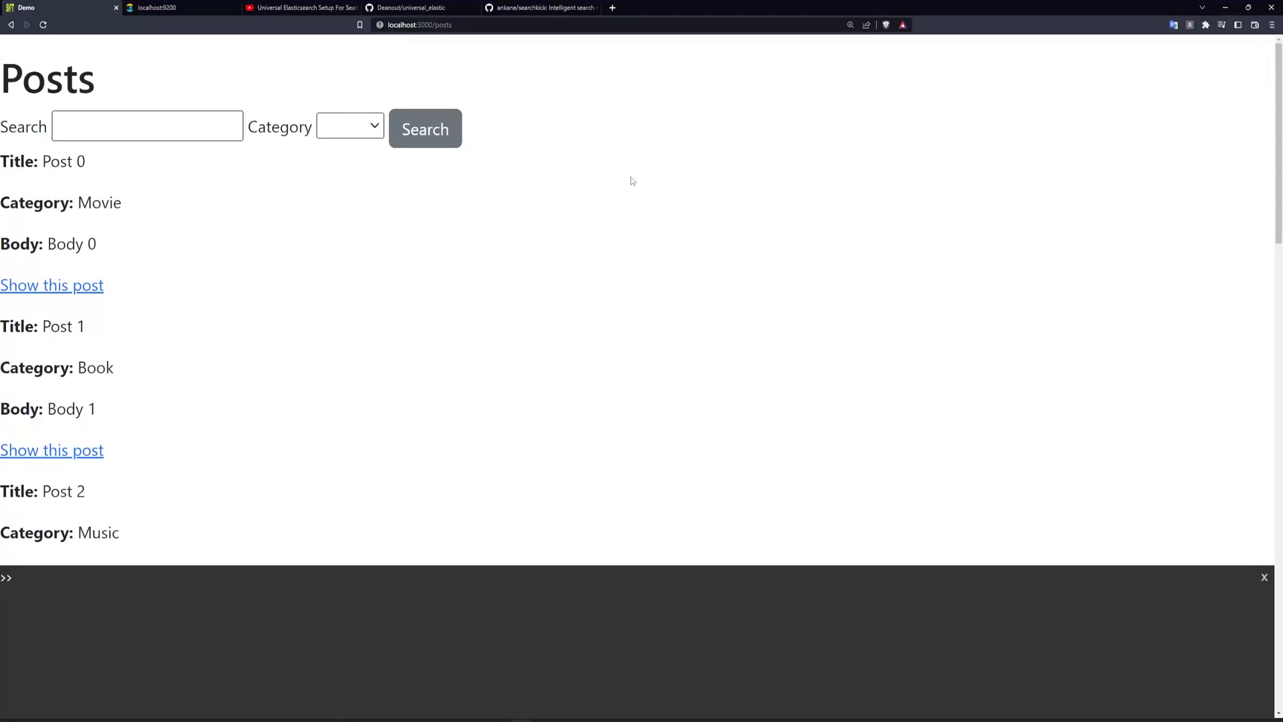
{"action": "mouse_move", "coordinate": [277, 162]}
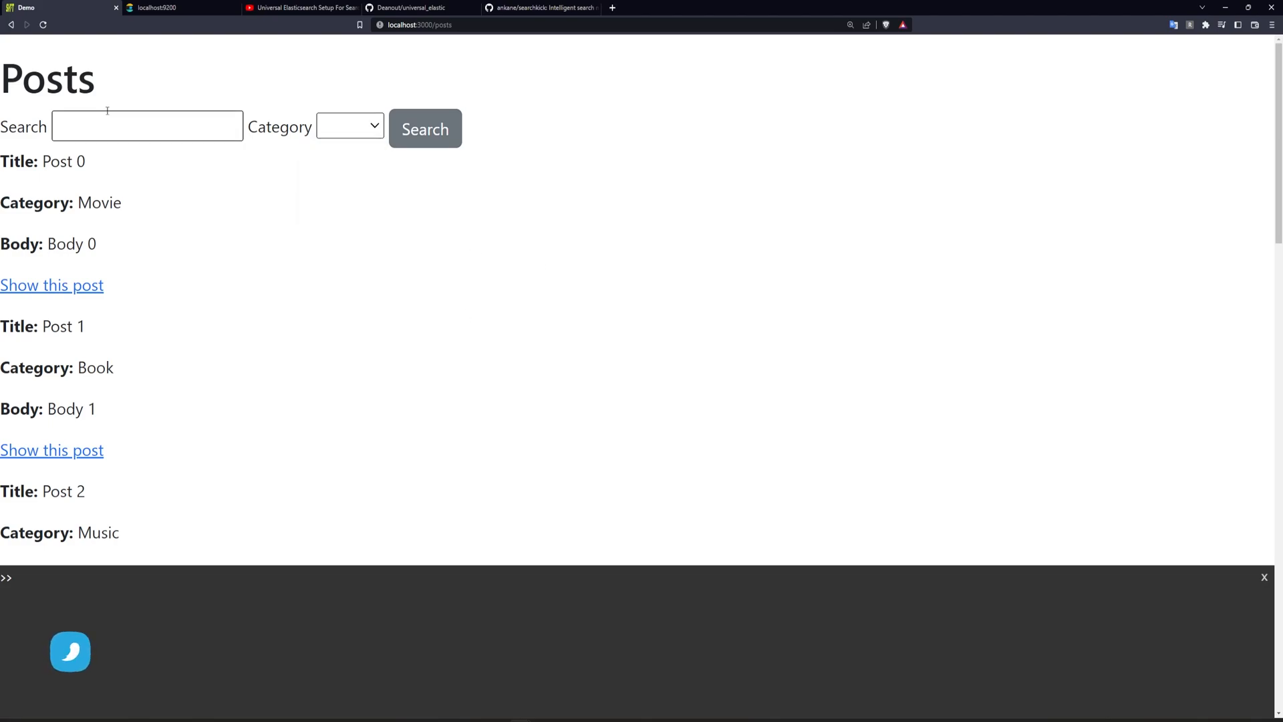
Search for 'po', choose Movie in the Category dropdown and run the search to list only Movie posts
{"action": "type", "text": "po"}
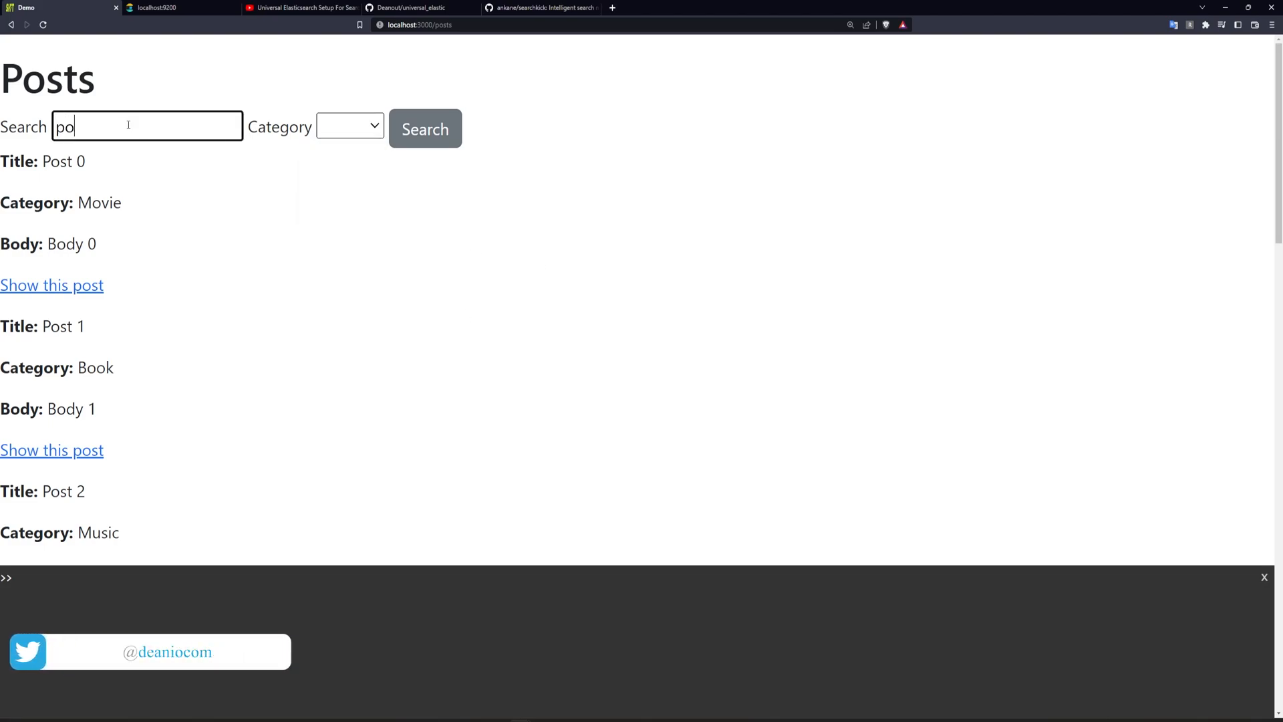
{"action": "scroll", "scroll_direction": "down", "scroll_amount": 3}
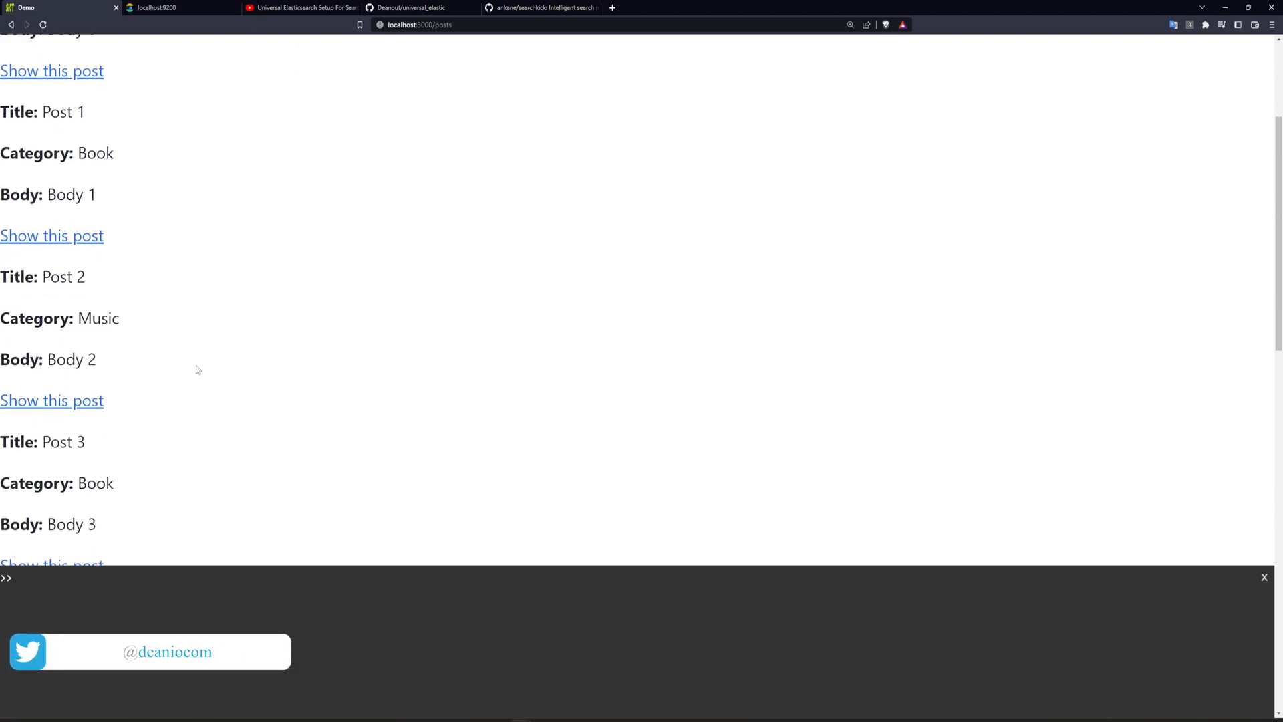
{"action": "scroll", "scroll_direction": "down", "scroll_amount": 3}
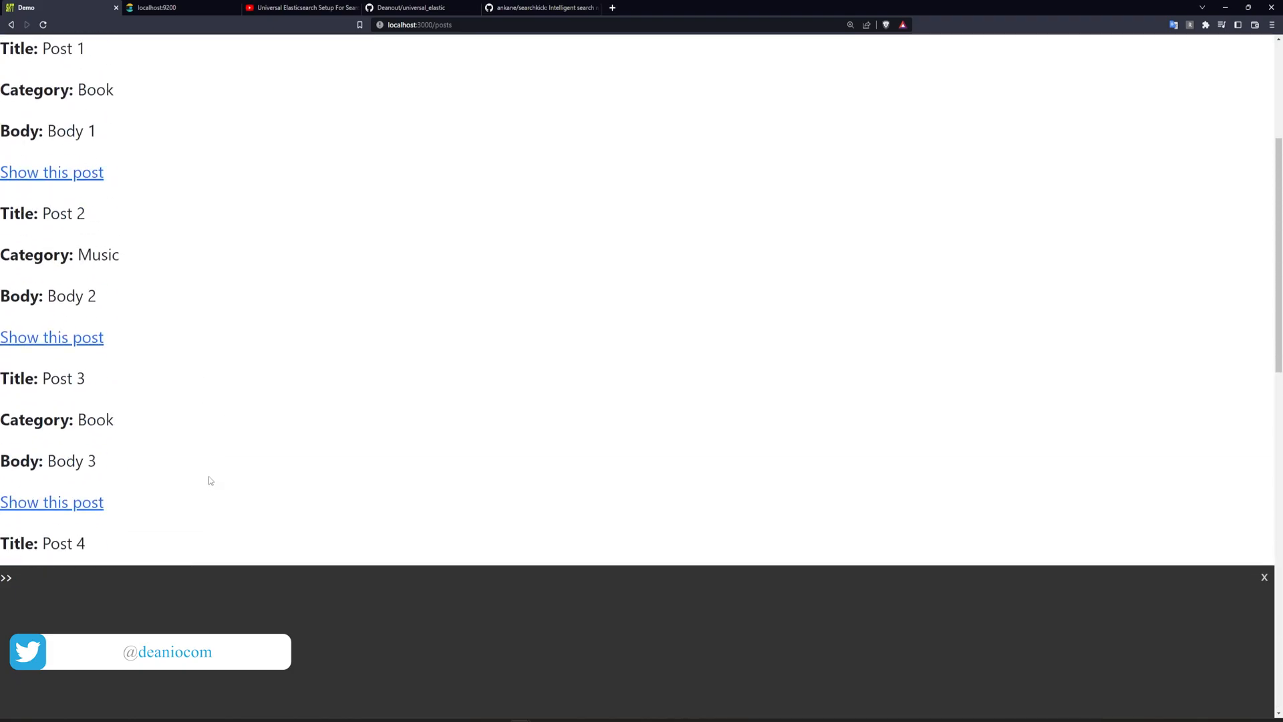
{"action": "left_click", "coordinate": [349, 125]}
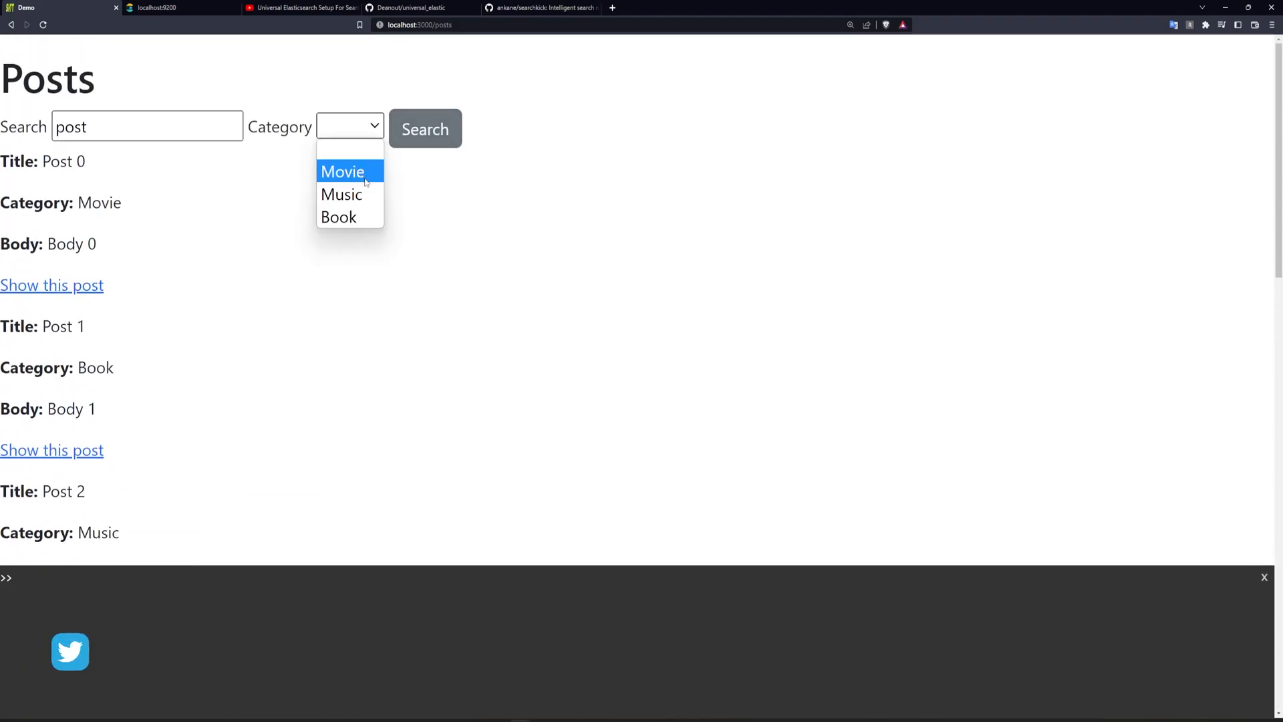
{"action": "left_click", "coordinate": [342, 172]}
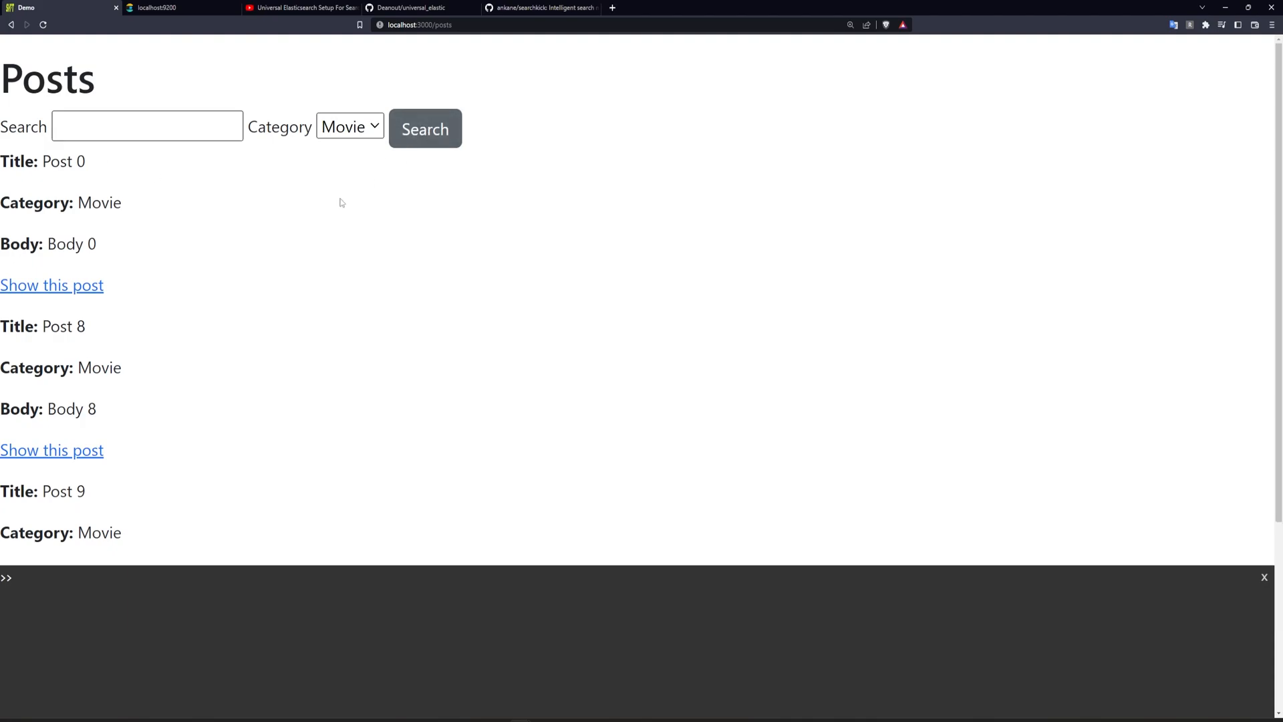
{"action": "scroll", "scroll_direction": "down", "scroll_amount": 3}
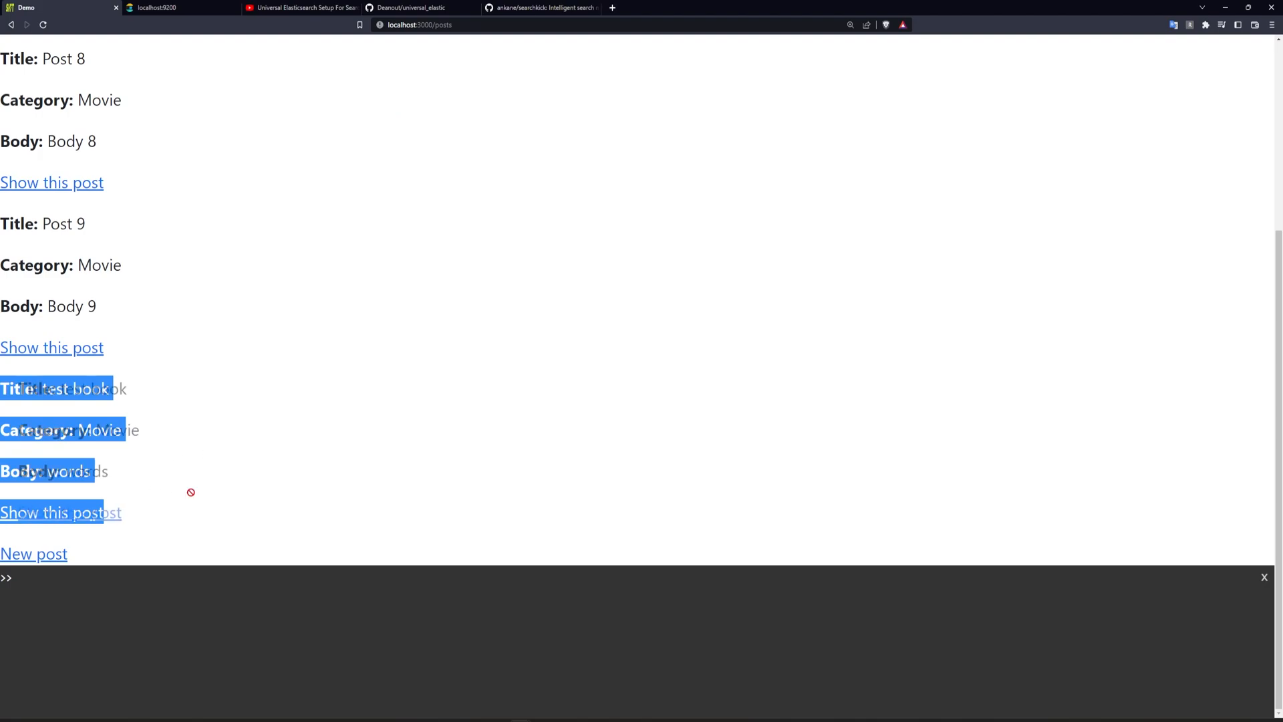
{"action": "left_click", "coordinate": [136, 442]}
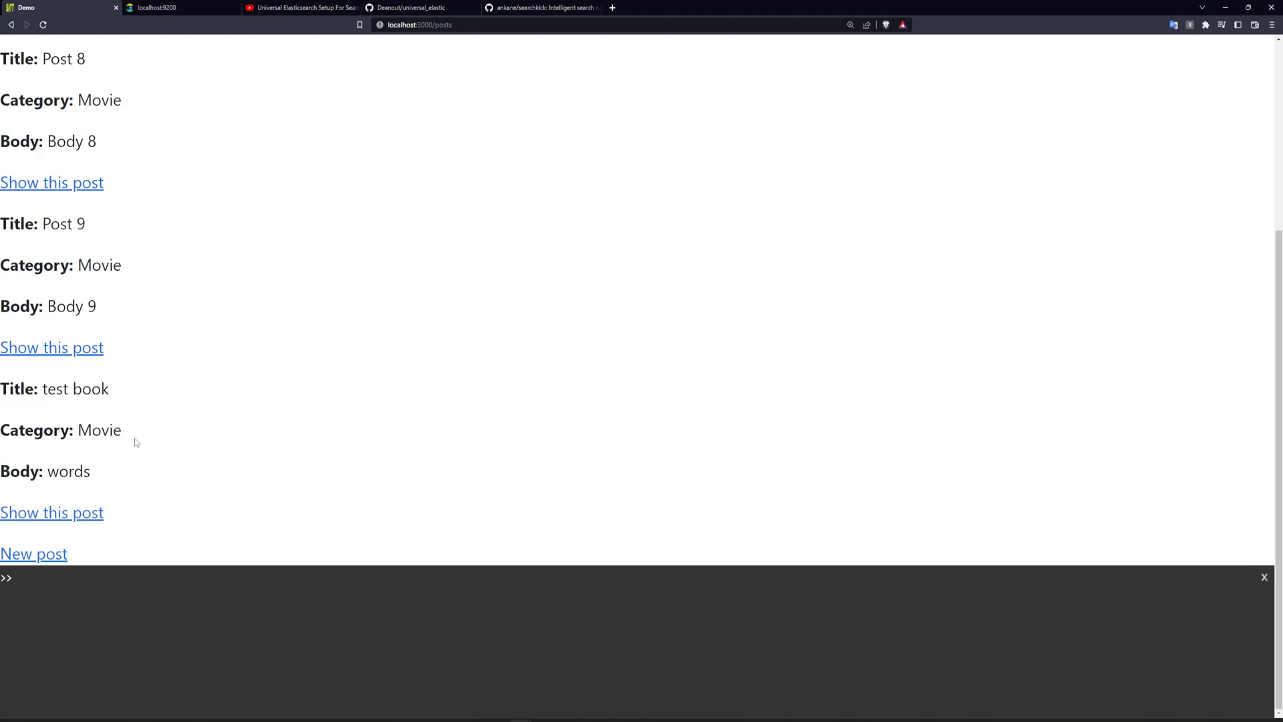
{"action": "scroll", "scroll_direction": "up", "scroll_amount": 3}
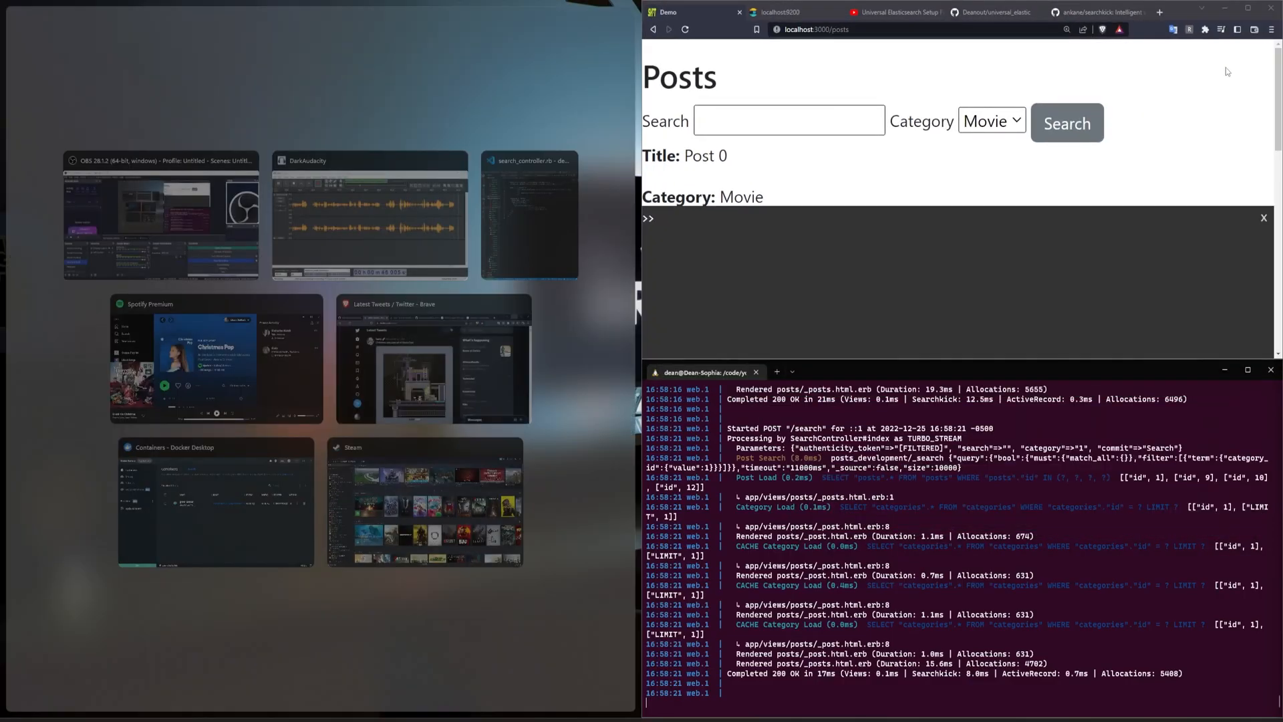
Switch to the Windows Terminal window running the Rails server
{"action": "left_click", "coordinate": [892, 12]}
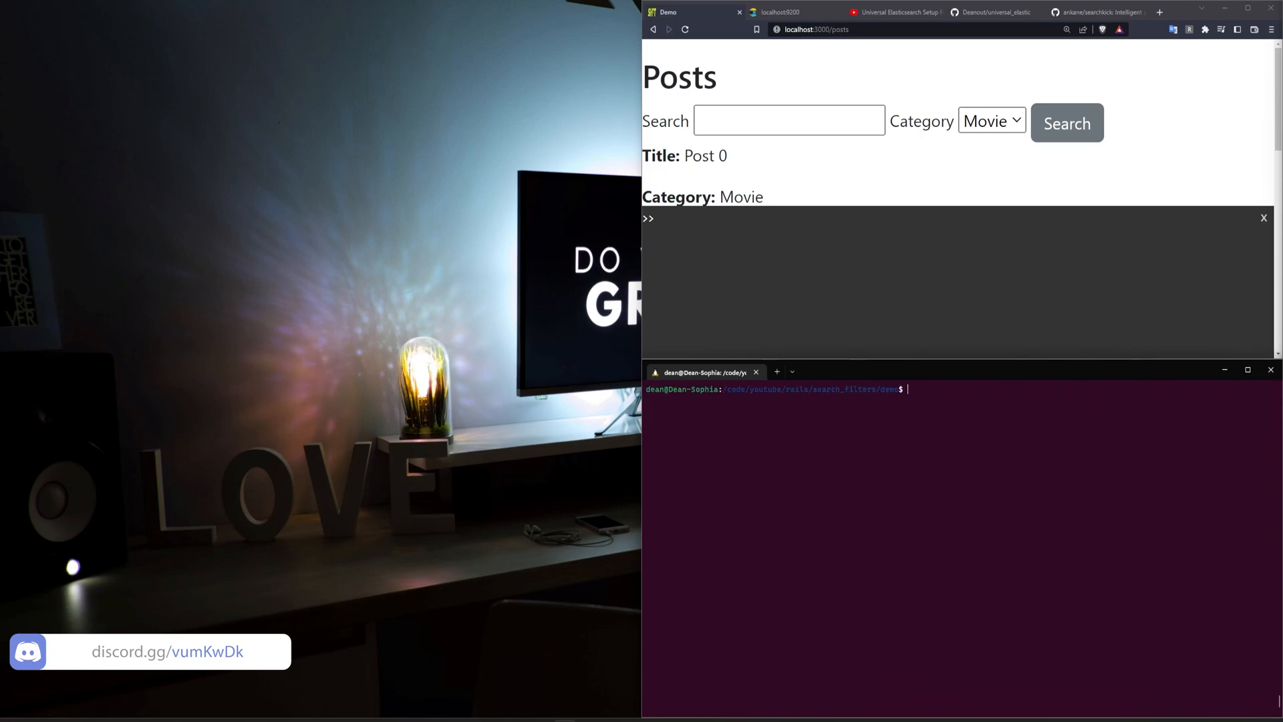
Stop the server and run rails new video with the JavaScript/CSS flags from the parent folder
{"action": "key", "text": "Ctrl+c"}
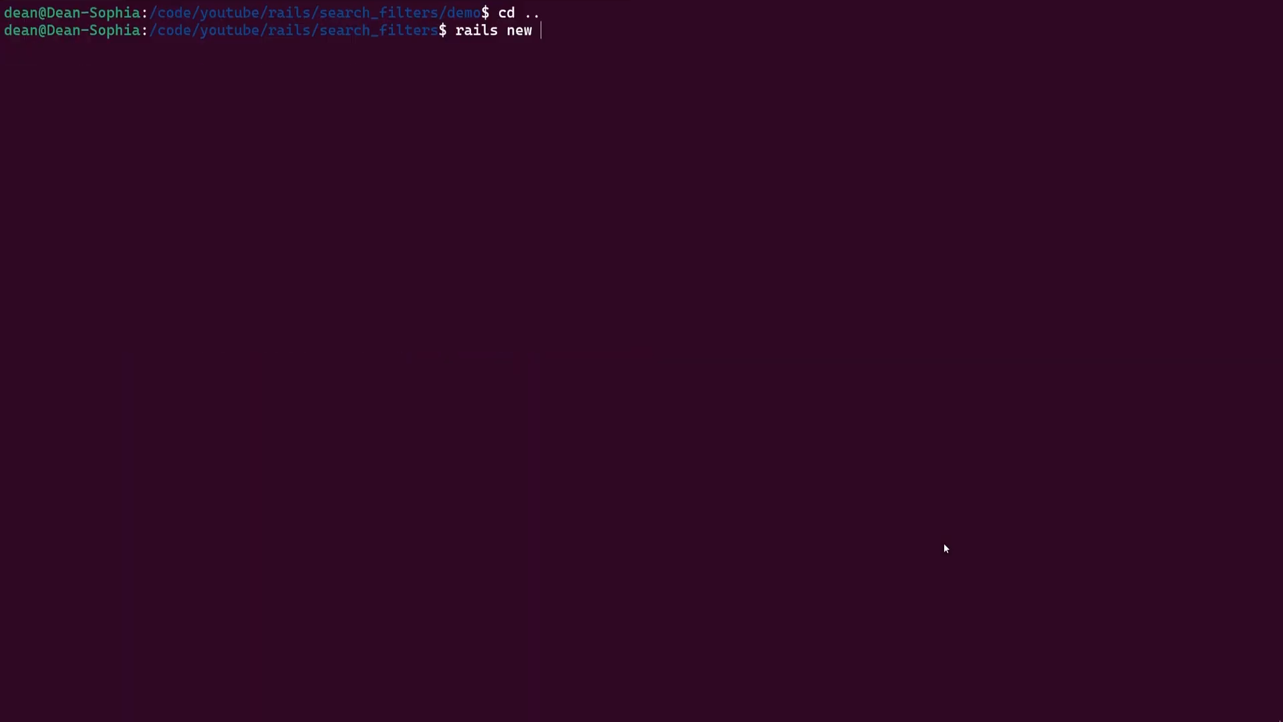
{"action": "type", "text": "video"}
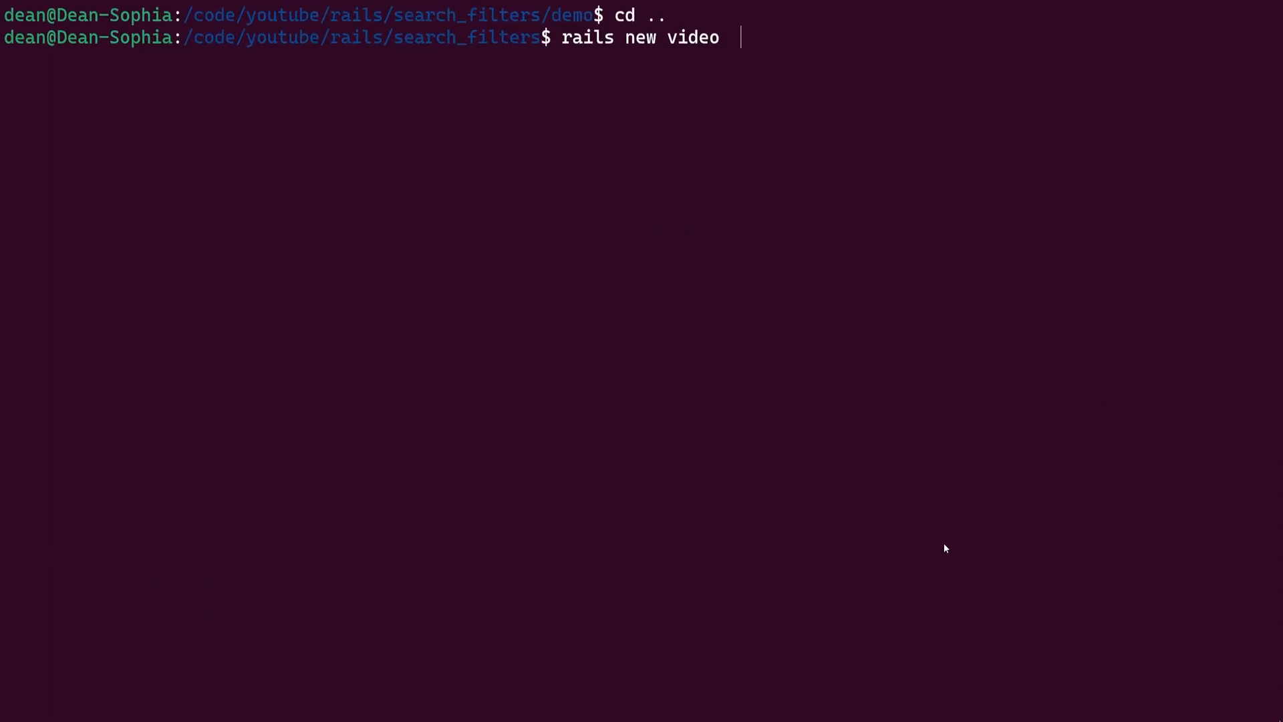
{"action": "type", "text": "-j e"}
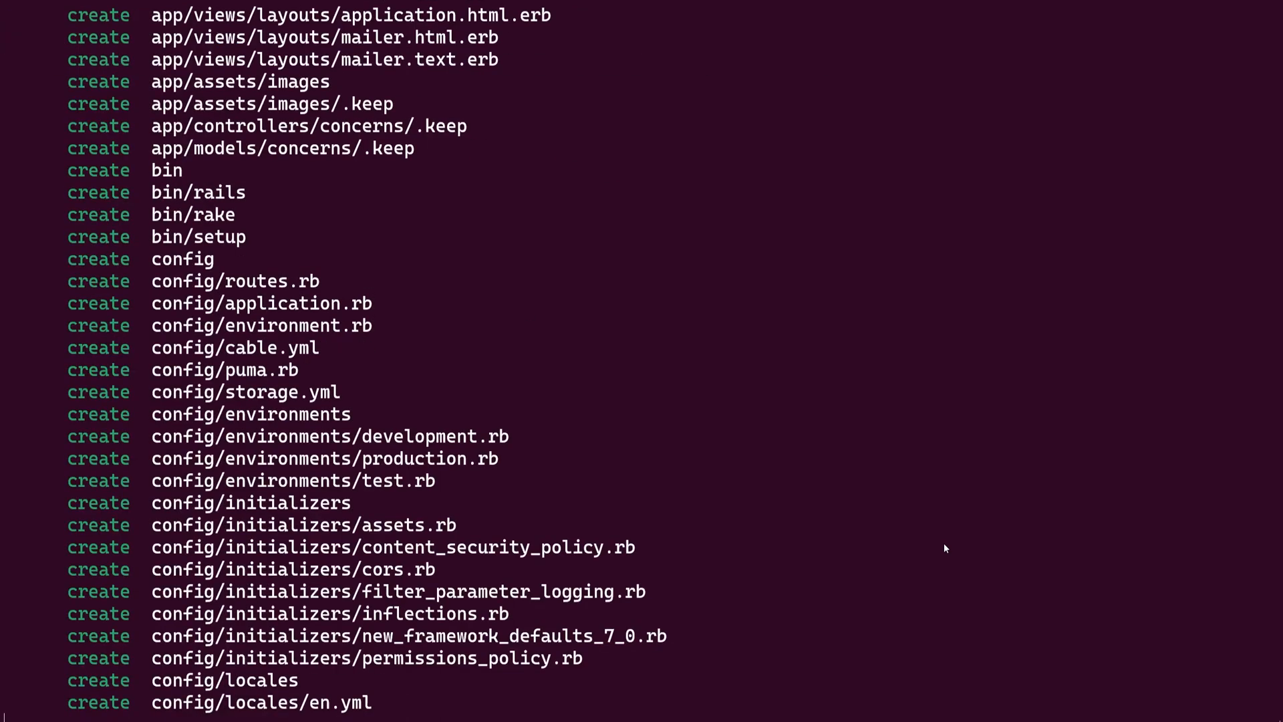
{"action": "scroll", "scroll_direction": "down", "scroll_amount": 3}
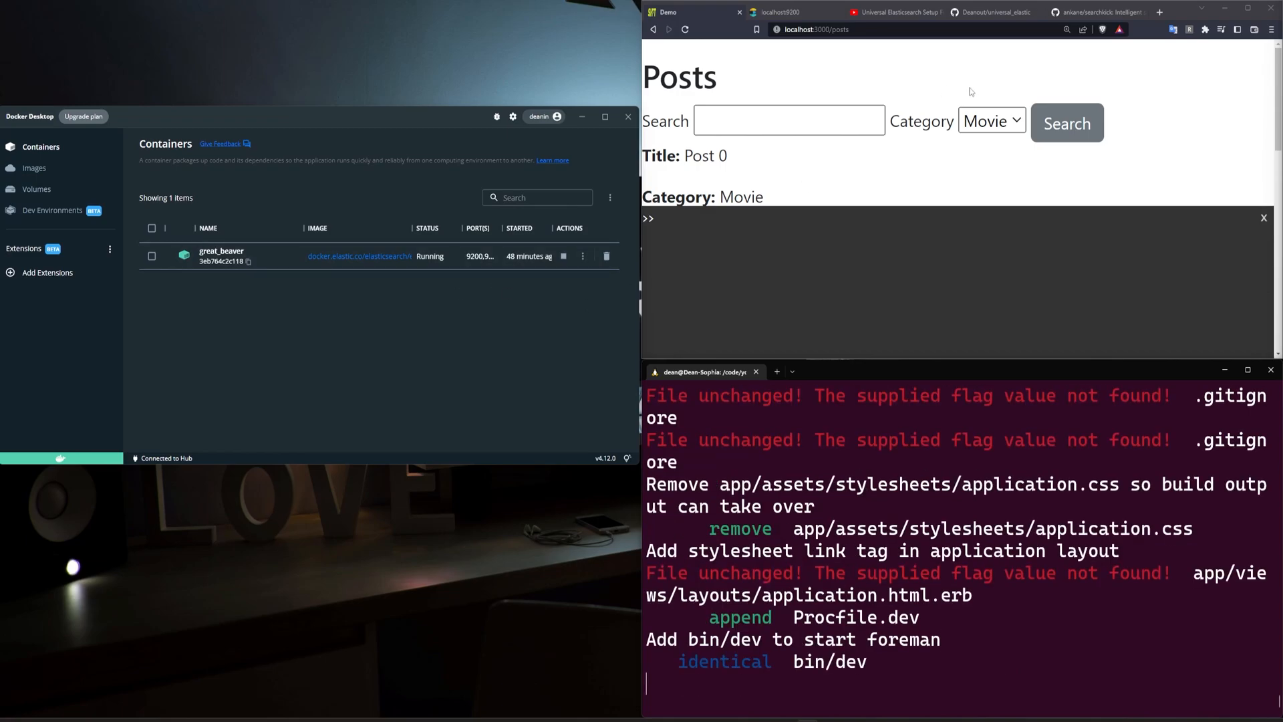
Check the Elasticsearch container in Docker Desktop, then cd into the video project folder
{"action": "left_click", "coordinate": [993, 12]}
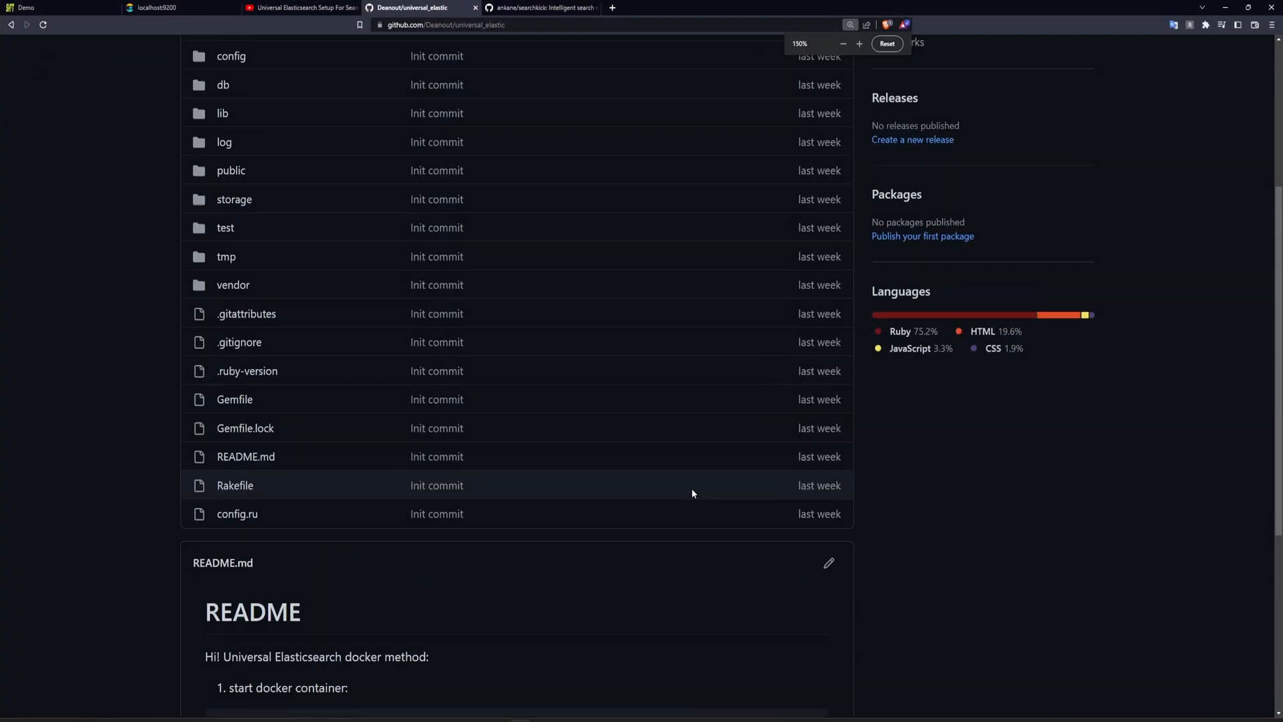
{"action": "scroll", "scroll_direction": "down", "scroll_amount": 3}
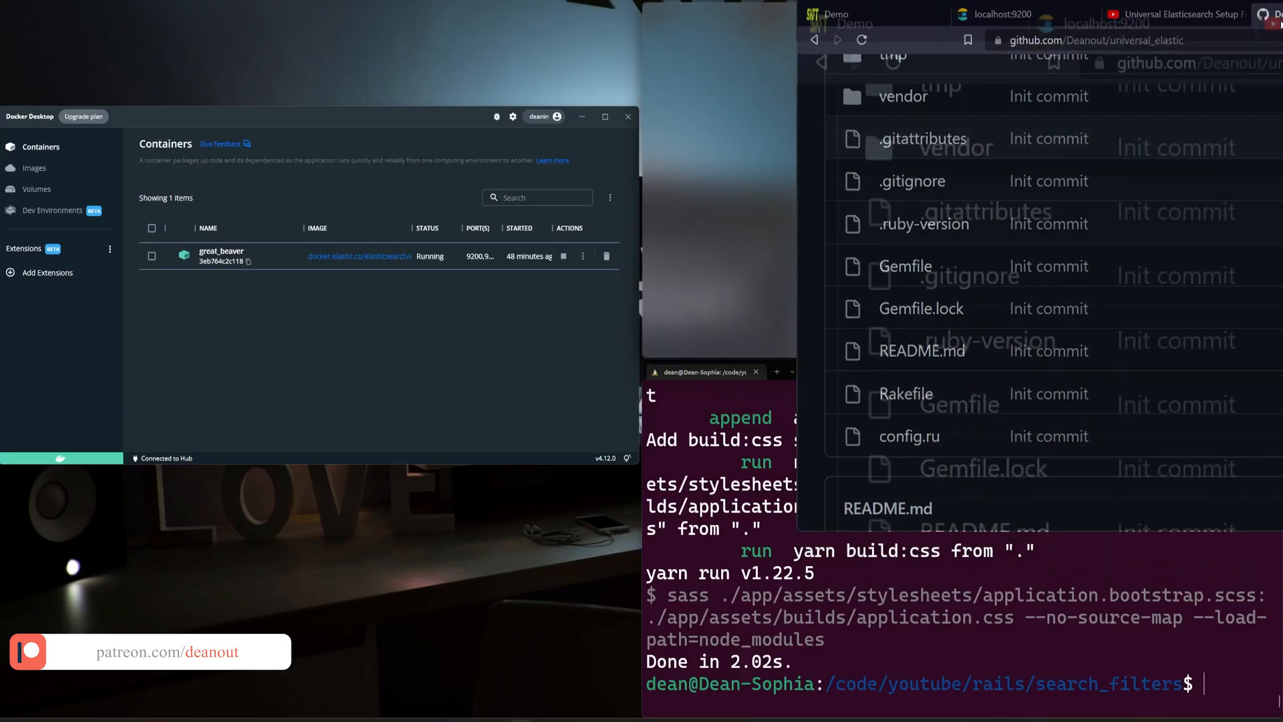
{"action": "type", "text": "cd"}
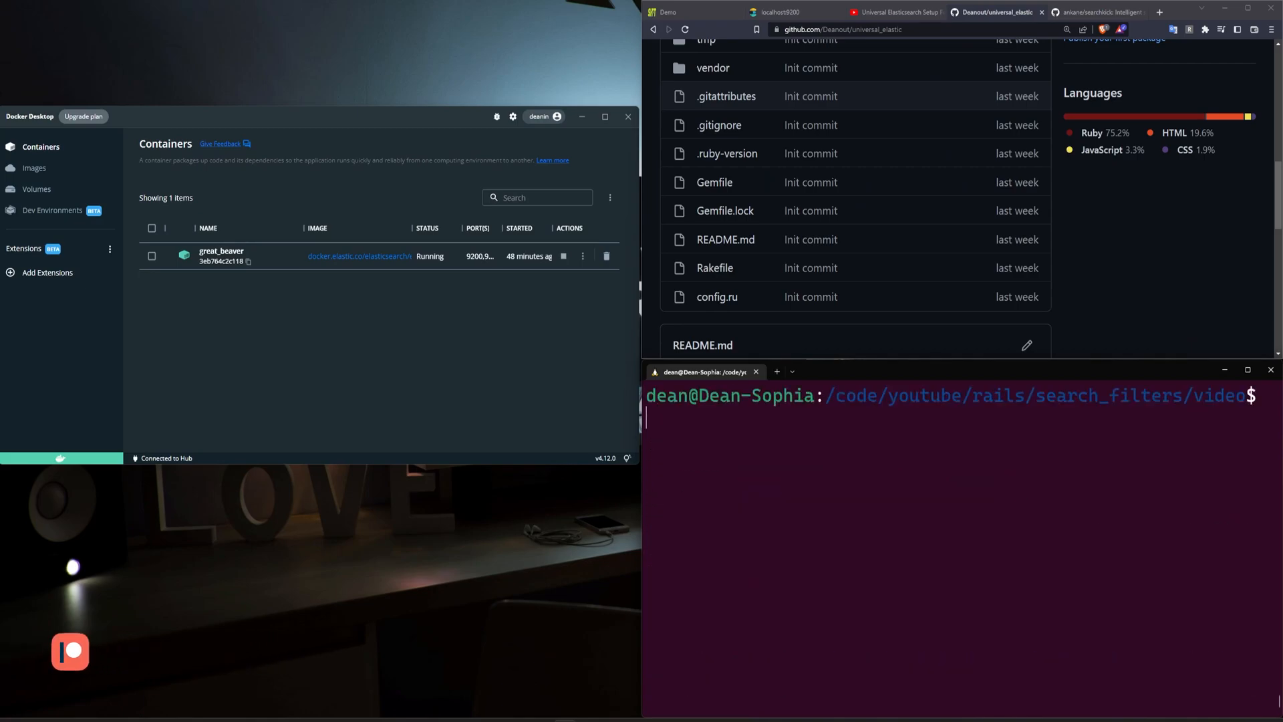
Add gem searchkick ~> 5.1 and elasticsearch ~> 7.17.7 to the Gemfile and run bundle
{"action": "type", "text": "code ."}
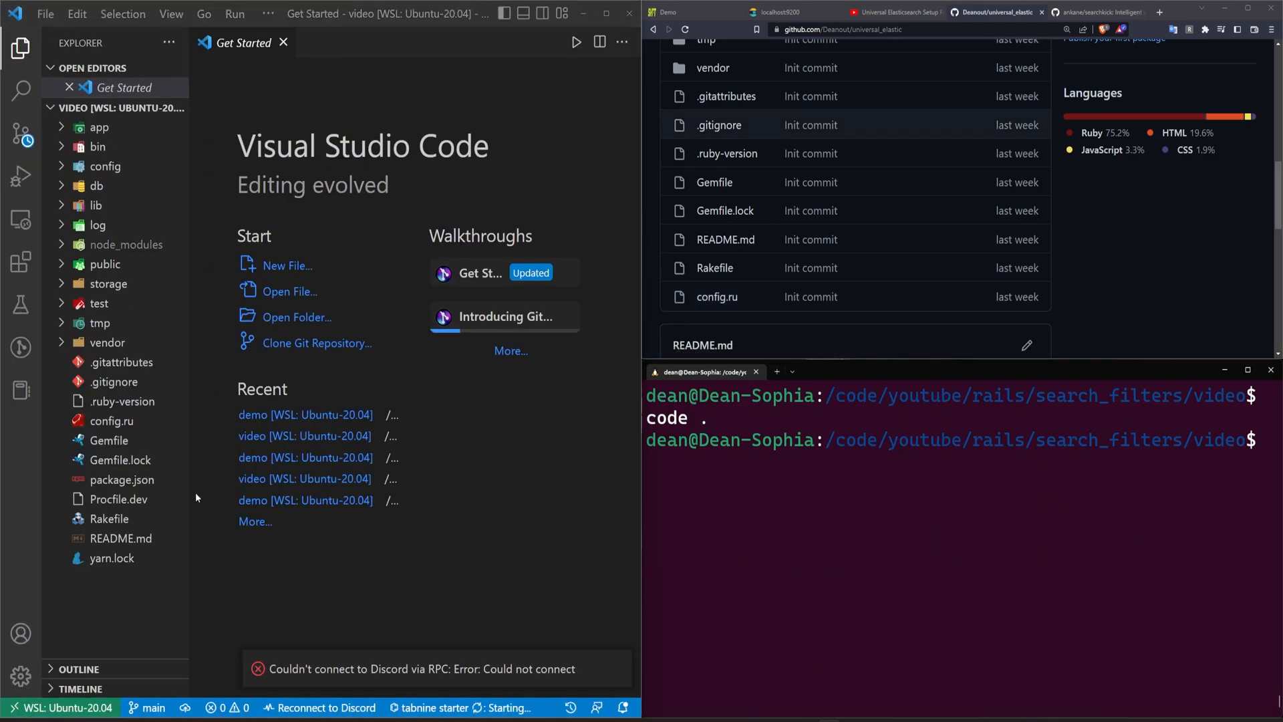
{"action": "left_click", "coordinate": [108, 440]}
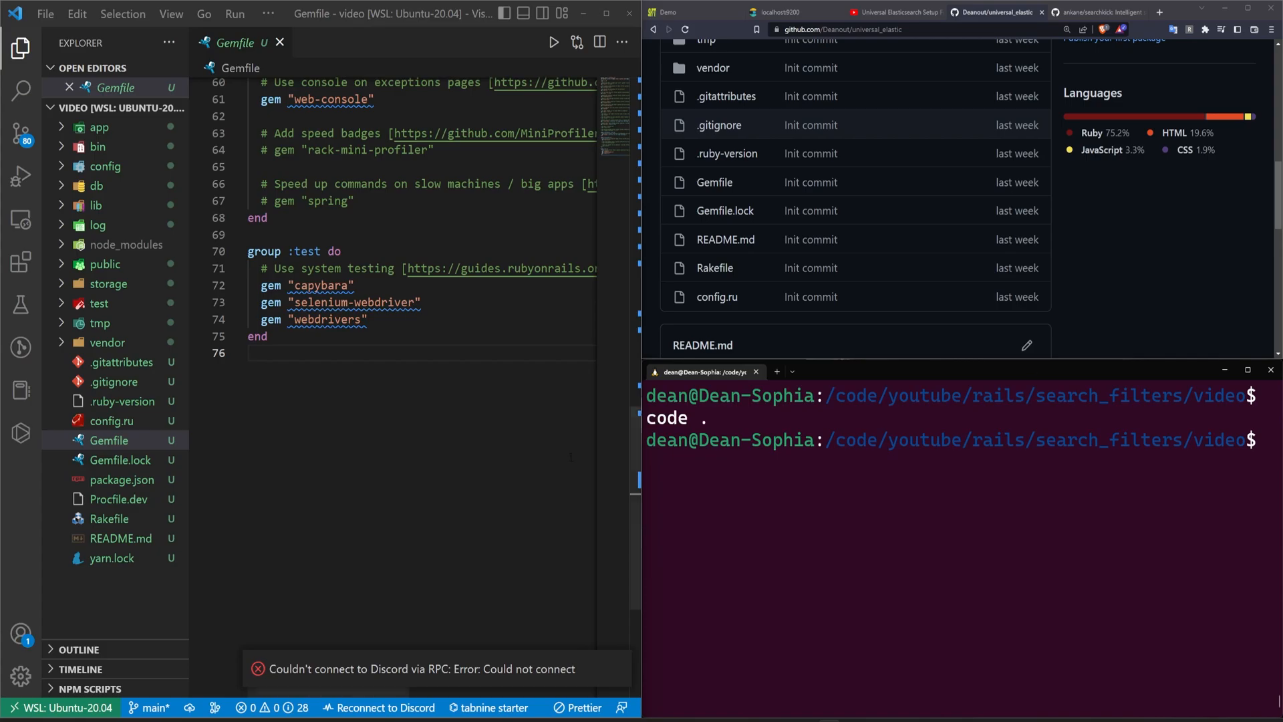
{"action": "type", "text": "gem \"searchkick\", \"~> 5.1\""}
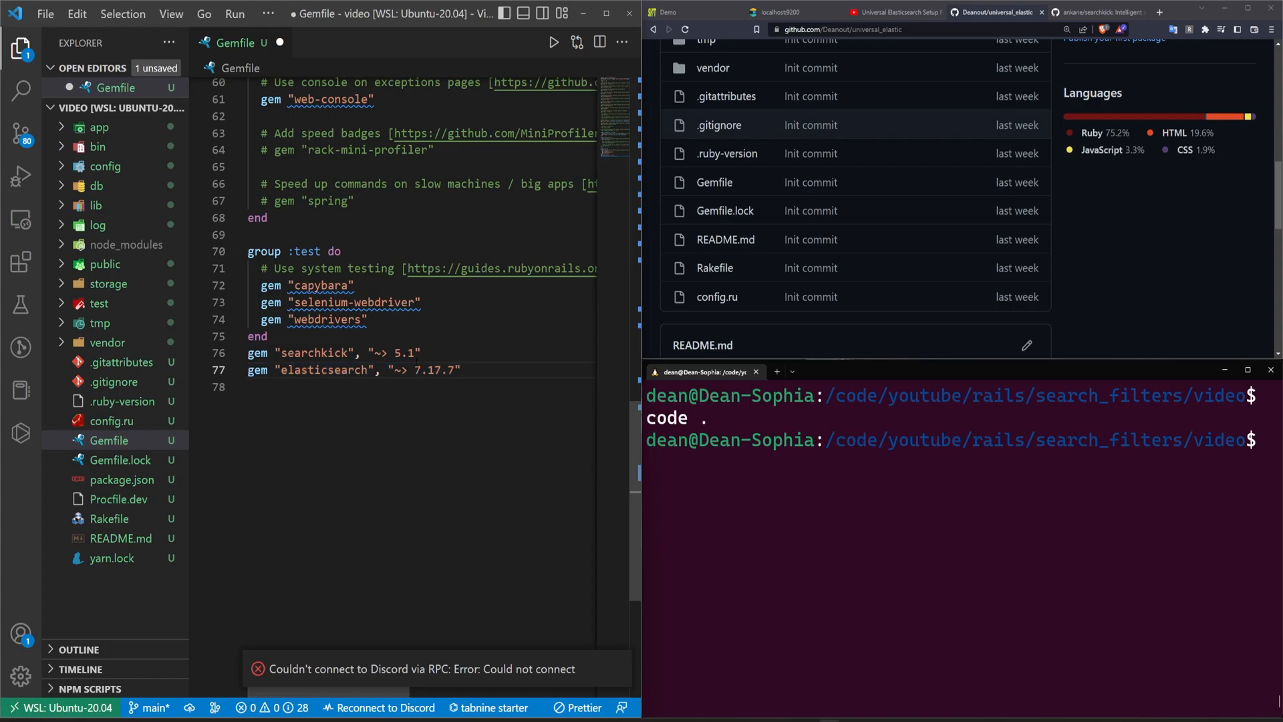
{"action": "double_click", "coordinate": [434, 370]}
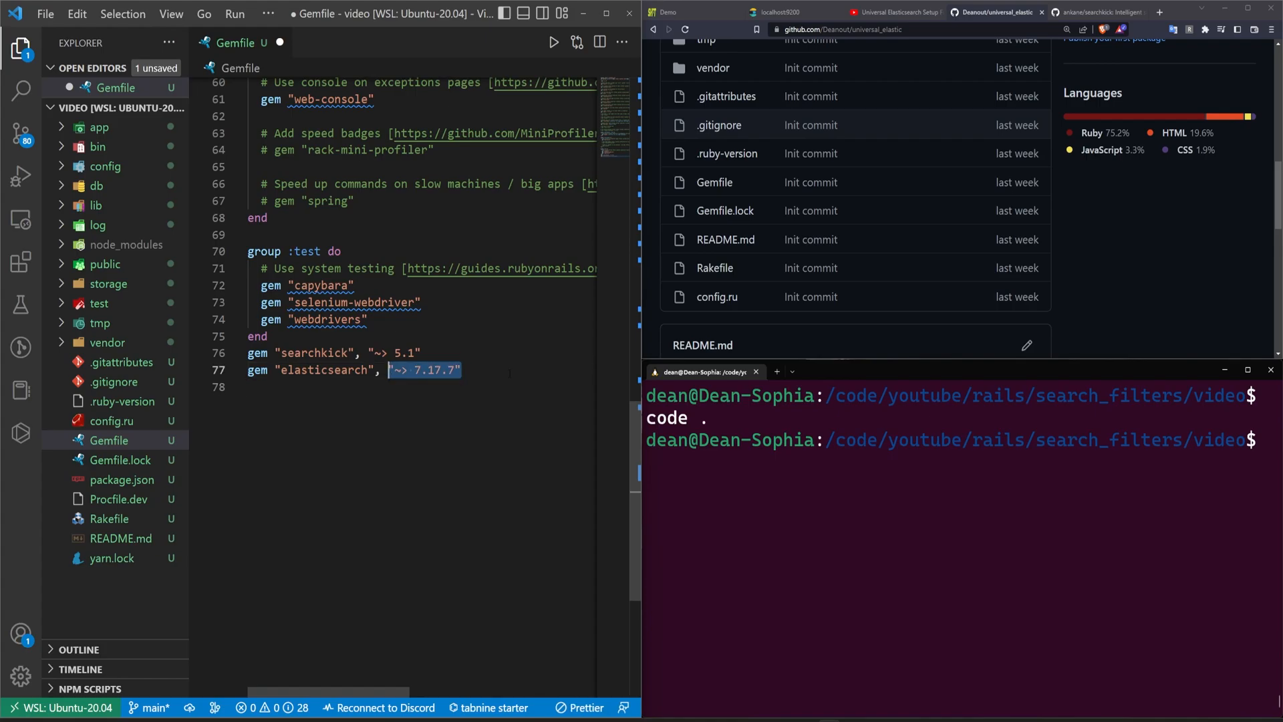
{"action": "mouse_move", "coordinate": [866, 413]}
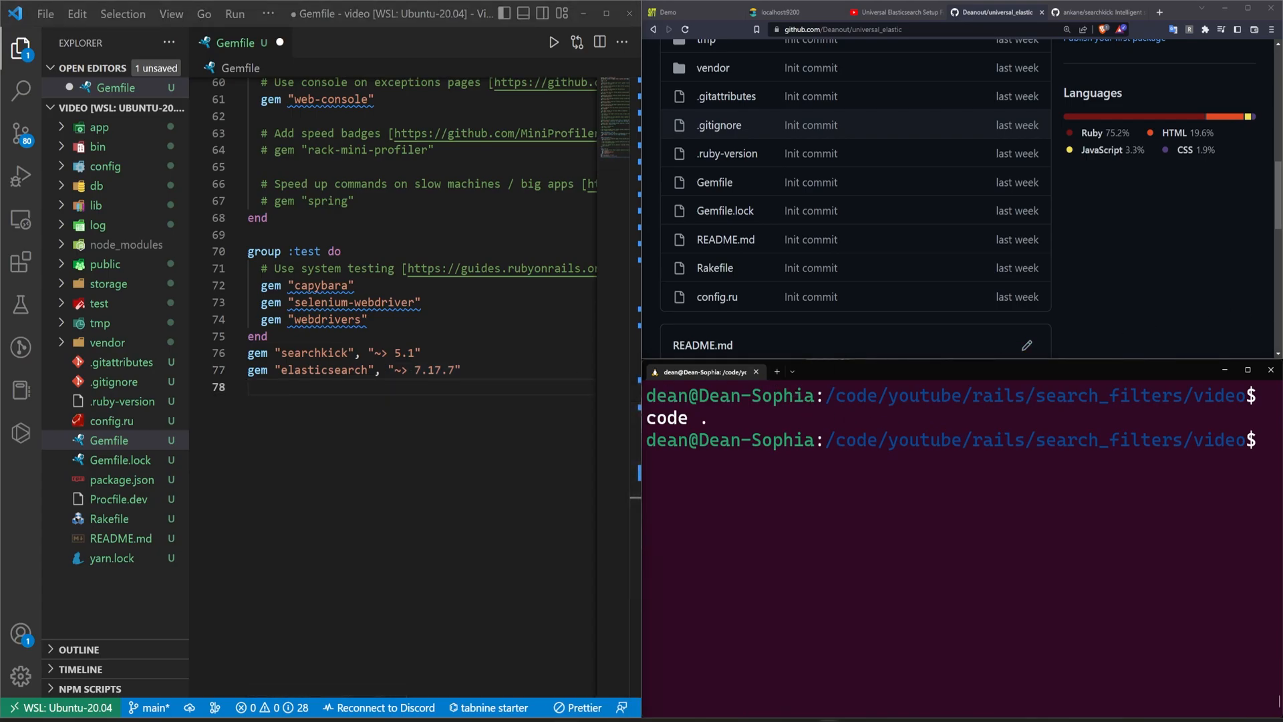
{"action": "mouse_move", "coordinate": [1105, 449]}
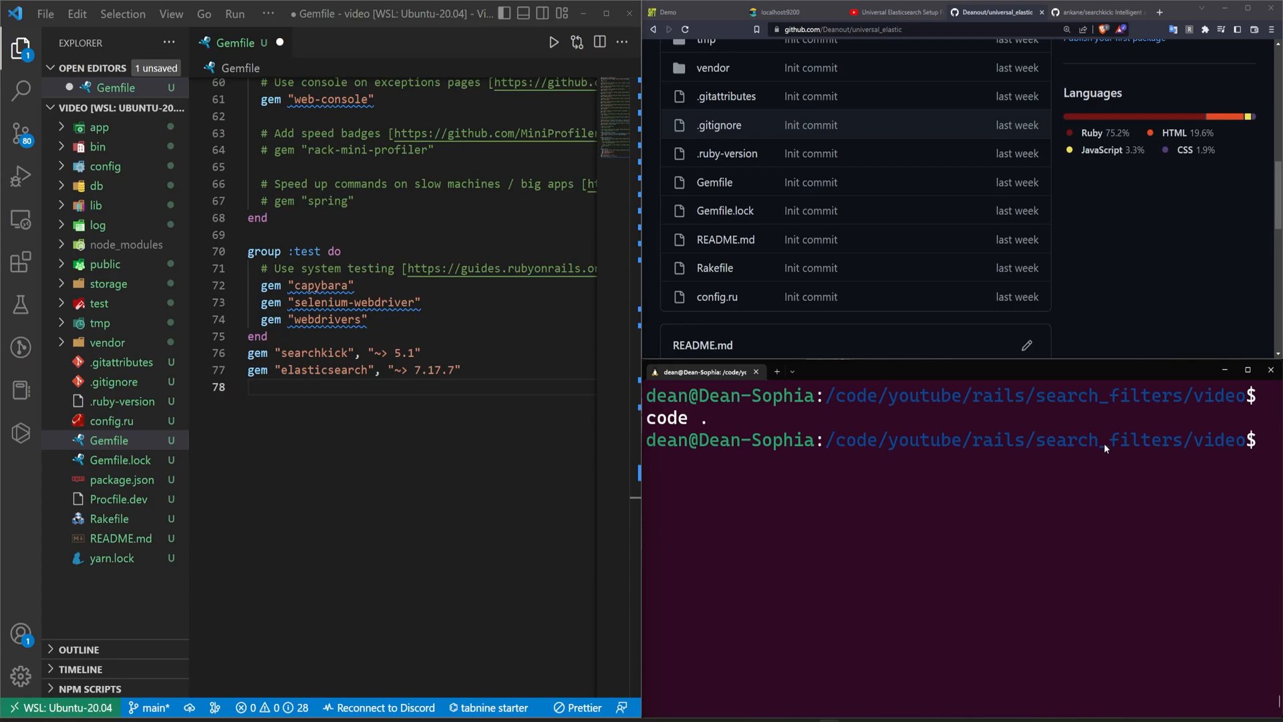
{"action": "type", "text": "bundle"}
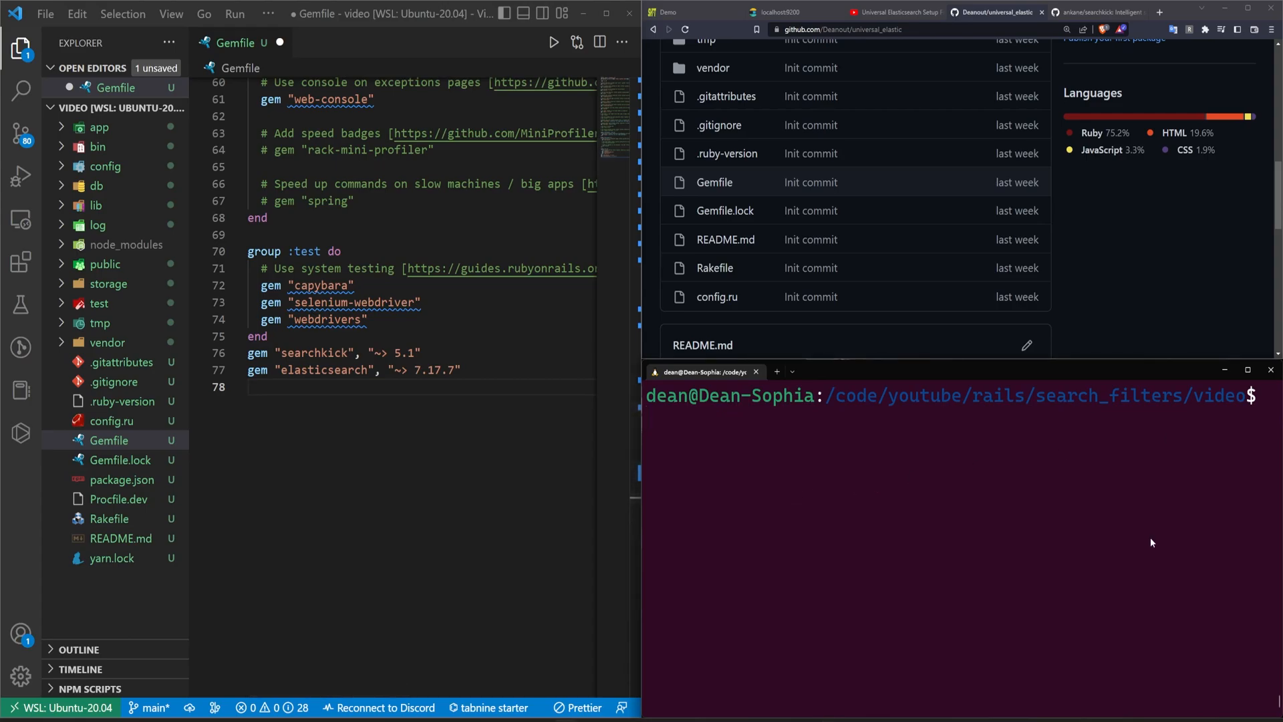
Scaffold a post resource with title and body:text fields
{"action": "left_click", "coordinate": [1247, 370]}
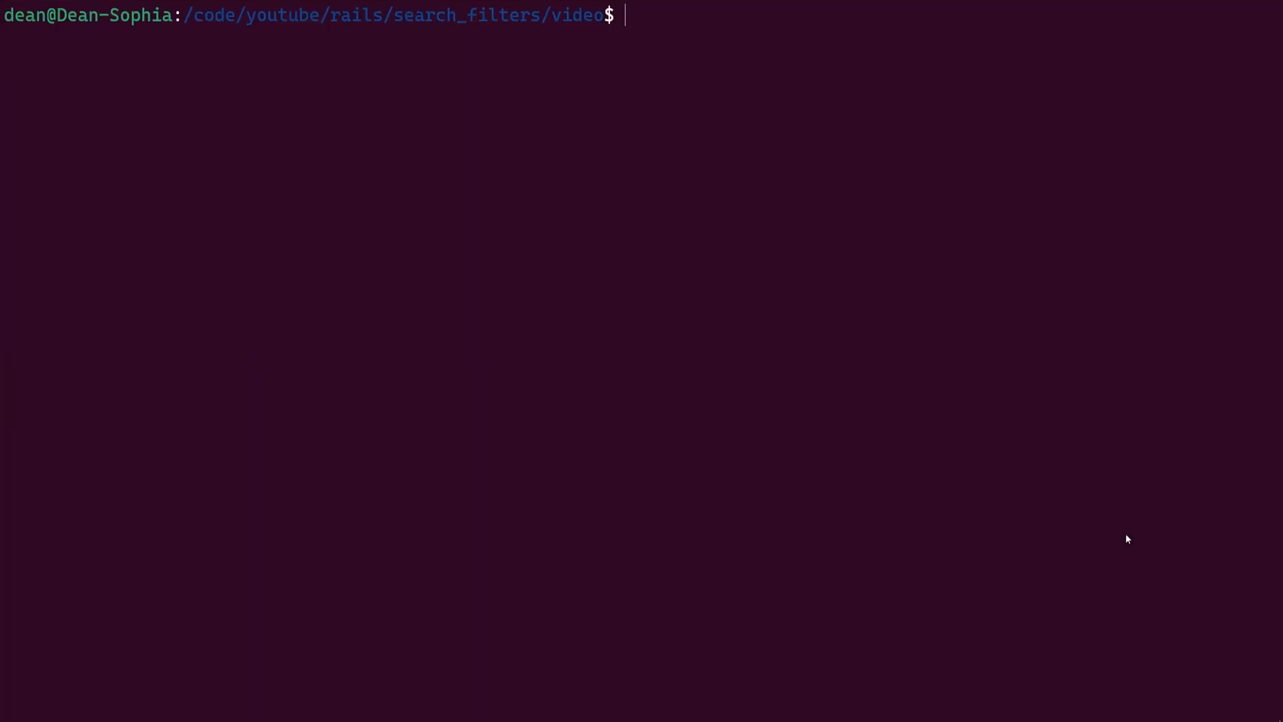
{"action": "type", "text": "rails g scaffol"}
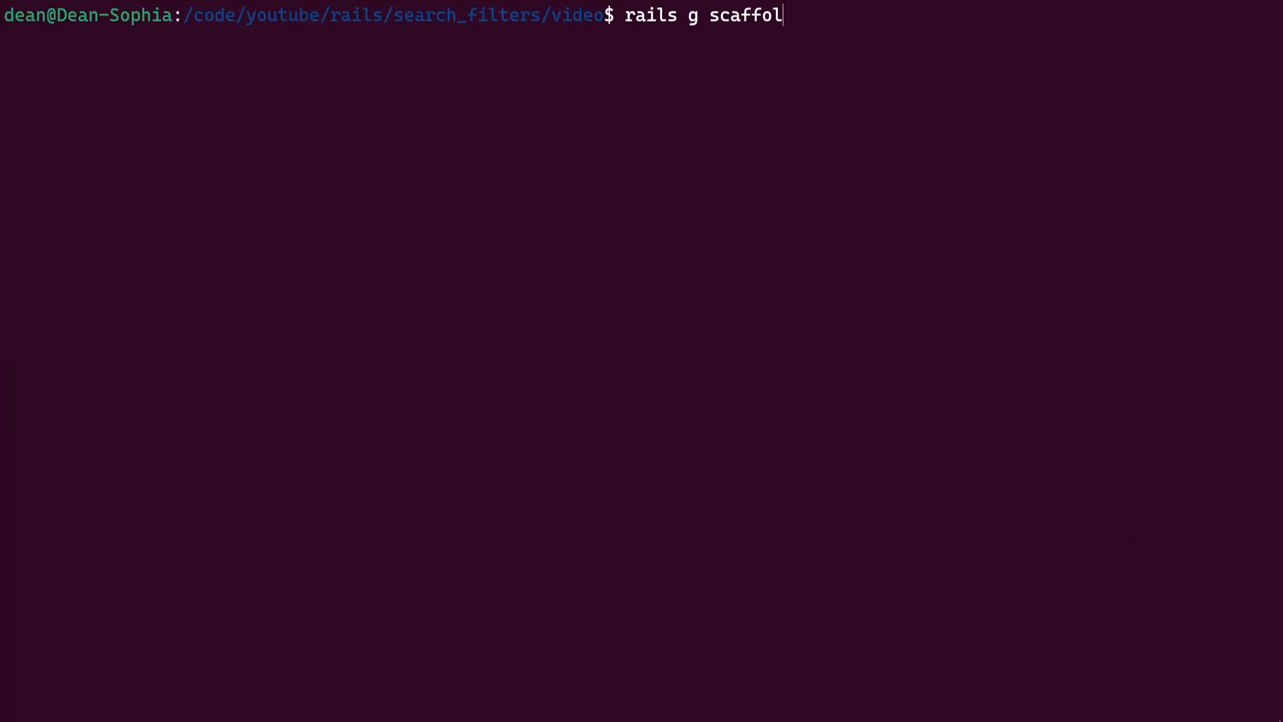
{"action": "type", "text": "d post title"}
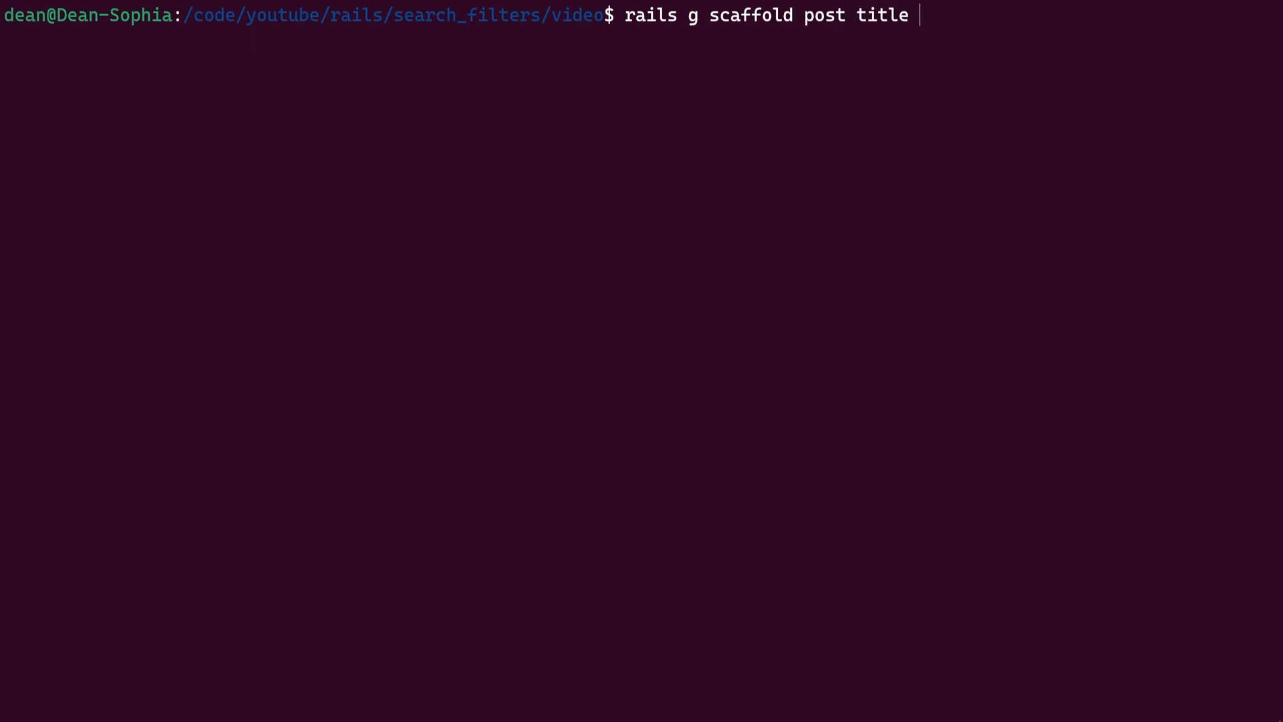
{"action": "type", "text": "body:text"}
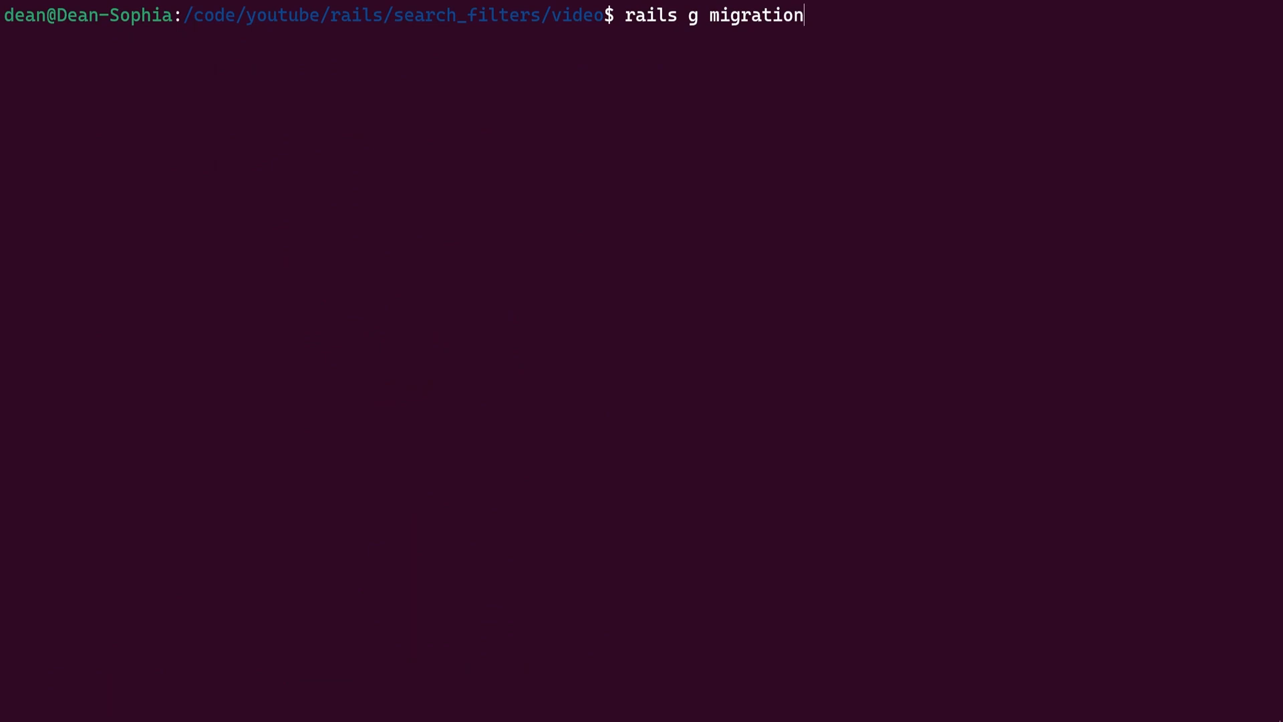
Generate the AddCategoryToPost migration with category:references
{"action": "type", "text": "AddCategory"}
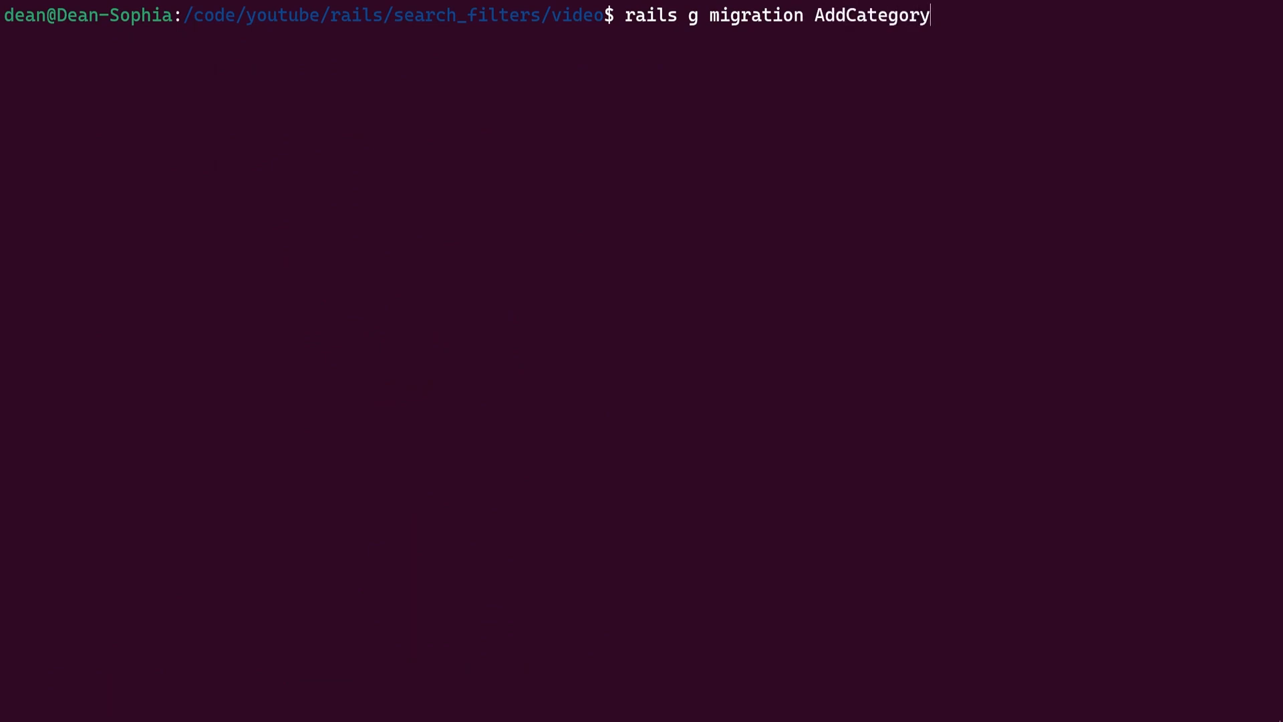
{"action": "type", "text": "ToPost"}
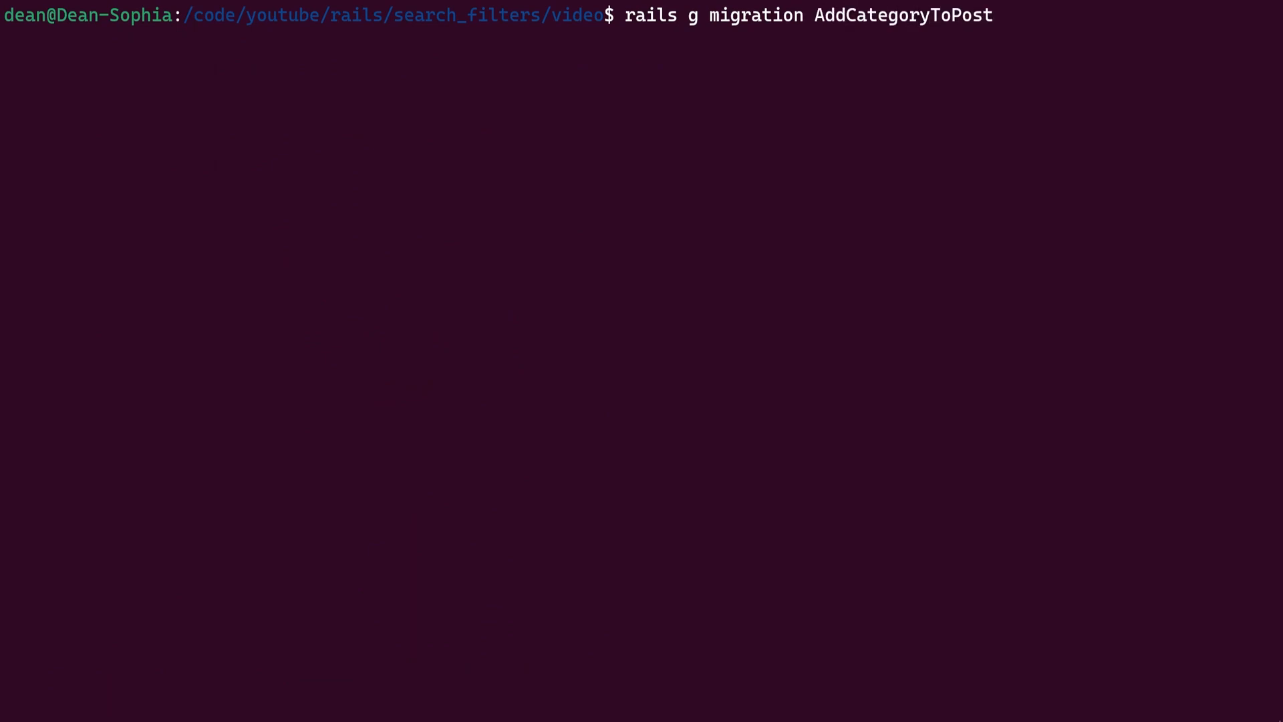
{"action": "type", "text": "category:refer"}
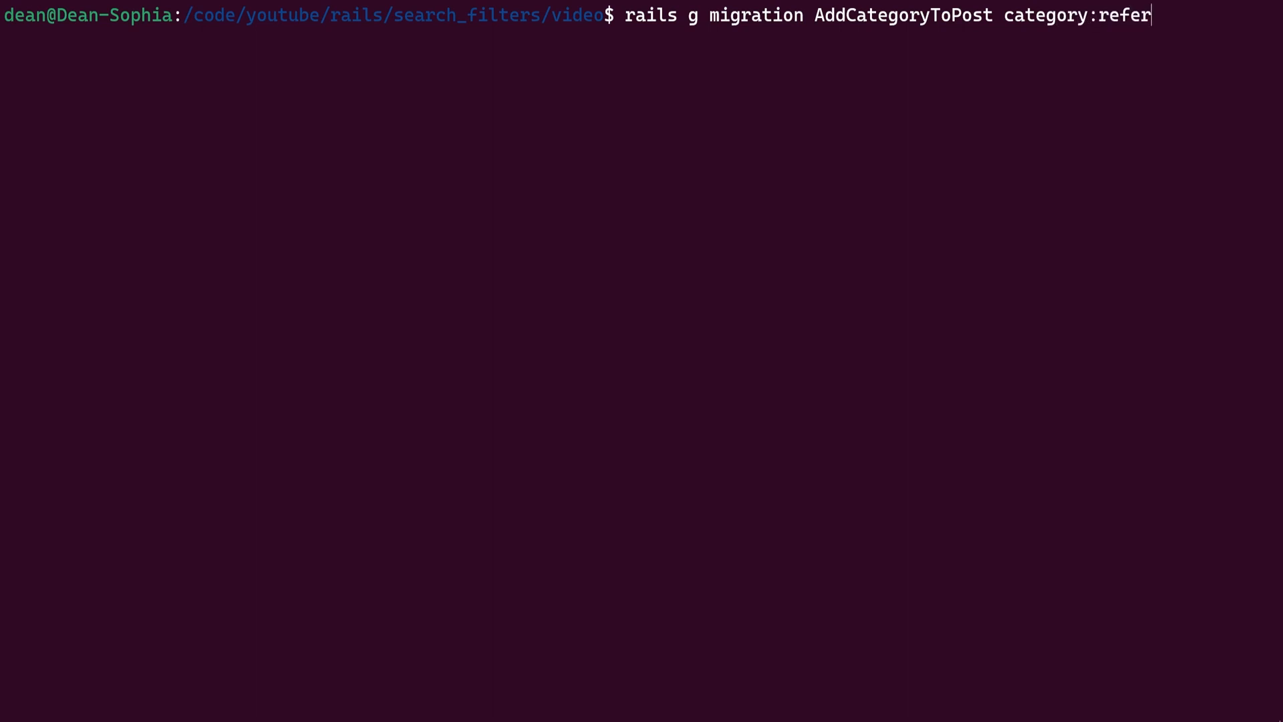
{"action": "type", "text": "ences"}
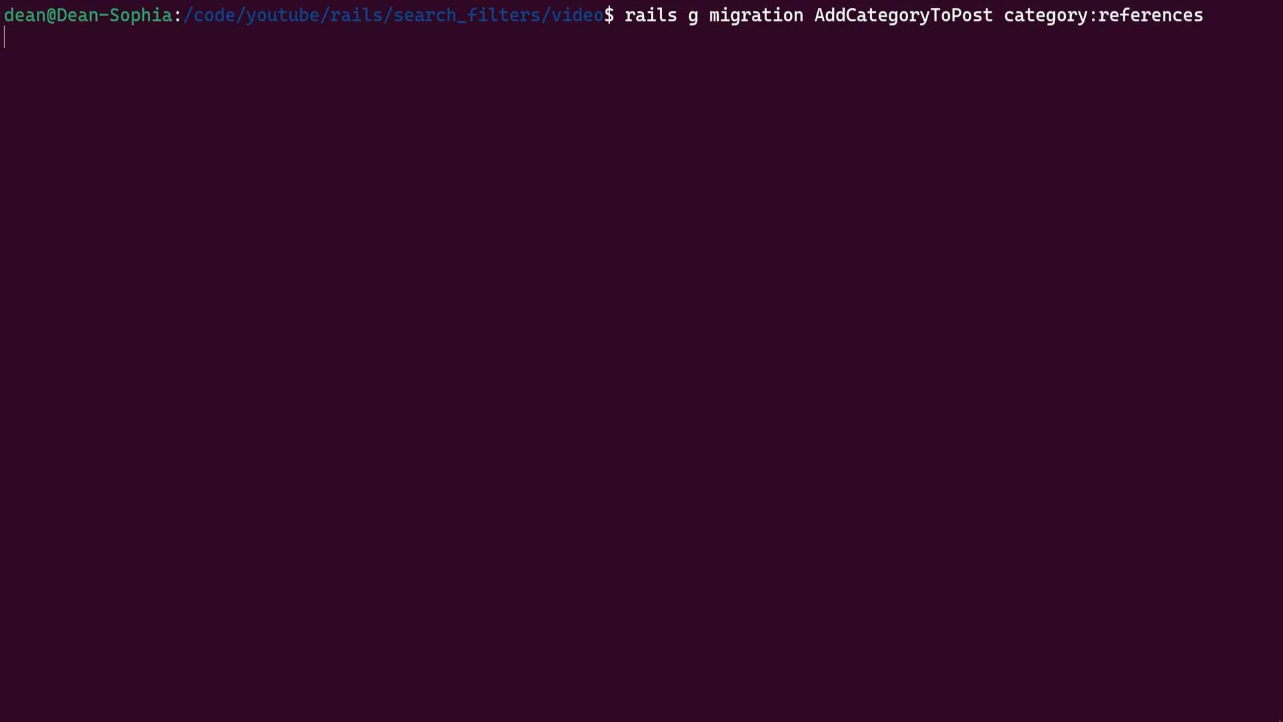
{"action": "key", "text": "Enter"}
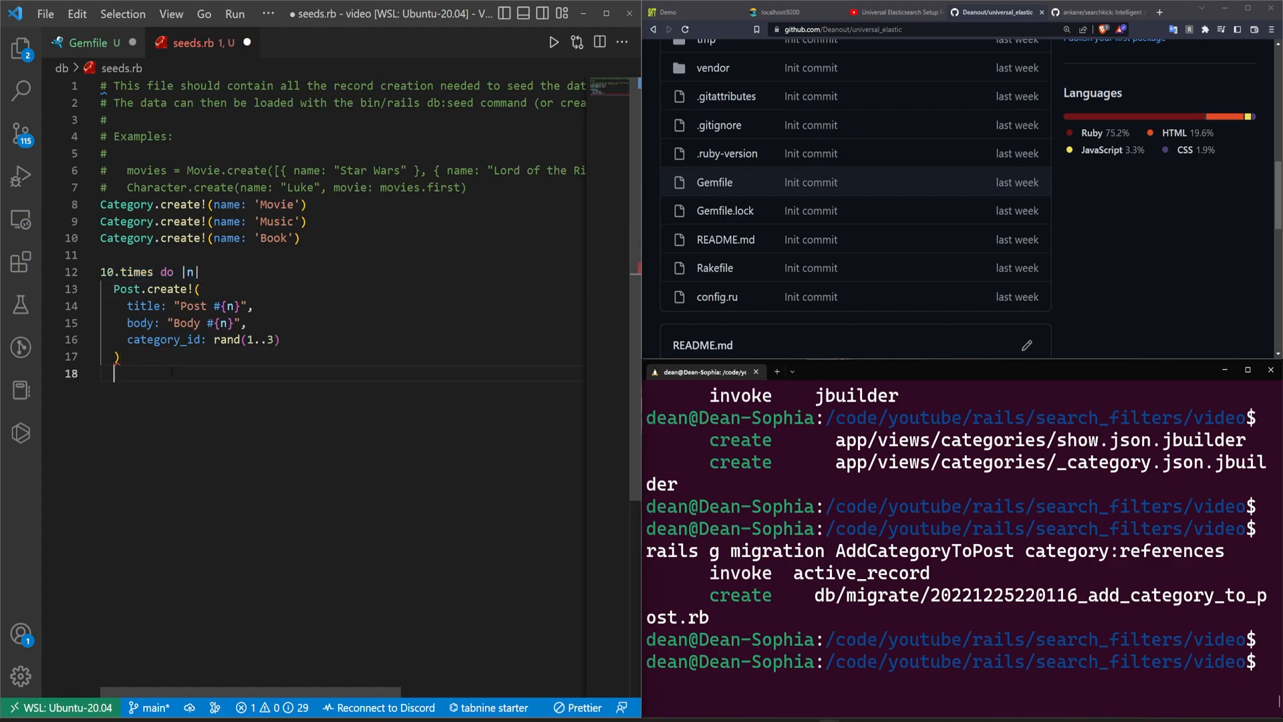
Close the 10.times post-seeding loop with end and select the post title line in seeds.rb
{"action": "type", "text": "end"}
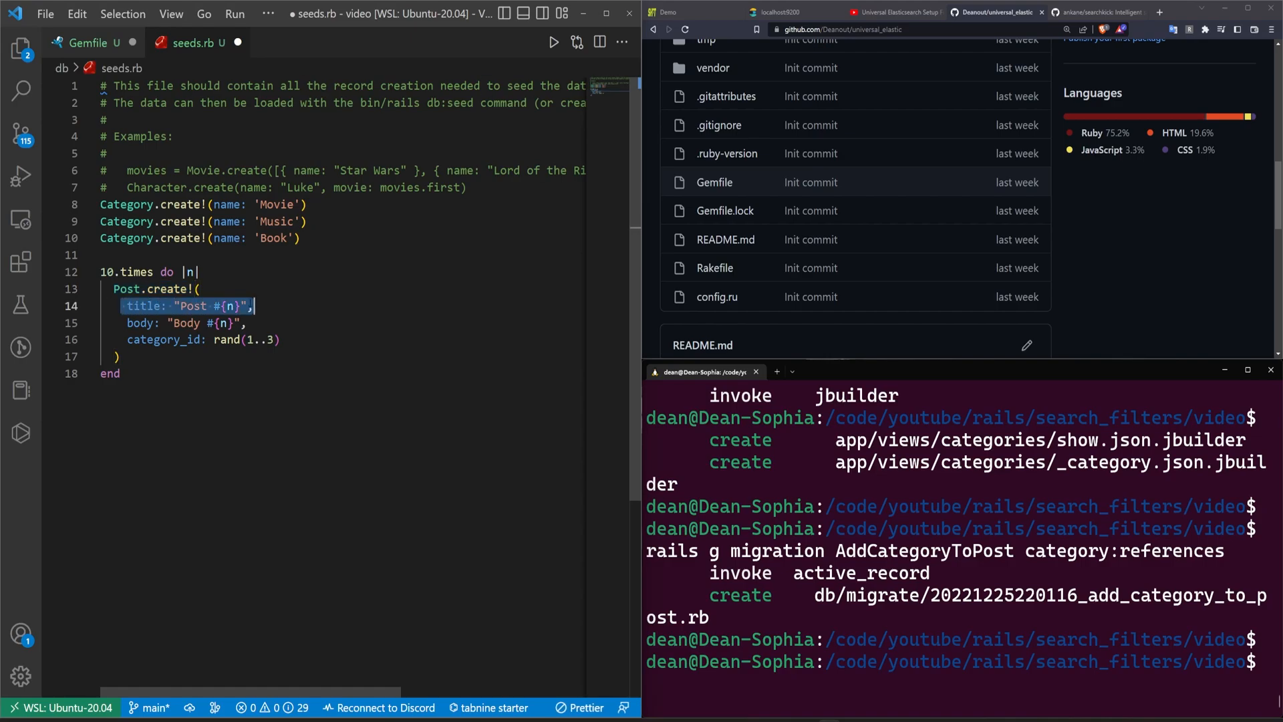
{"action": "left_click", "coordinate": [197, 271]}
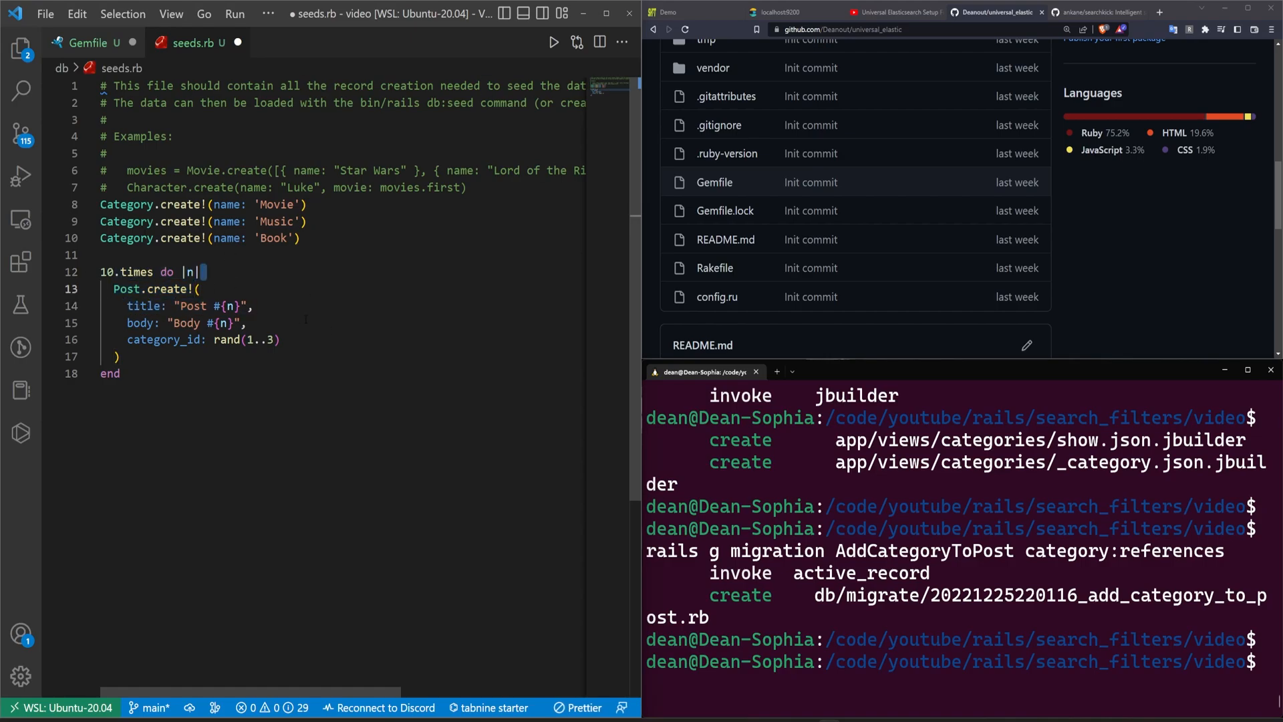
{"action": "triple_click", "coordinate": [172, 323]}
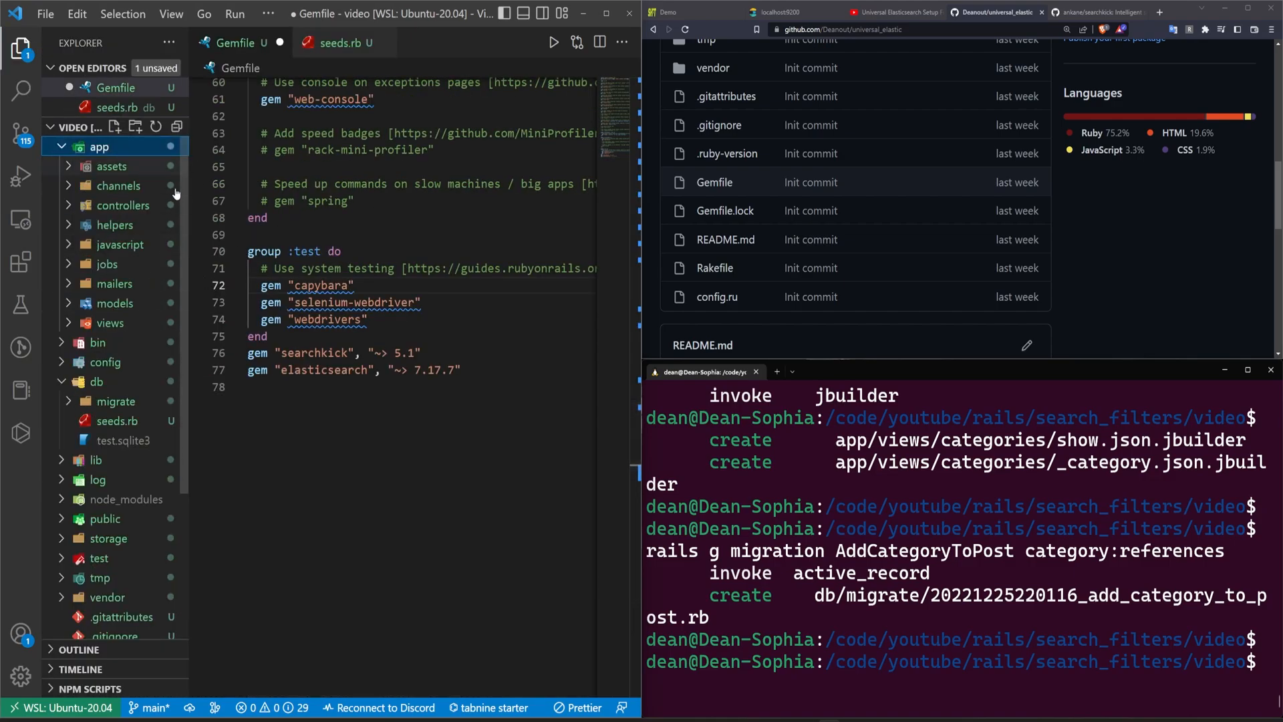
Add belongs_to :category and searchkick to the Post model, save it and close all editors
{"action": "left_click", "coordinate": [115, 303]}
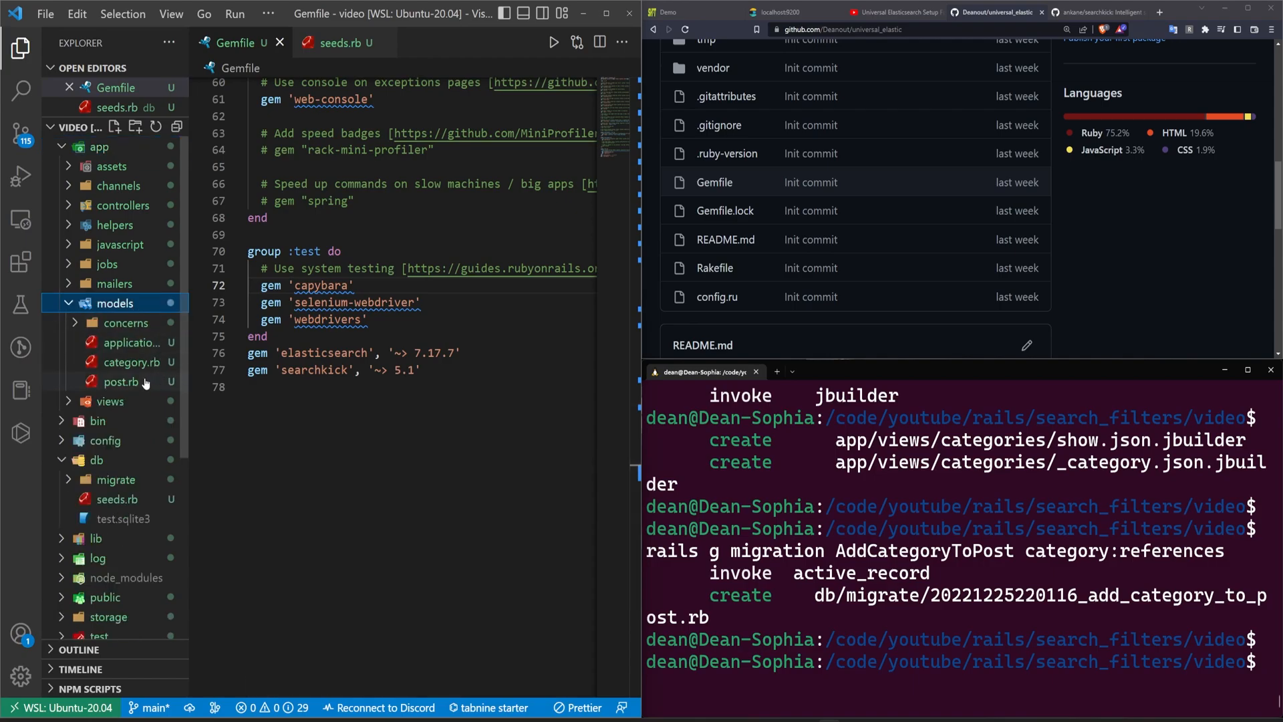
{"action": "left_click", "coordinate": [121, 381]}
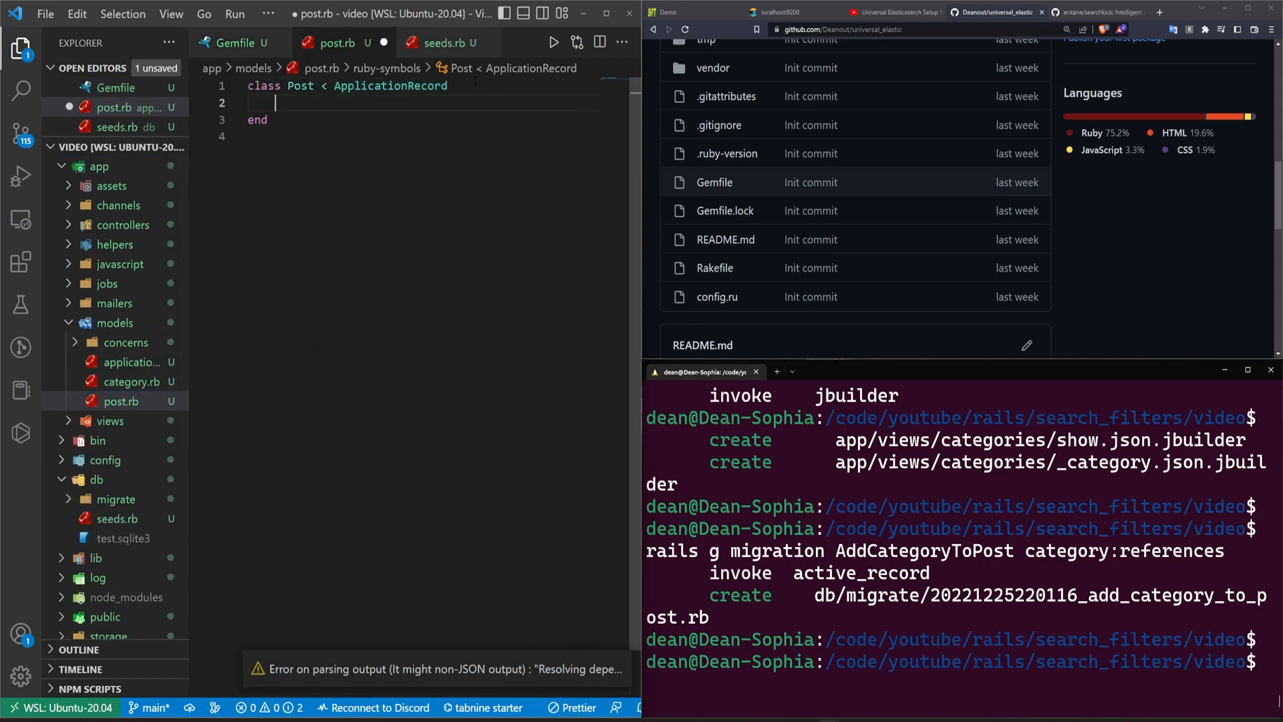
{"action": "type", "text": "belongs_to :category"}
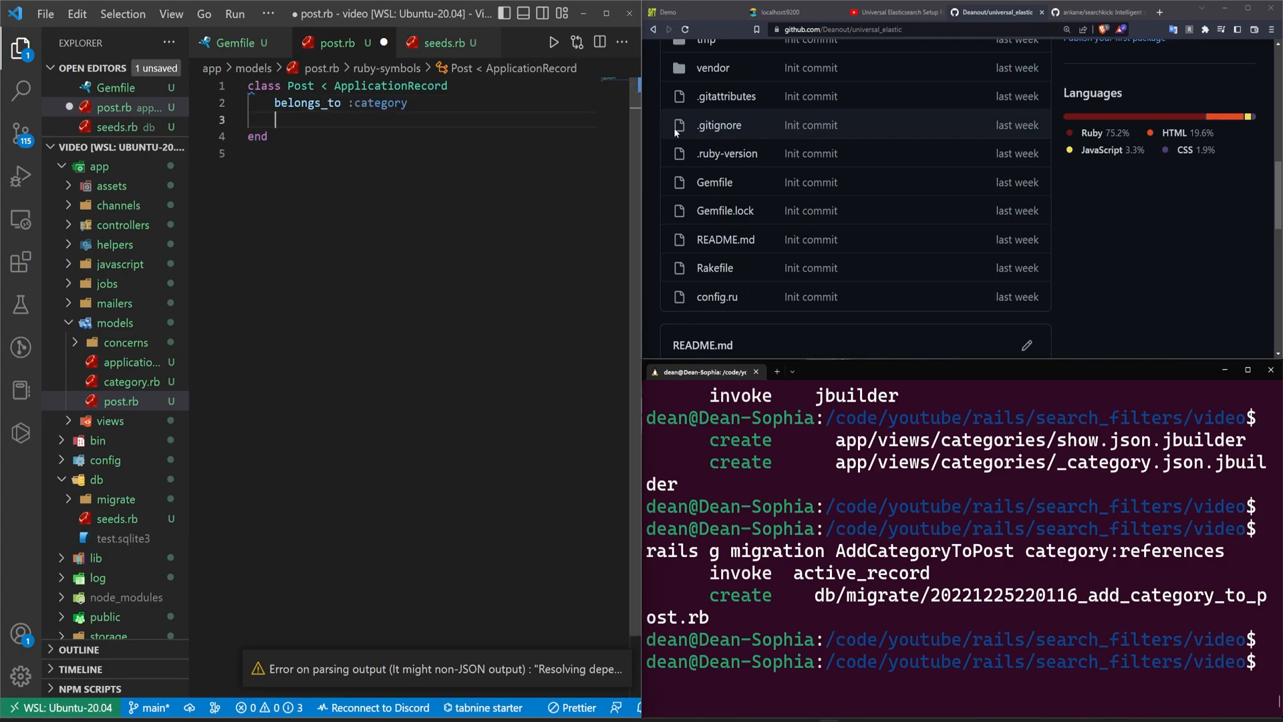
{"action": "type", "text": "search"}
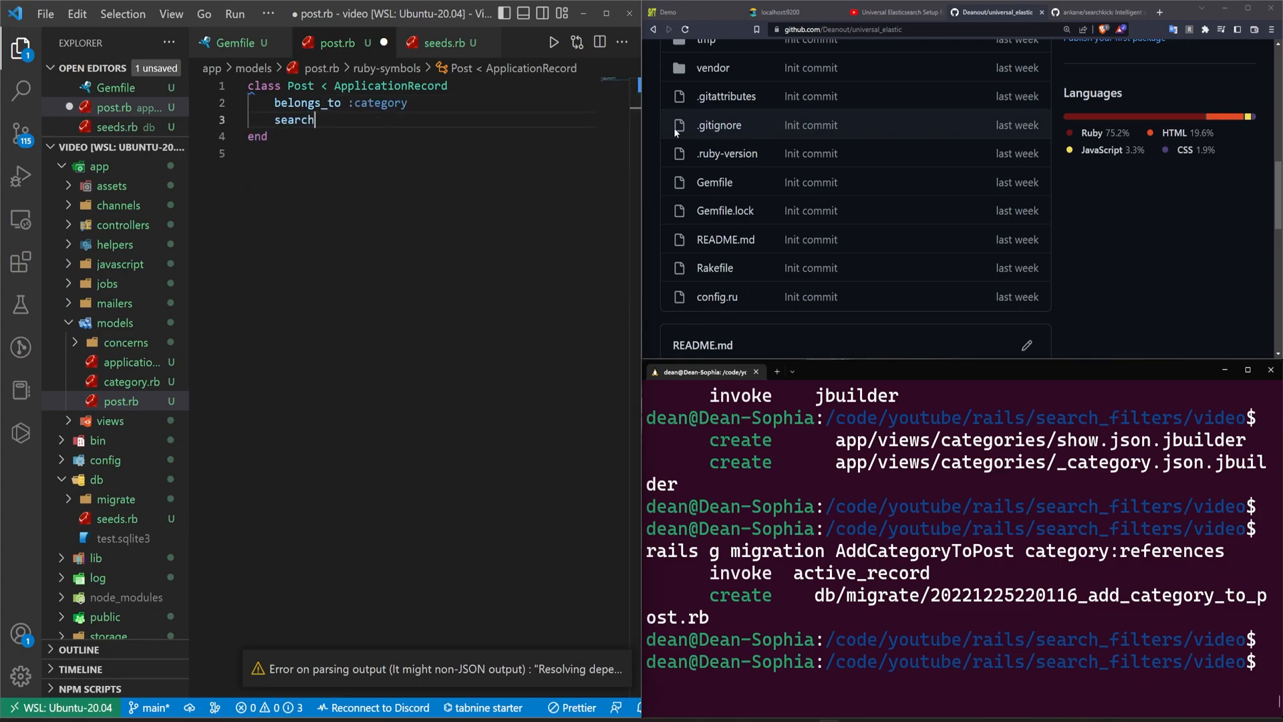
{"action": "type", "text": "kick"}
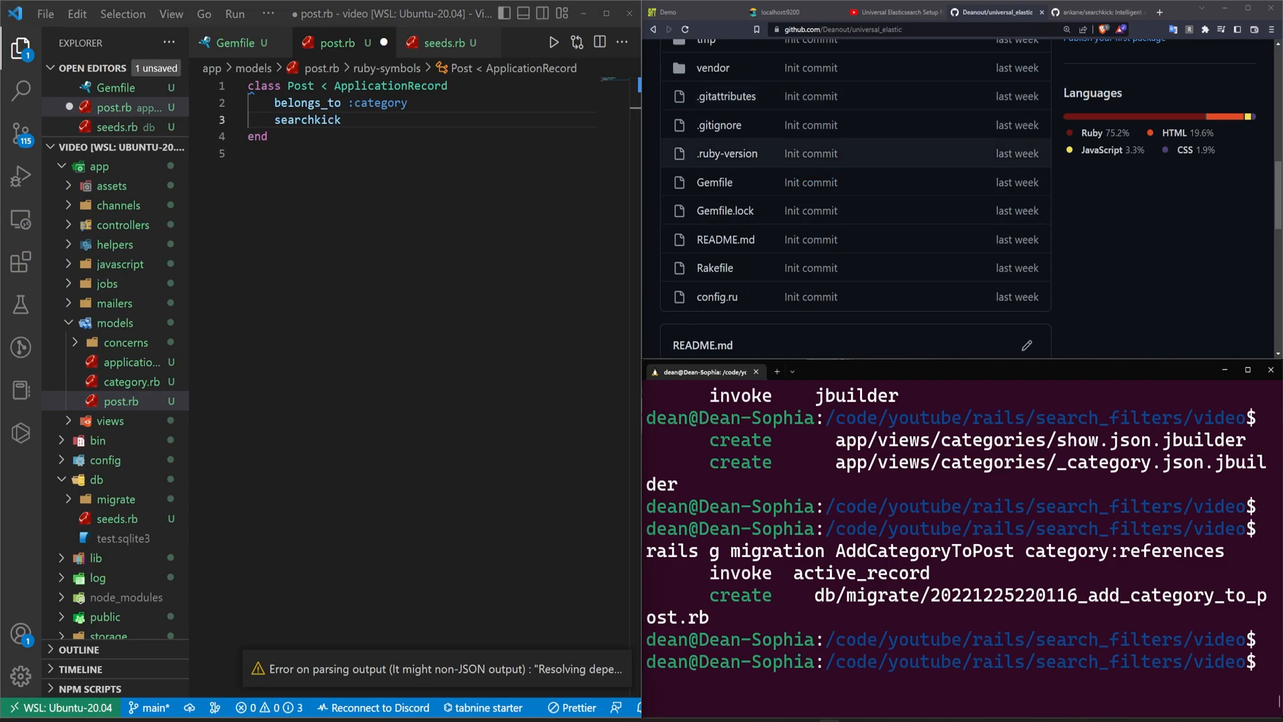
{"action": "key", "text": "ctrl+s"}
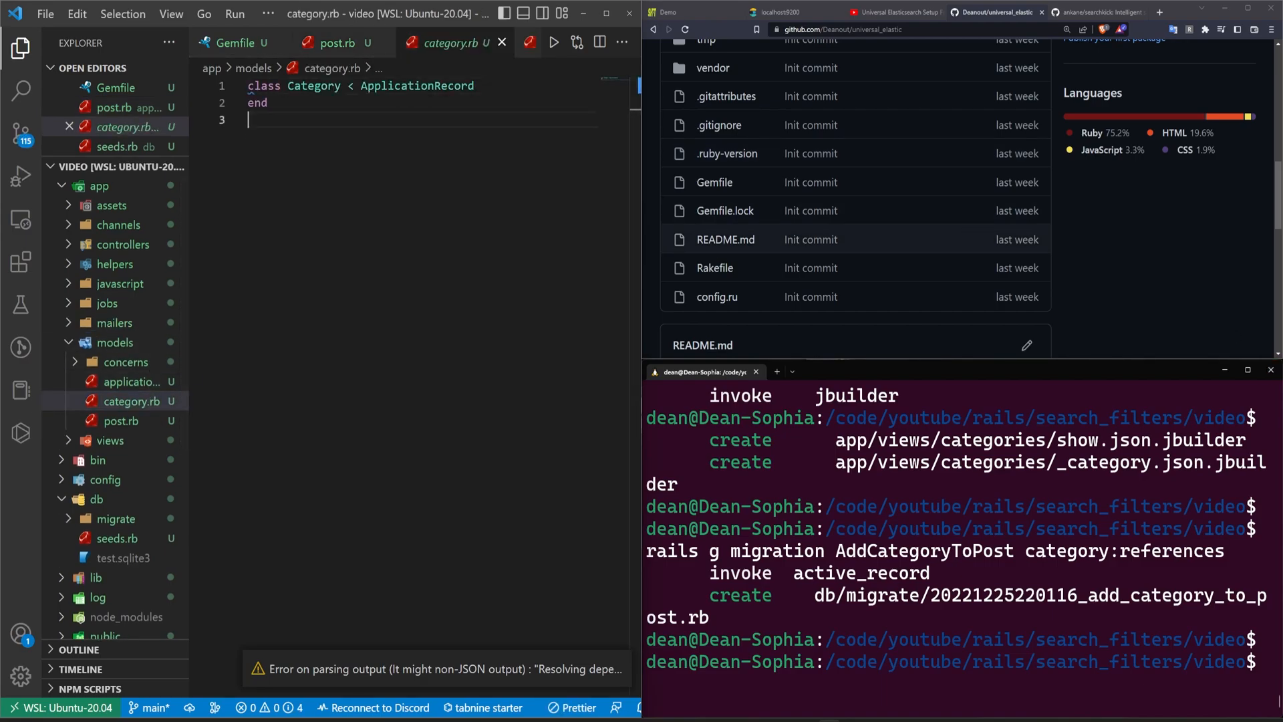
{"action": "type", "text": "h"}
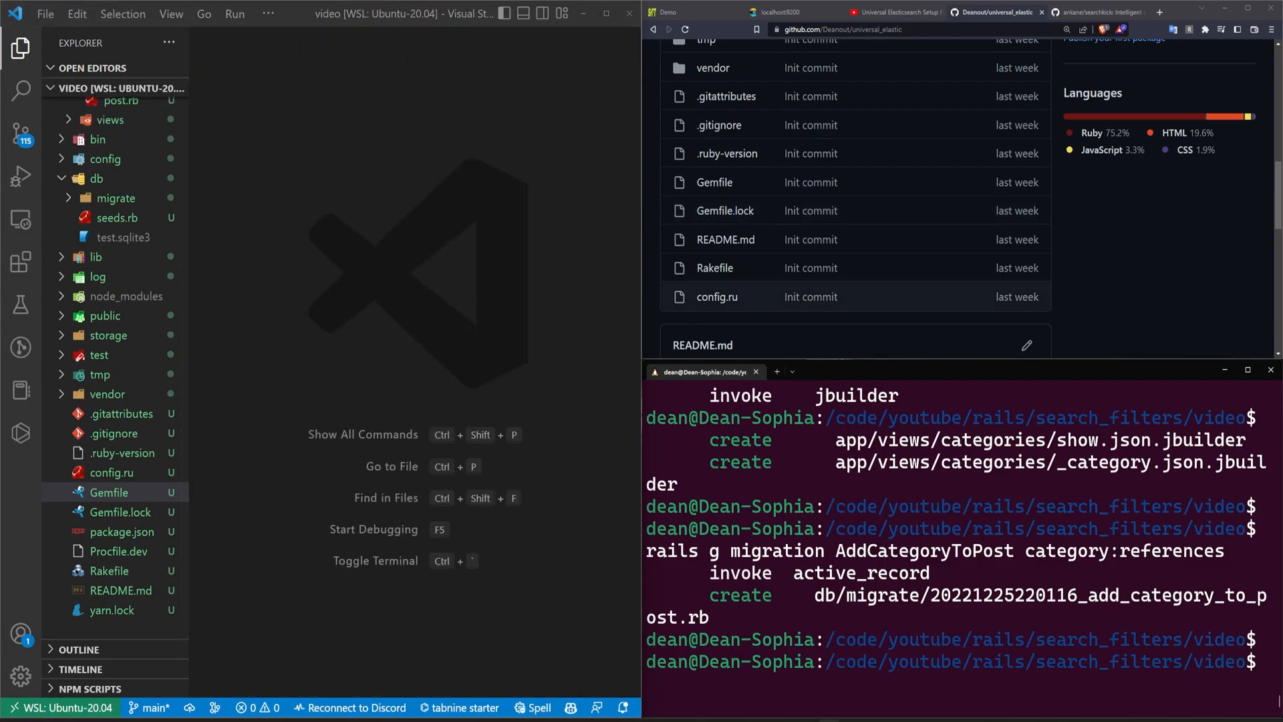
{"action": "mouse_move", "coordinate": [873, 210]}
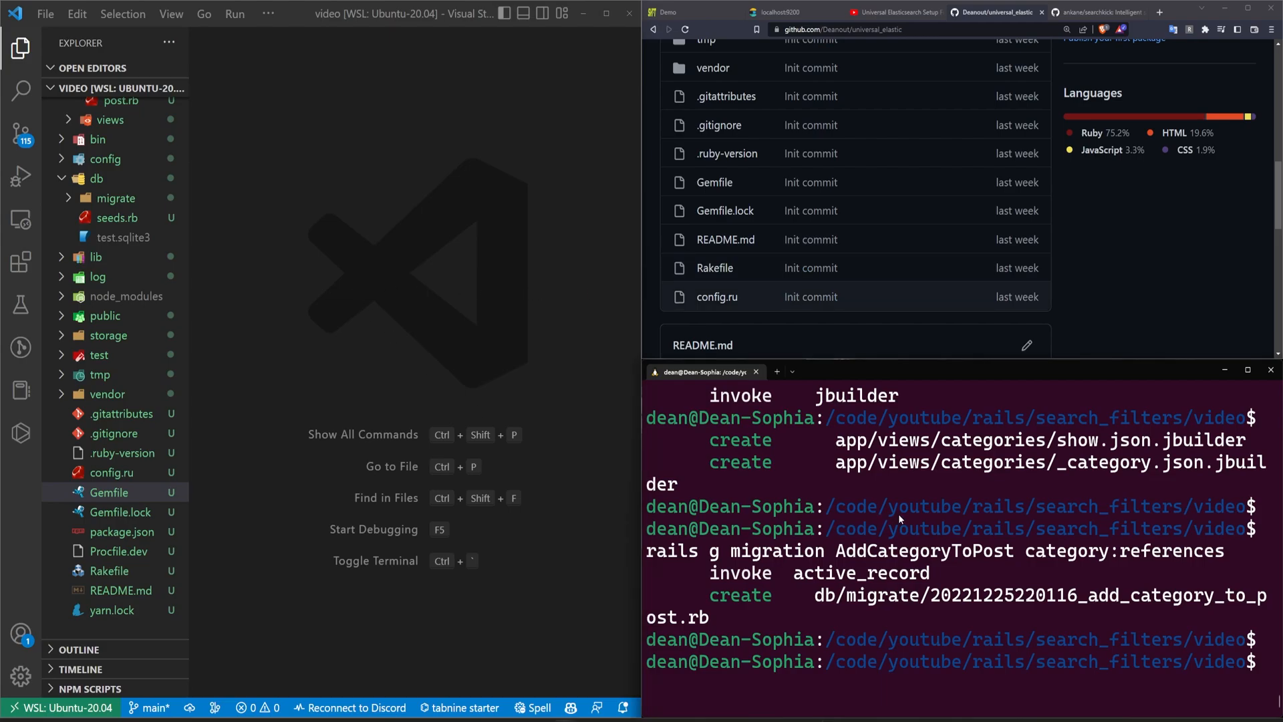
Generate the search controller with index action, start bin/dev and run the pending migrations
{"action": "type", "text": "rai"}
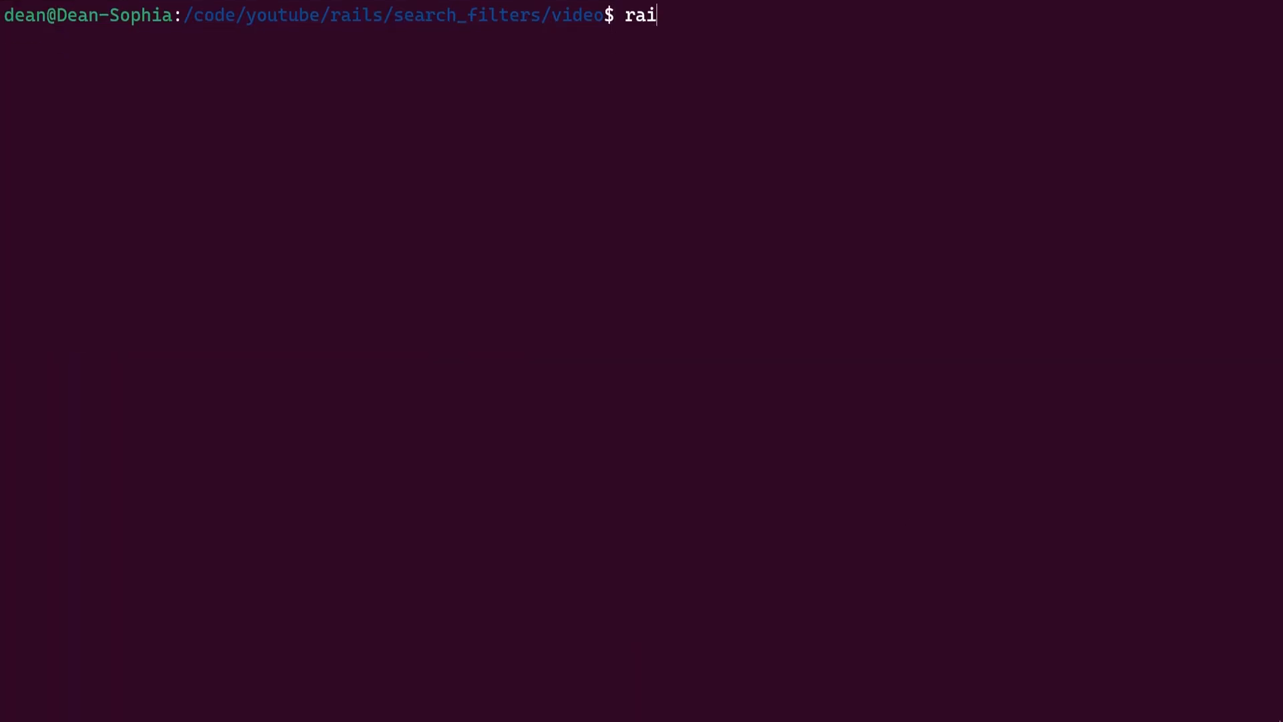
{"action": "type", "text": "ls g contro"}
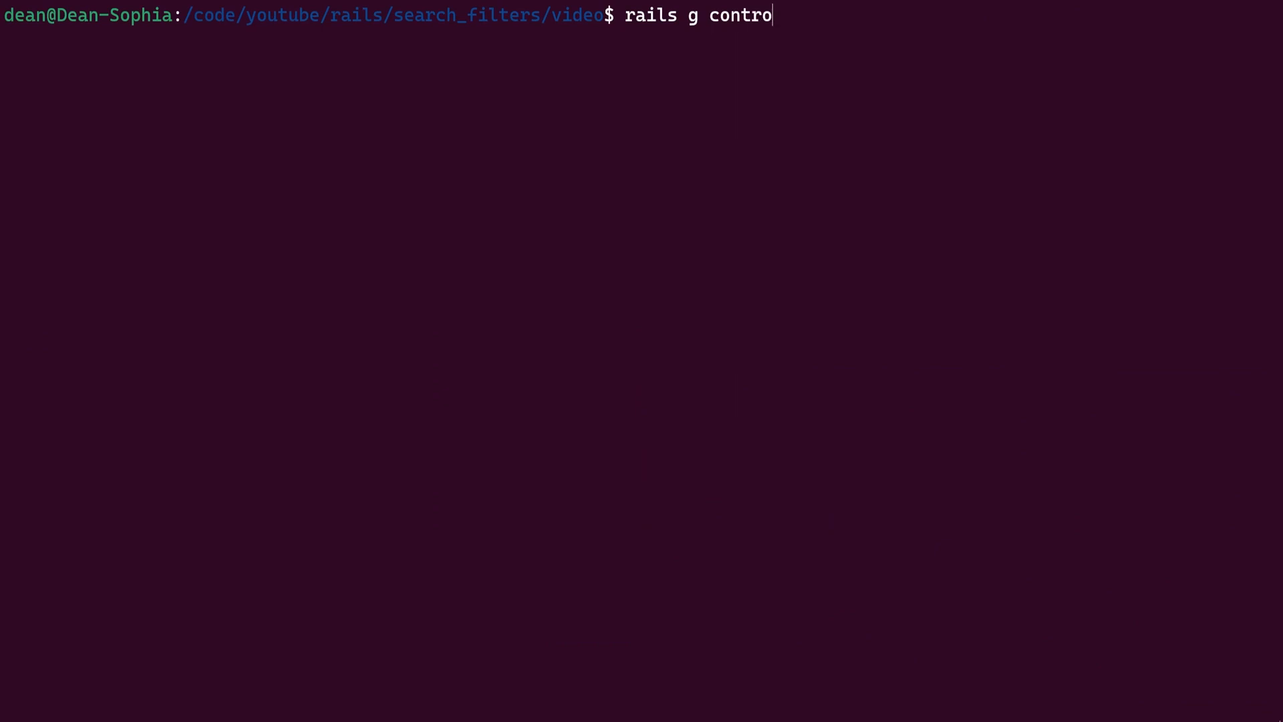
{"action": "type", "text": "ller search index"}
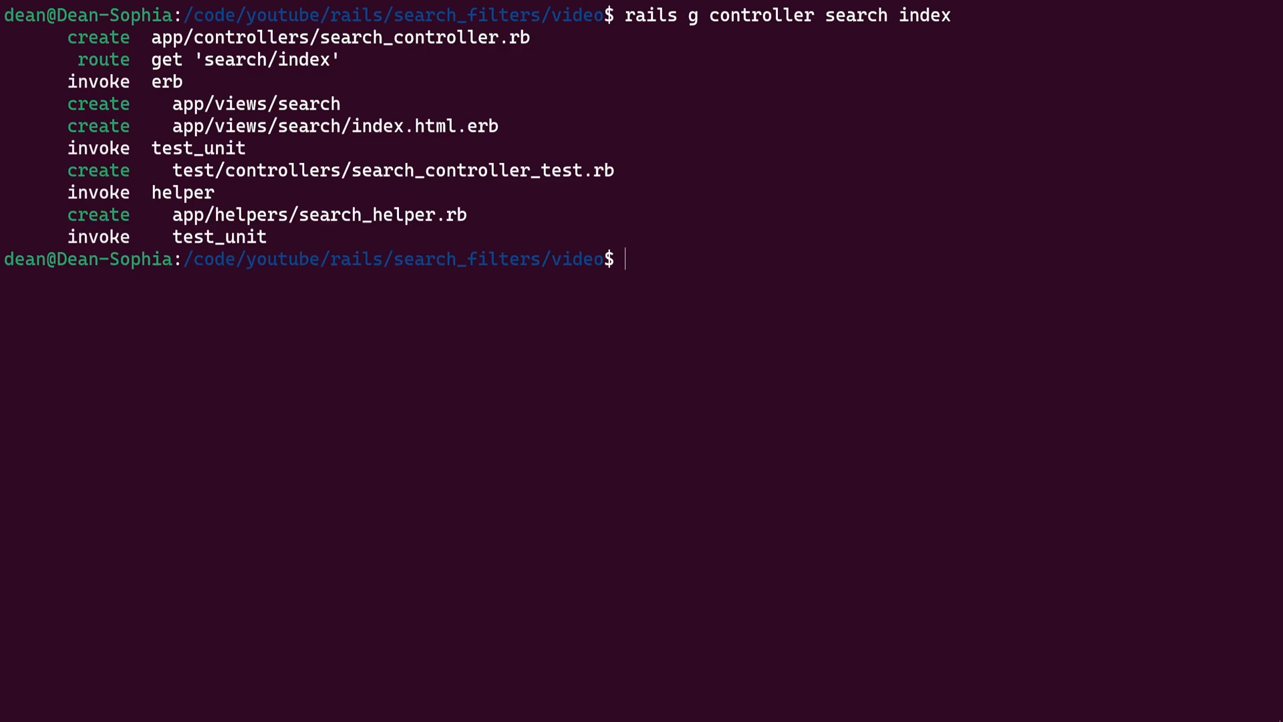
{"action": "type", "text": "bin/dev"}
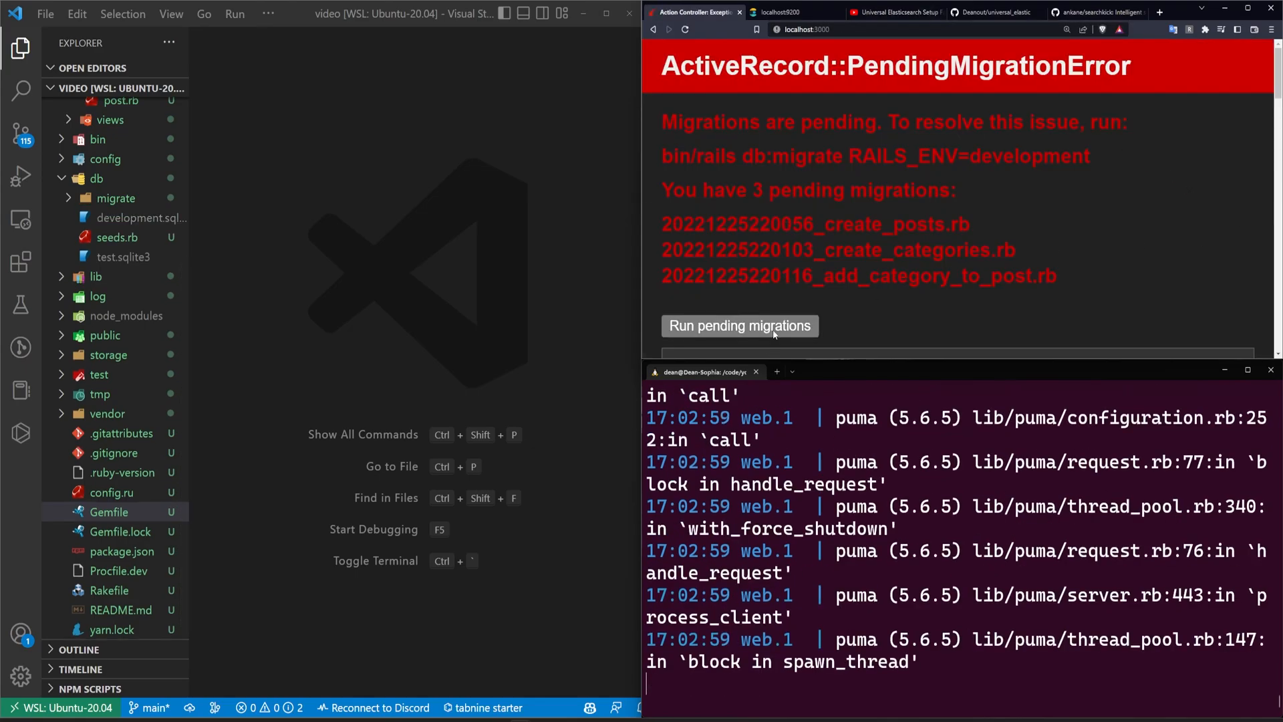
{"action": "left_click", "coordinate": [739, 326]}
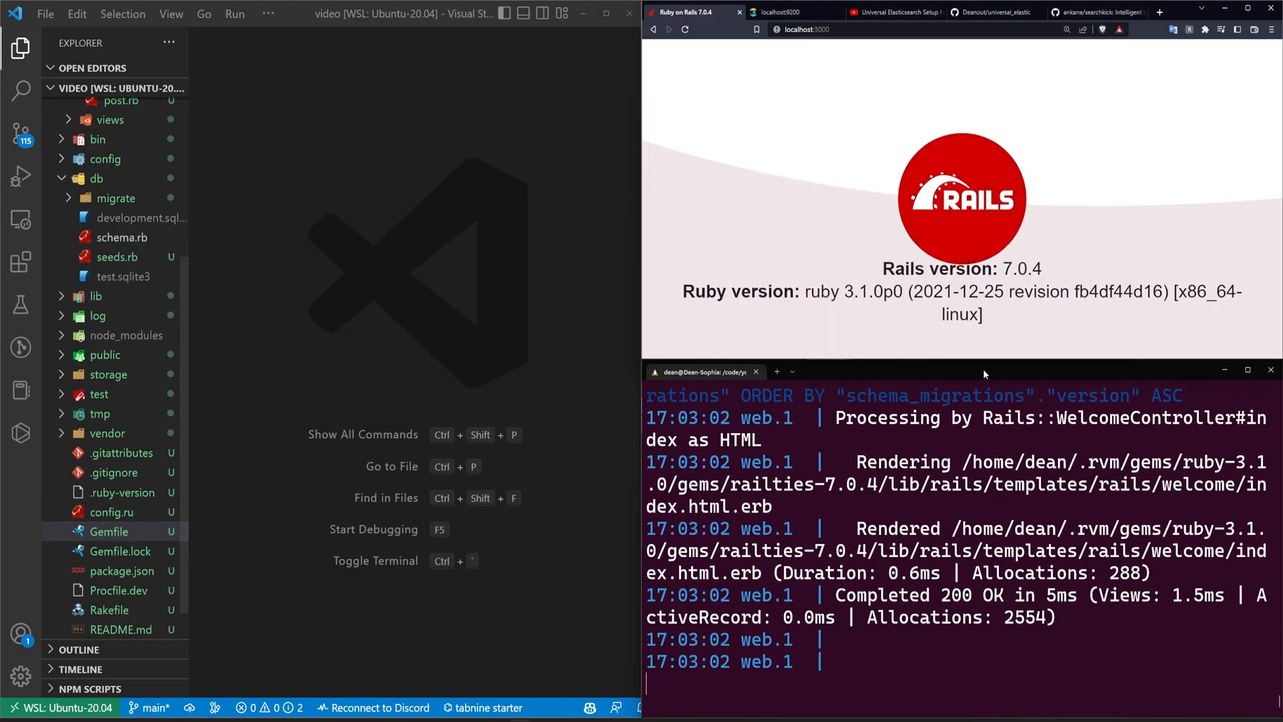
{"action": "type", "text": "rout"}
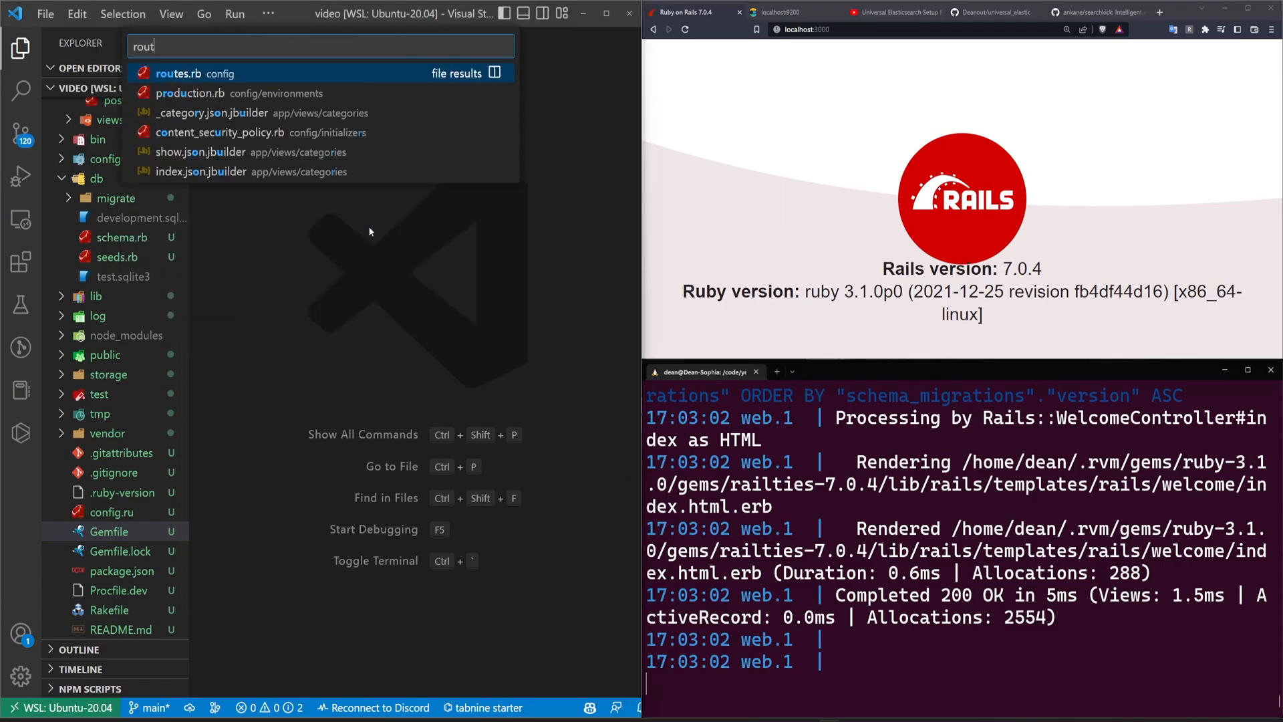
Add root 'posts#index' to config/routes.rb
{"action": "left_click", "coordinate": [194, 72]}
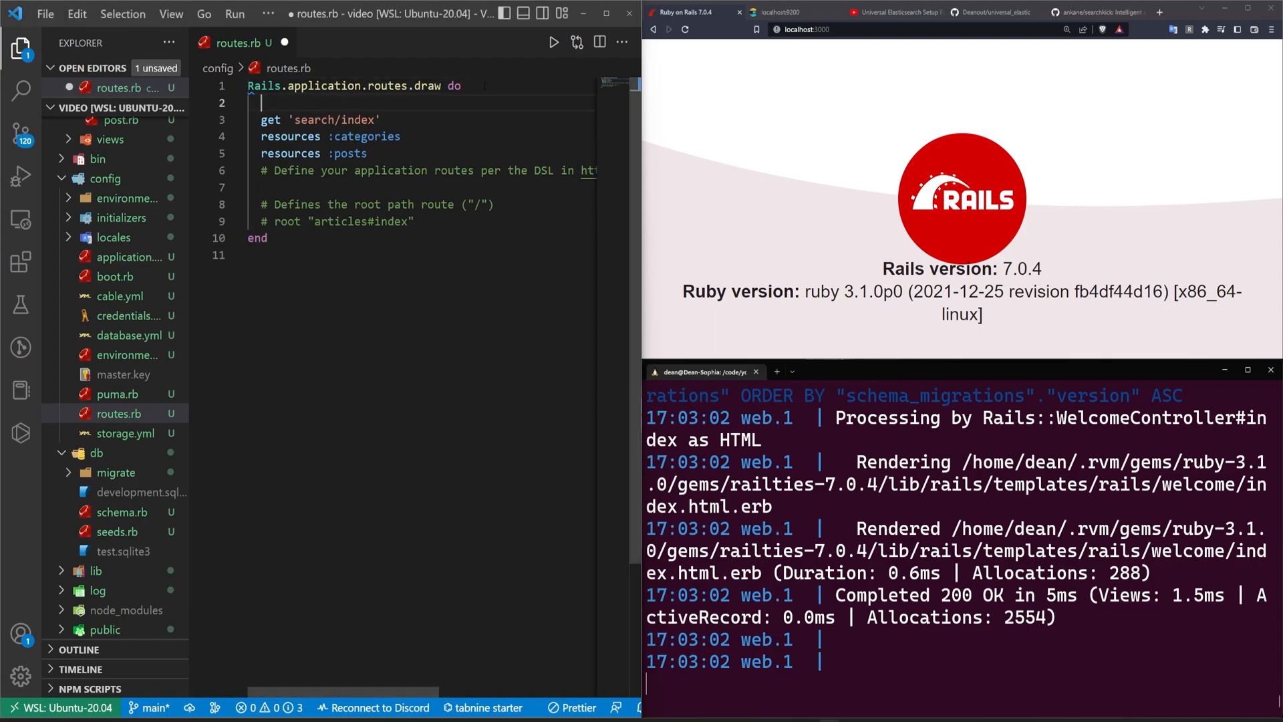
{"action": "type", "text": "root 'posts#index'"}
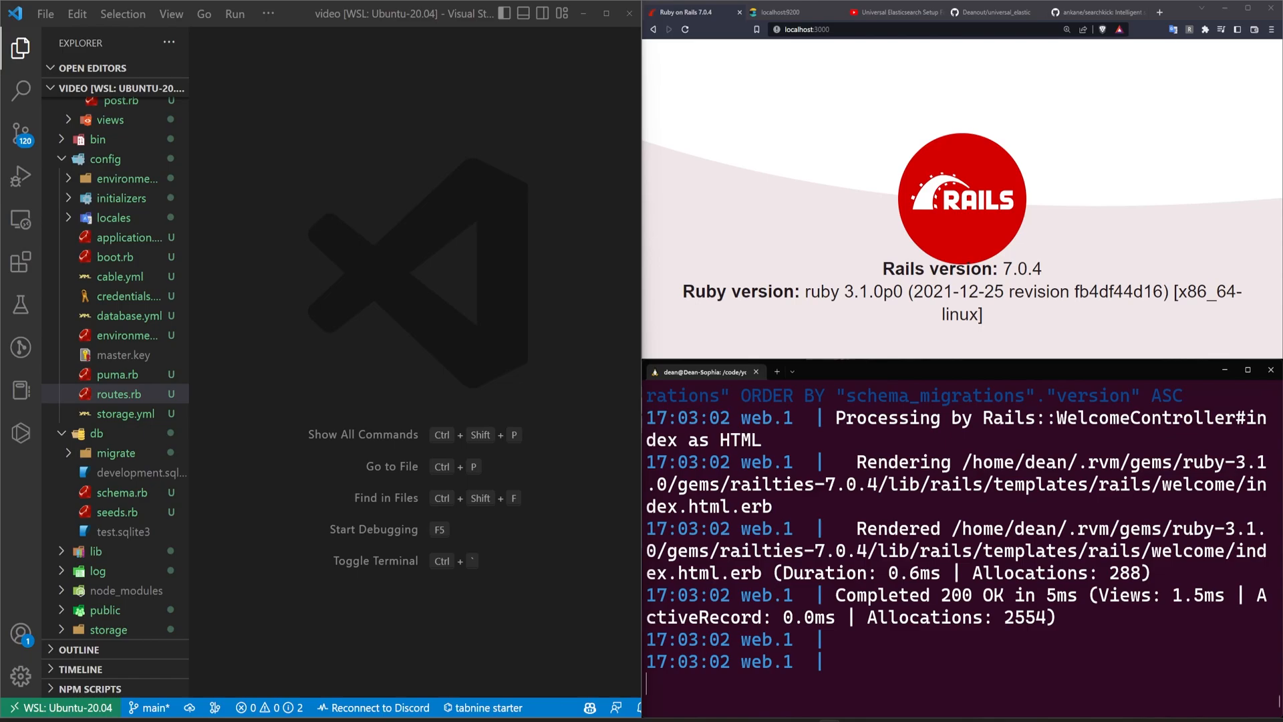
{"action": "mouse_move", "coordinate": [455, 500]}
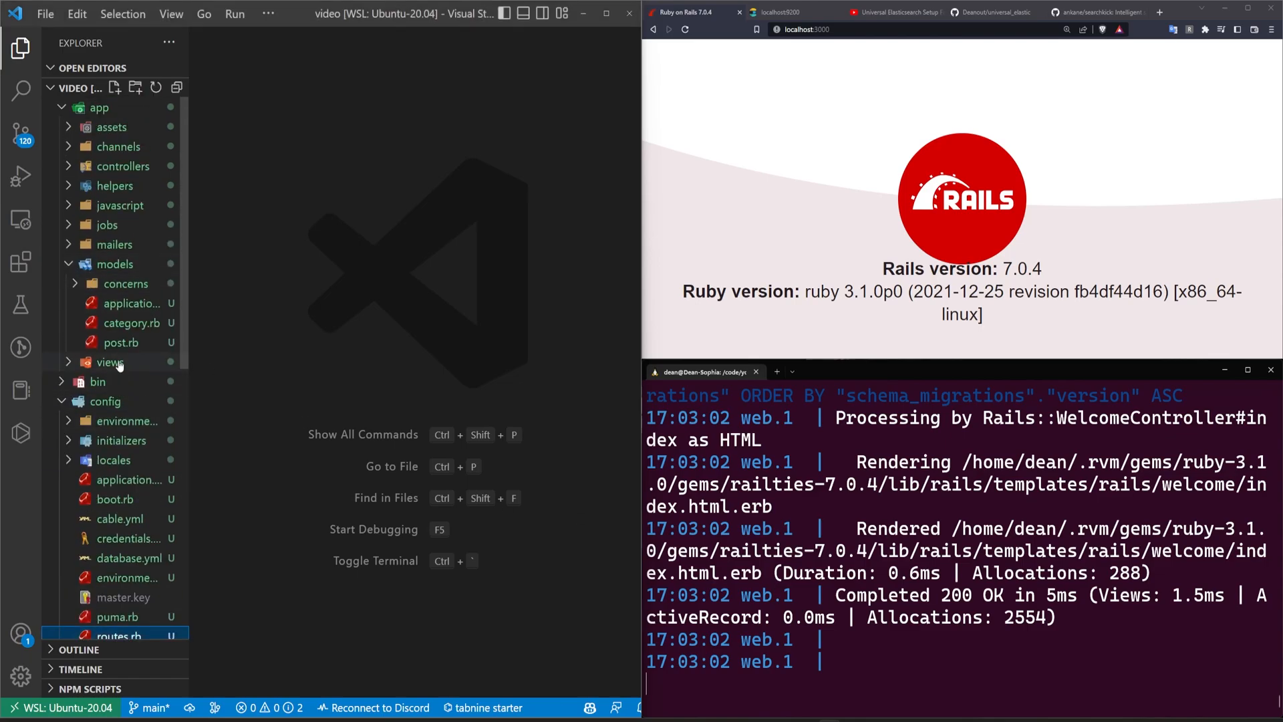
Rename both occurrences of the block variable c to cat in the category select and save _form.html.erb
{"action": "left_click", "coordinate": [111, 362]}
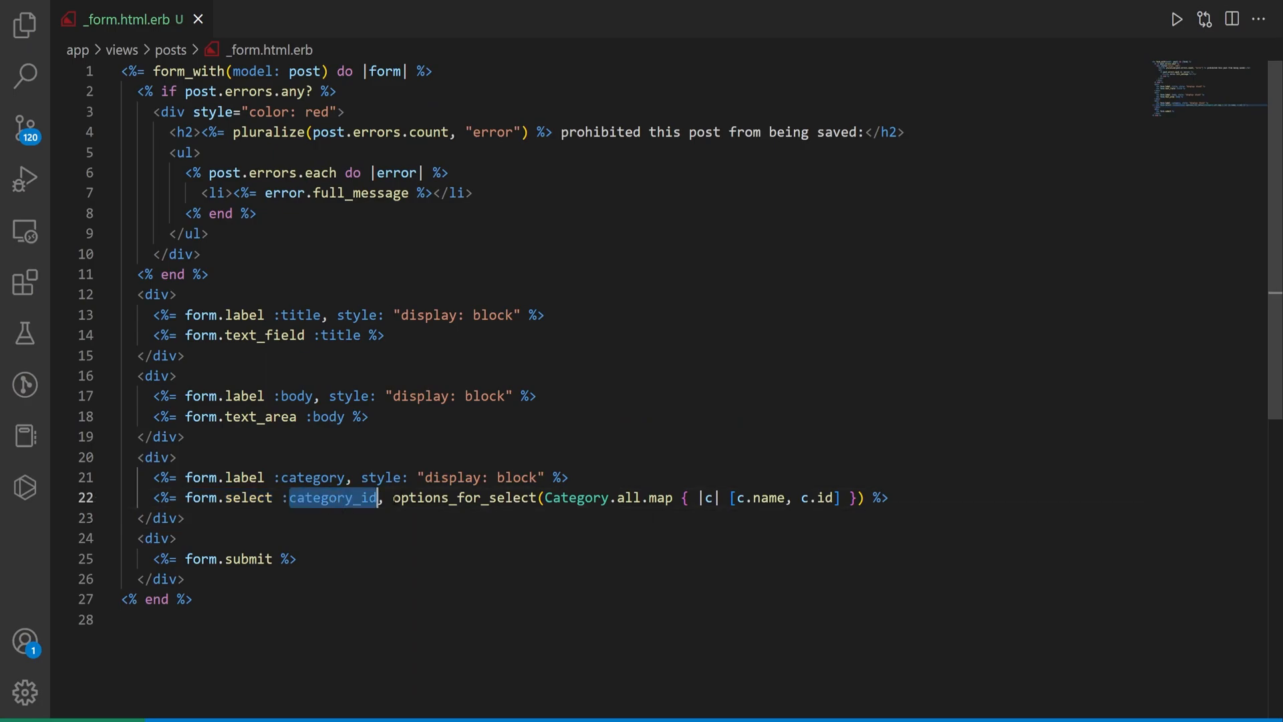
{"action": "double_click", "coordinate": [464, 498]}
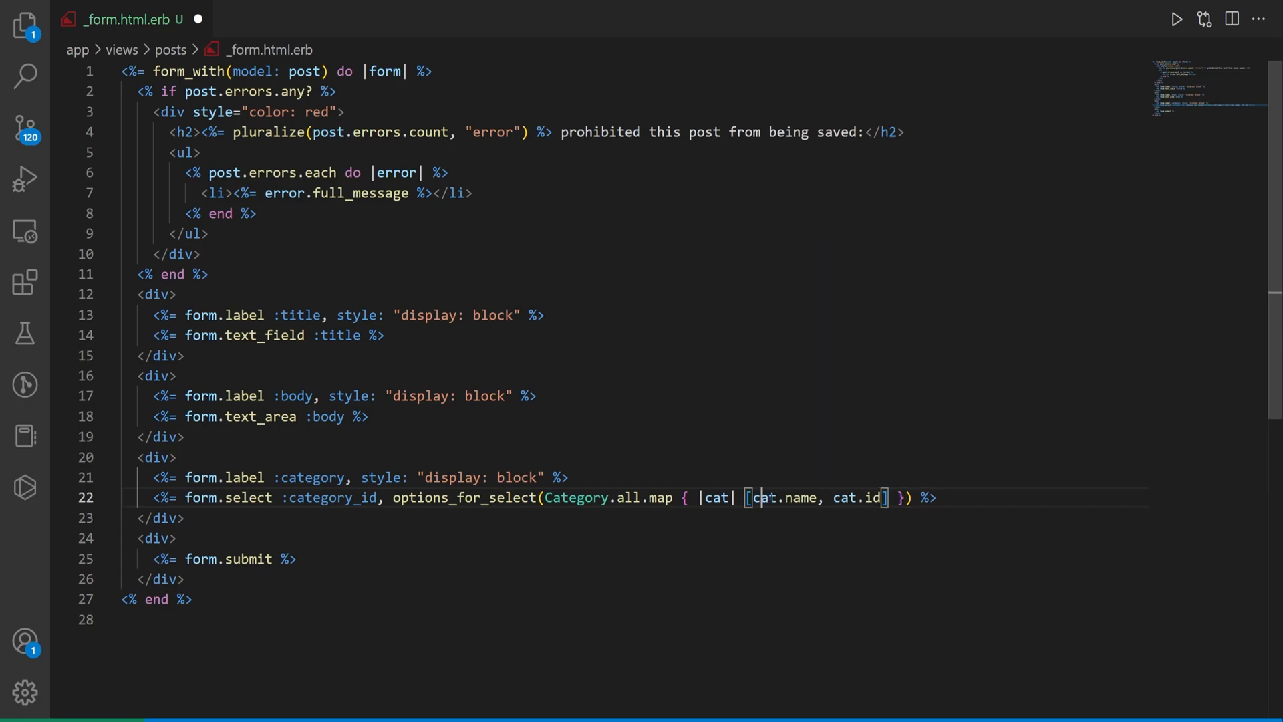
{"action": "double_click", "coordinate": [857, 498]}
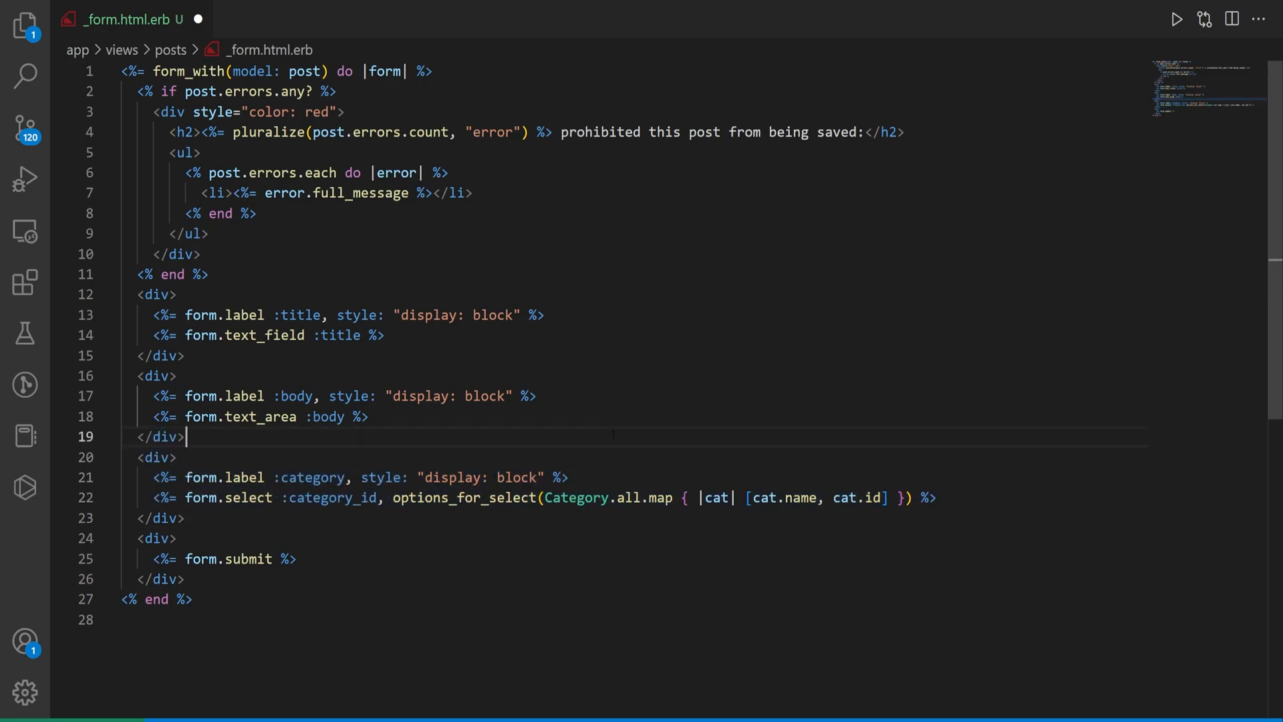
{"action": "left_click", "coordinate": [25, 26]}
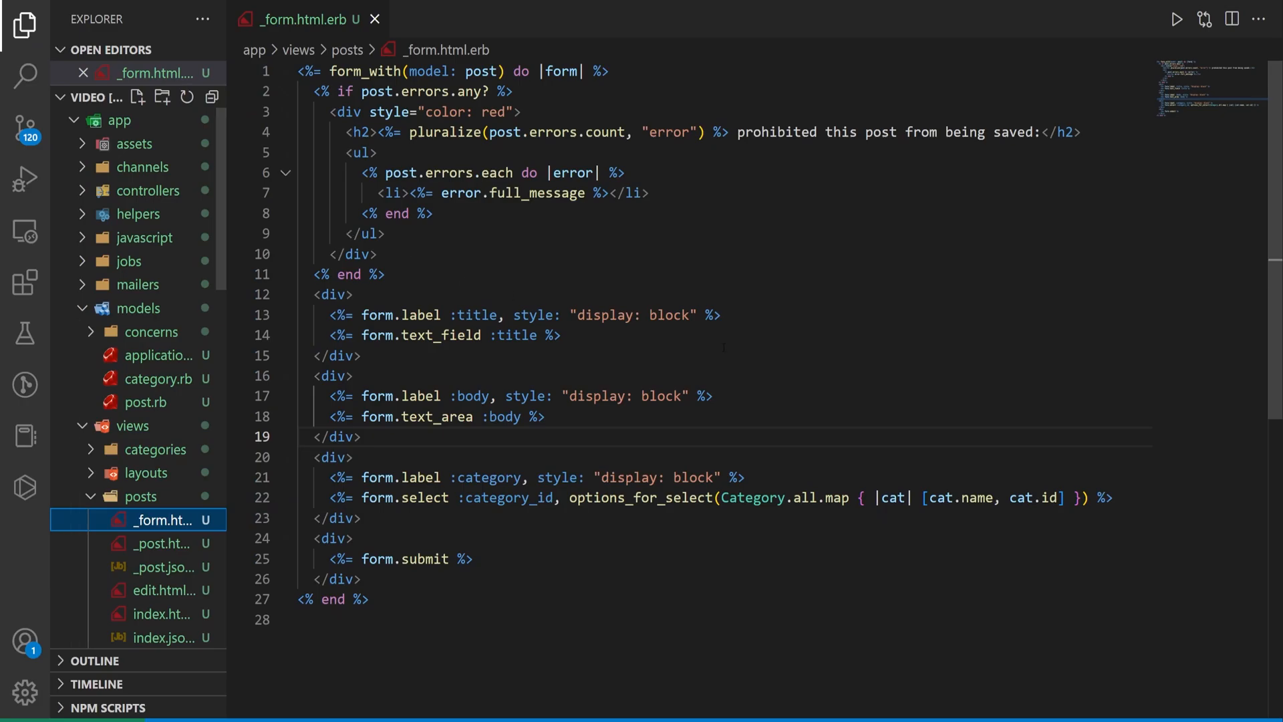
{"action": "scroll", "scroll_direction": "down", "scroll_amount": 3}
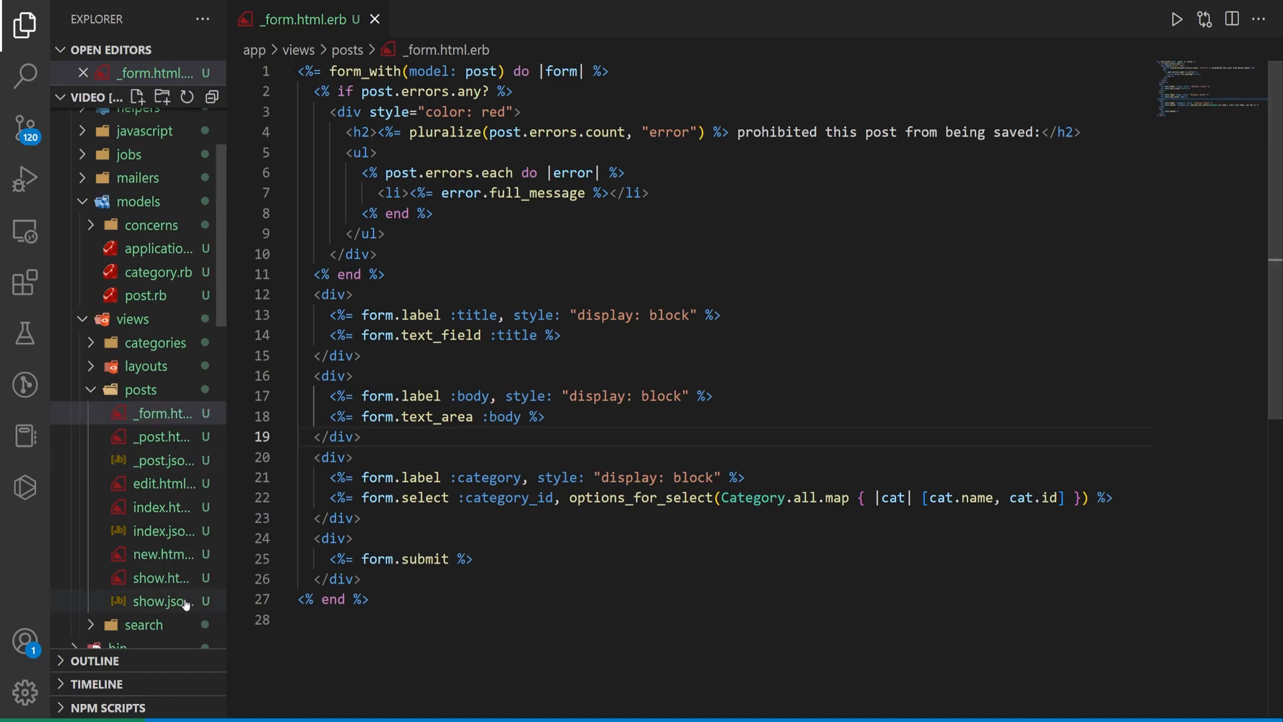
Add a form_with block posting to search_path at the top of the posts index.html.erb
{"action": "left_click", "coordinate": [155, 553]}
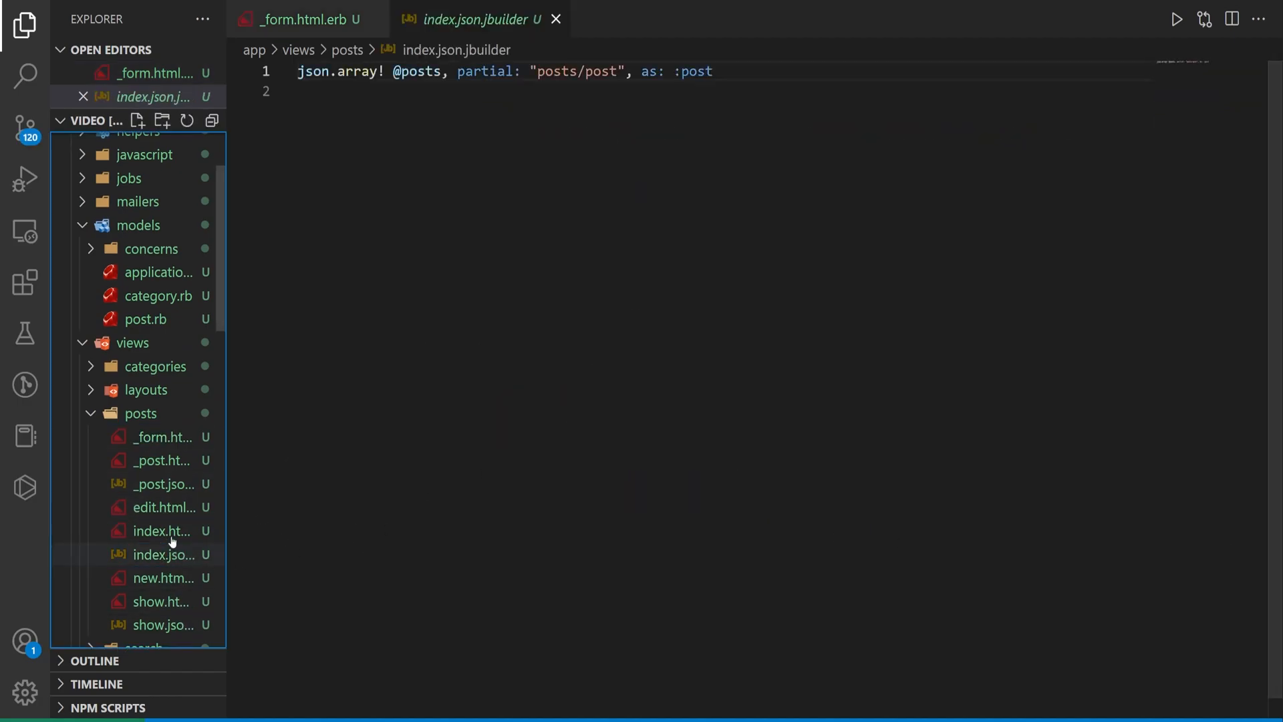
{"action": "left_click", "coordinate": [162, 531]}
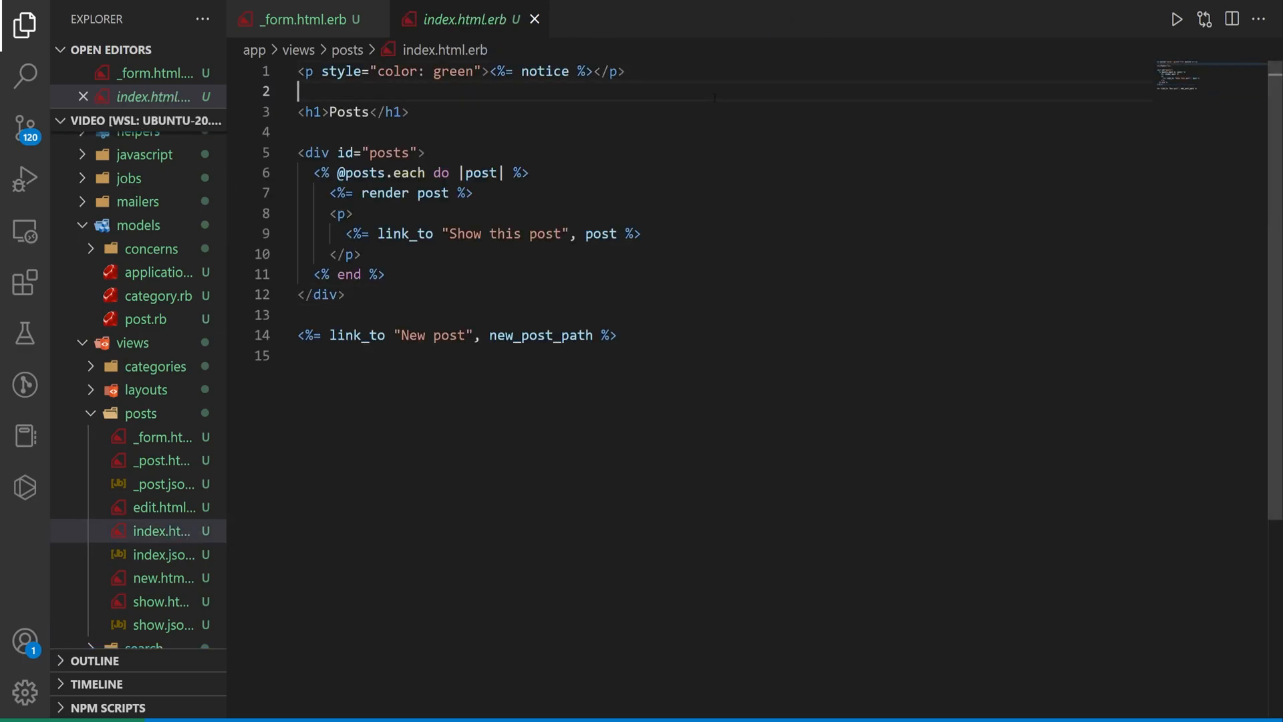
{"action": "type", "text": "<%= form_with url: search_path, method: :post do |form| %>"}
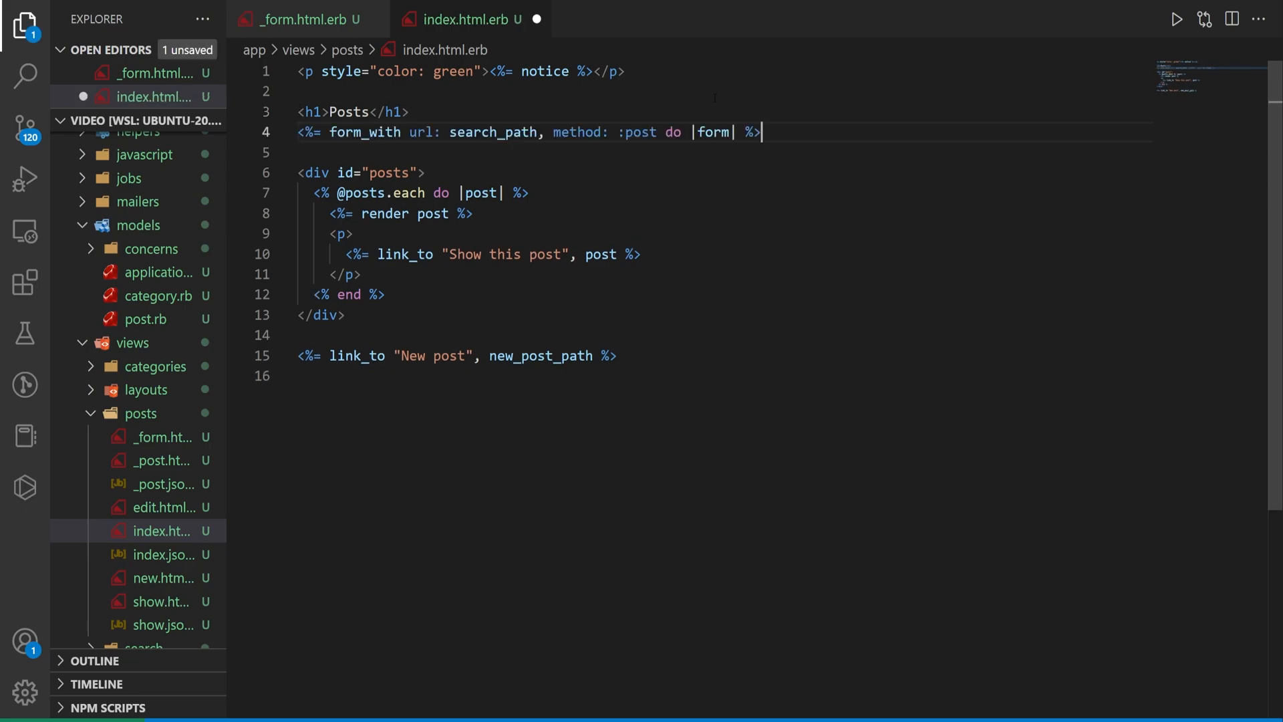
{"action": "type", "text": "<% end %>"}
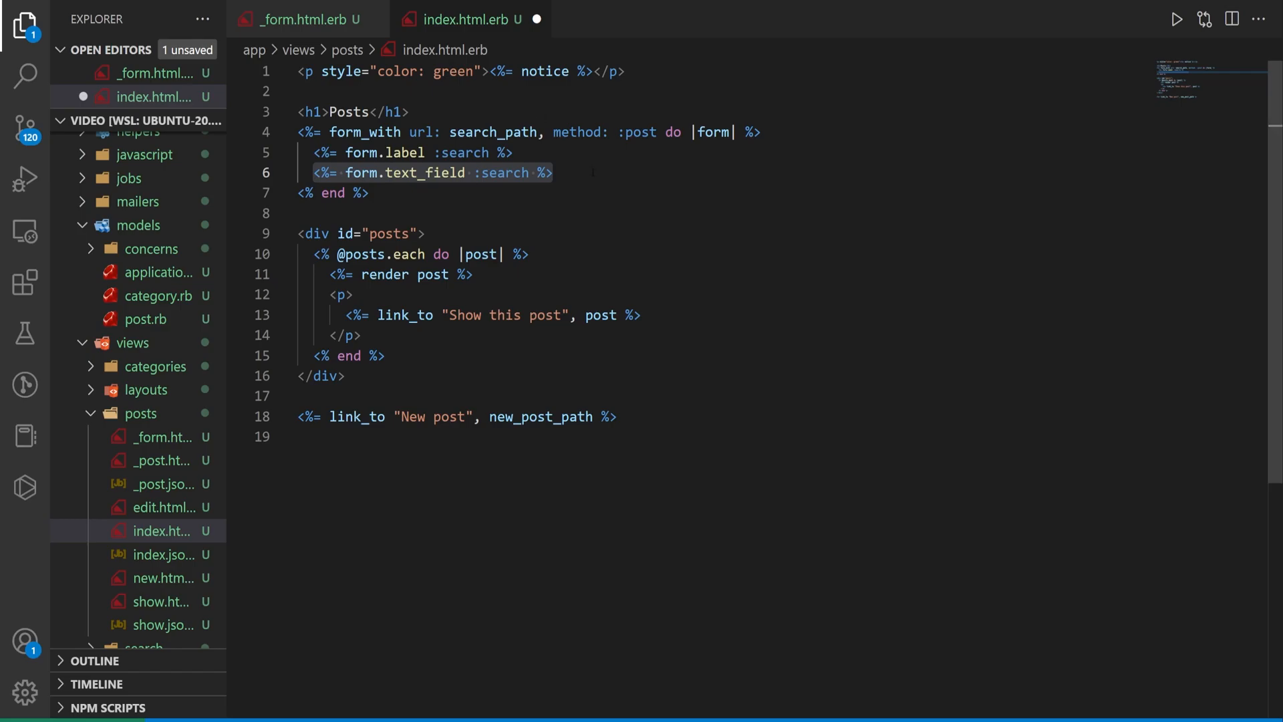
Add the search text field and a category label and select from all categories, renaming c to cat
{"action": "type", "text": "<%= form.label :category %>"}
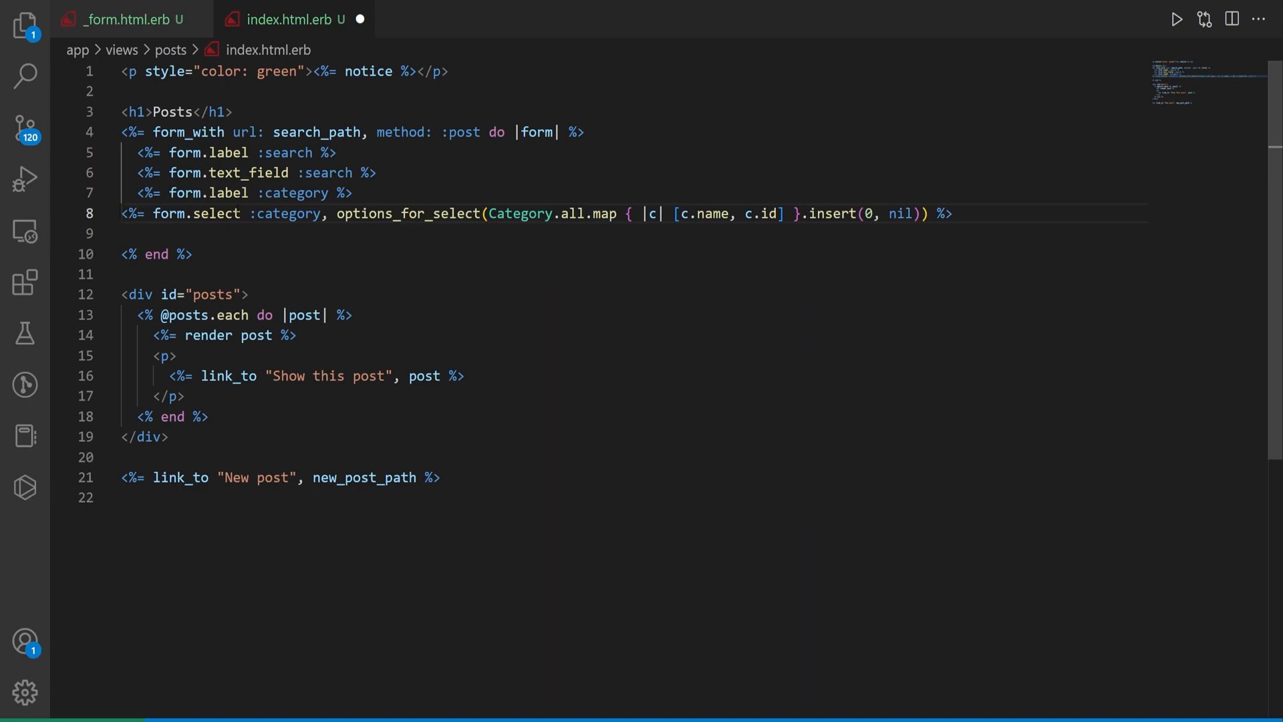
{"action": "double_click", "coordinate": [303, 214]}
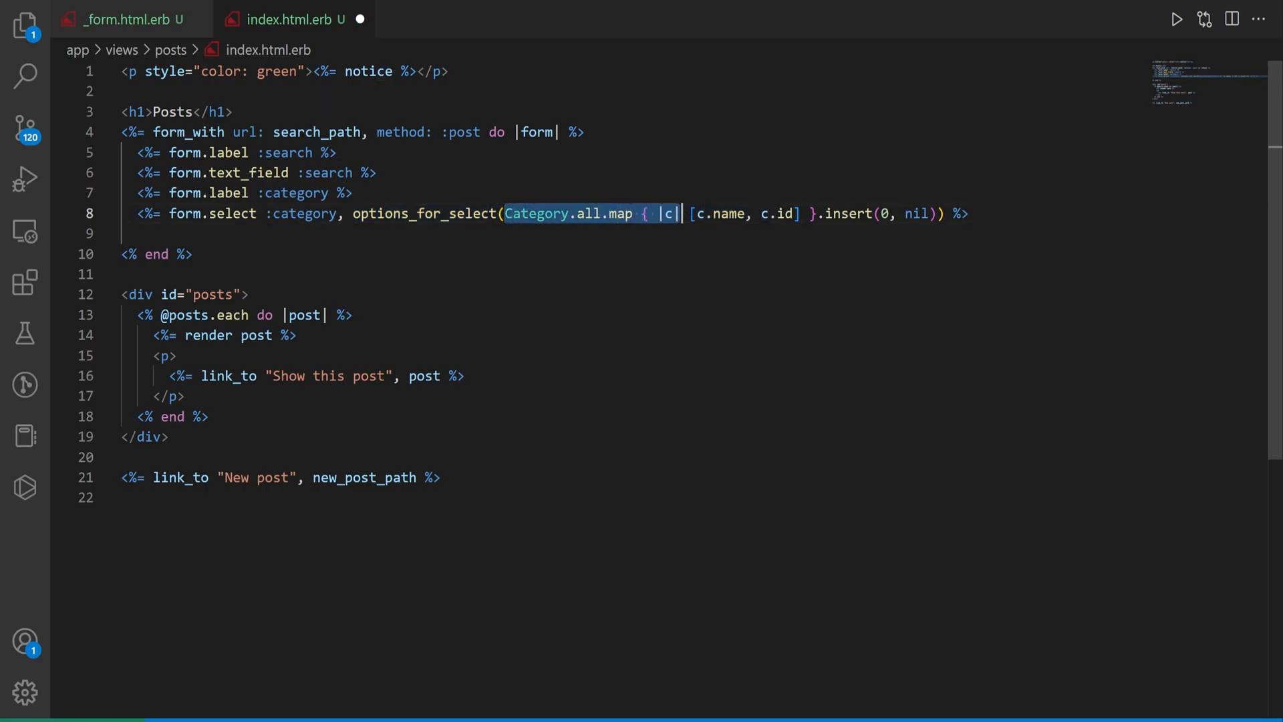
{"action": "type", "text": "cat"}
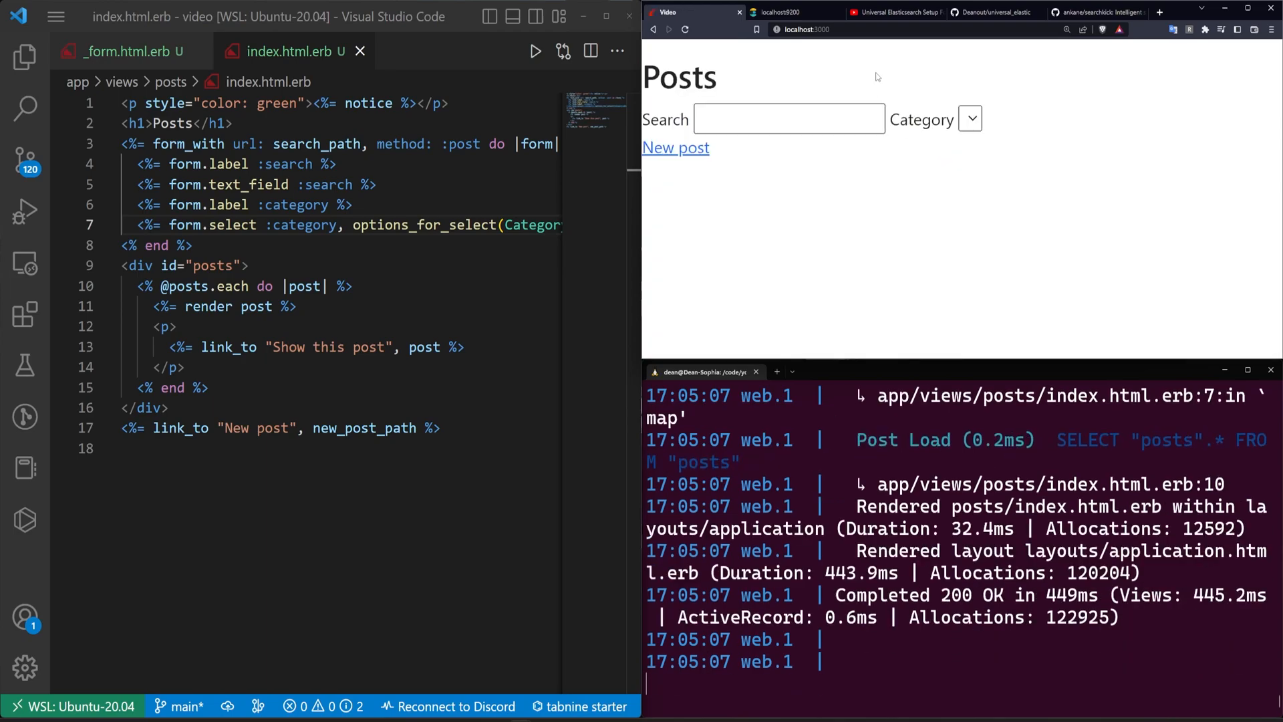
Stop the server, run rails db:seed, restart with bin/dev and start a new file in views/posts
{"action": "left_click", "coordinate": [971, 119]}
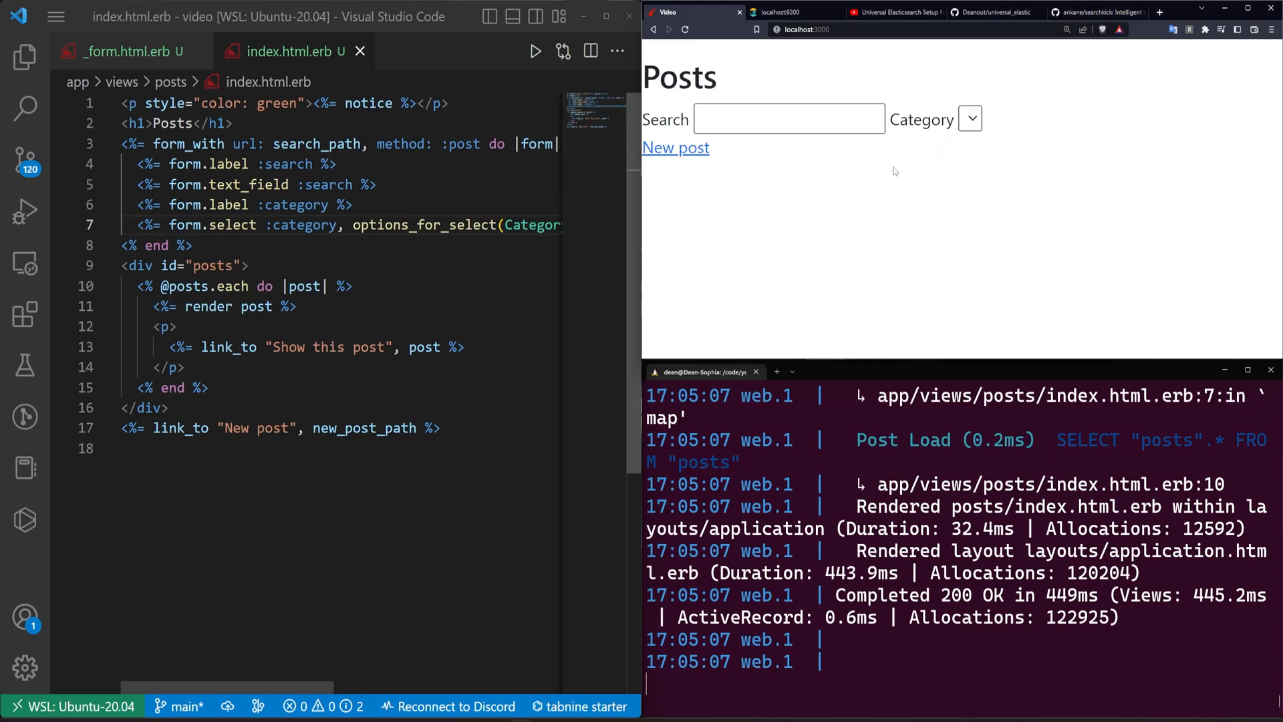
{"action": "key", "text": "ctrl+c"}
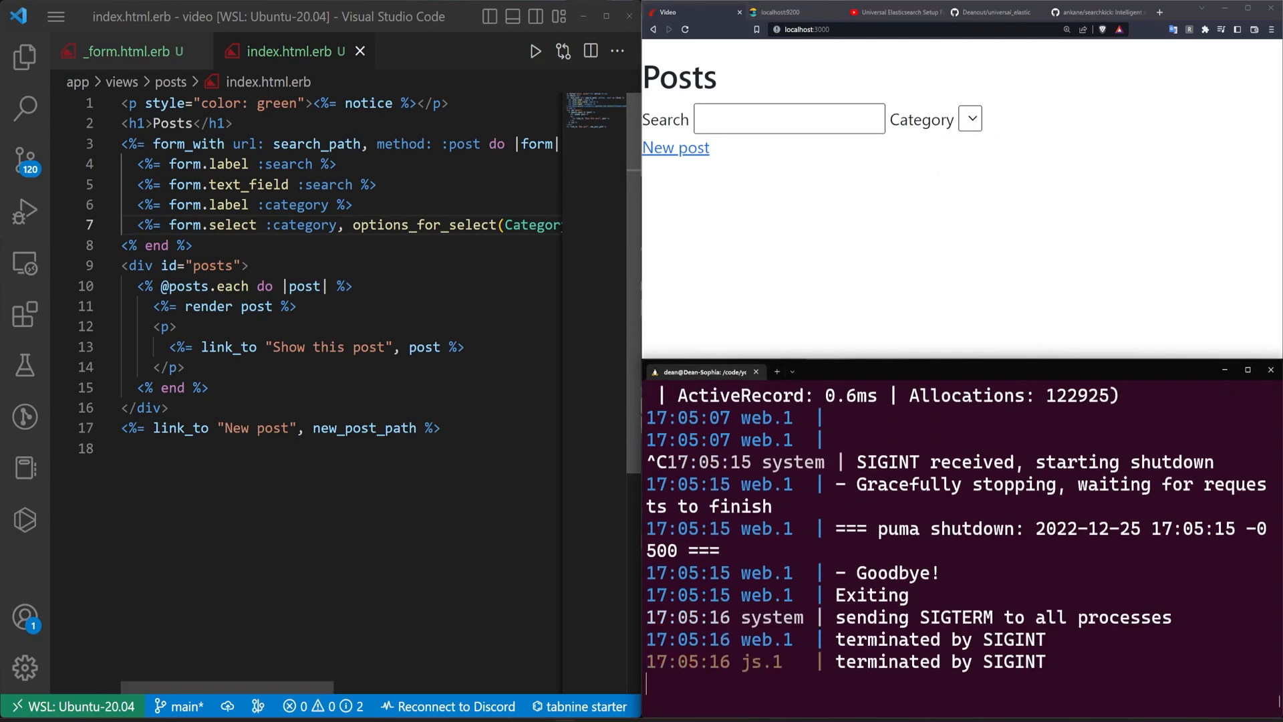
{"action": "type", "text": "rails db:seed"}
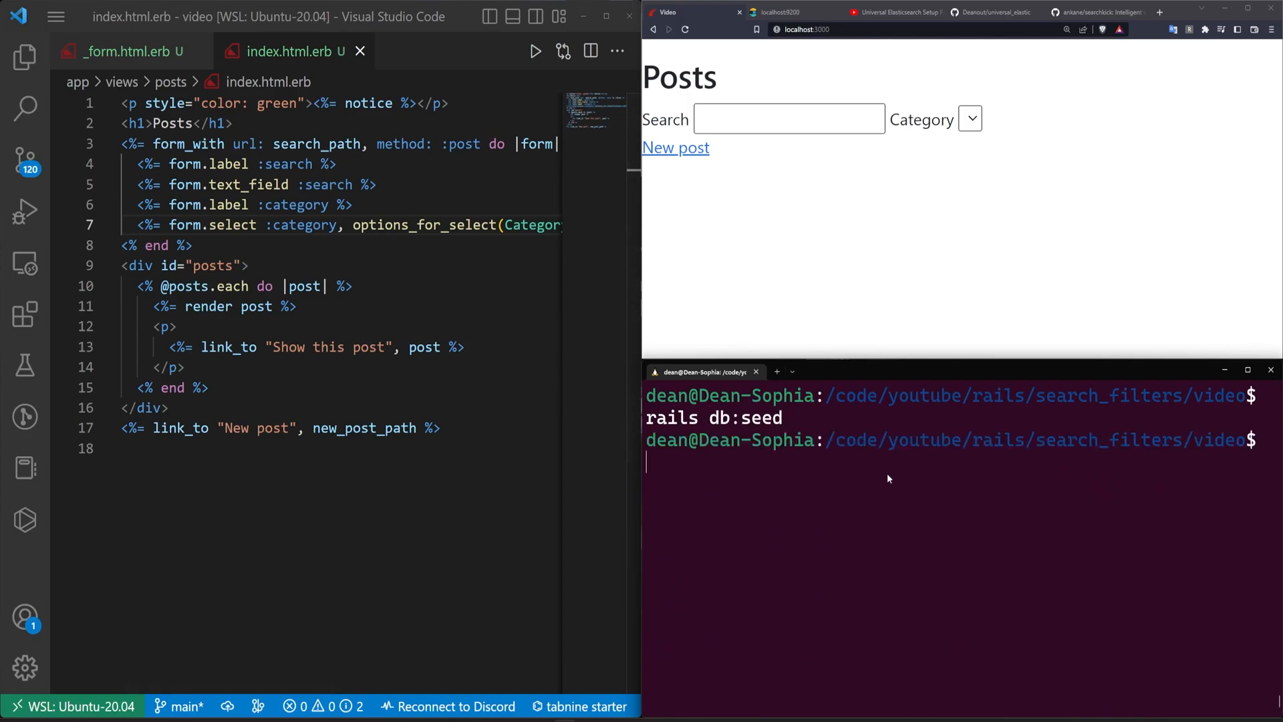
{"action": "type", "text": "bin"}
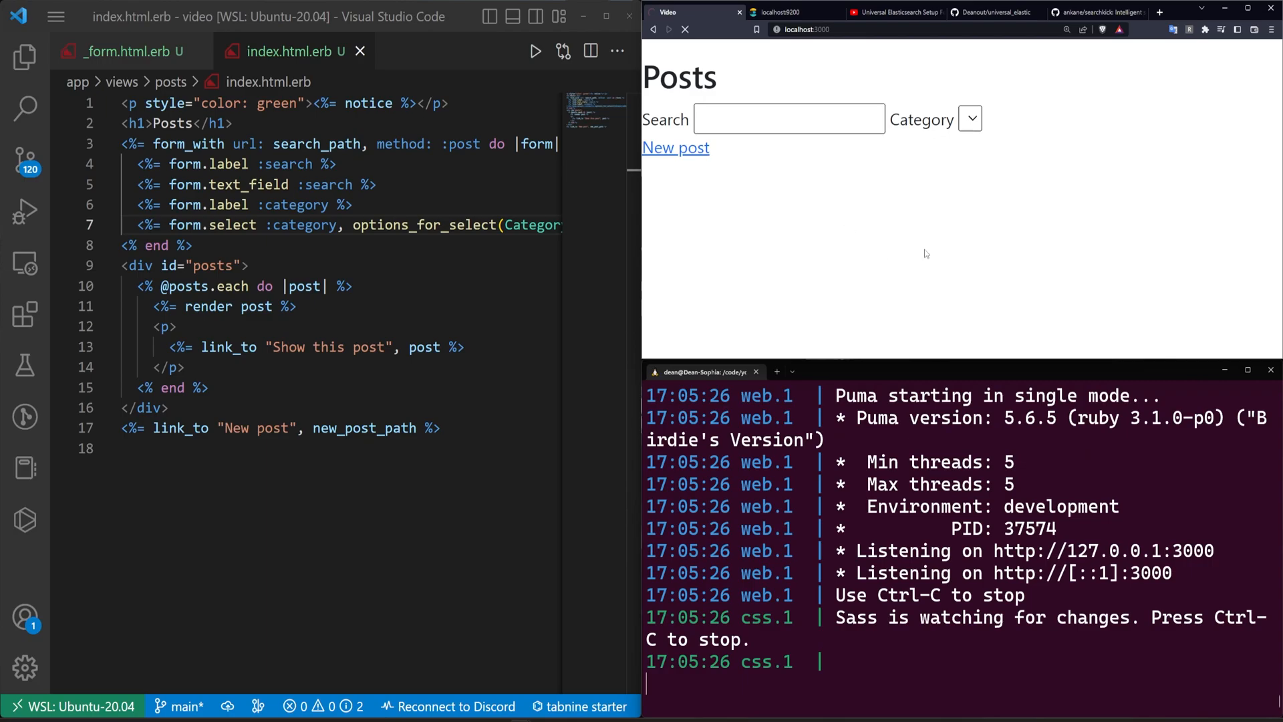
{"action": "mouse_move", "coordinate": [1010, 107]}
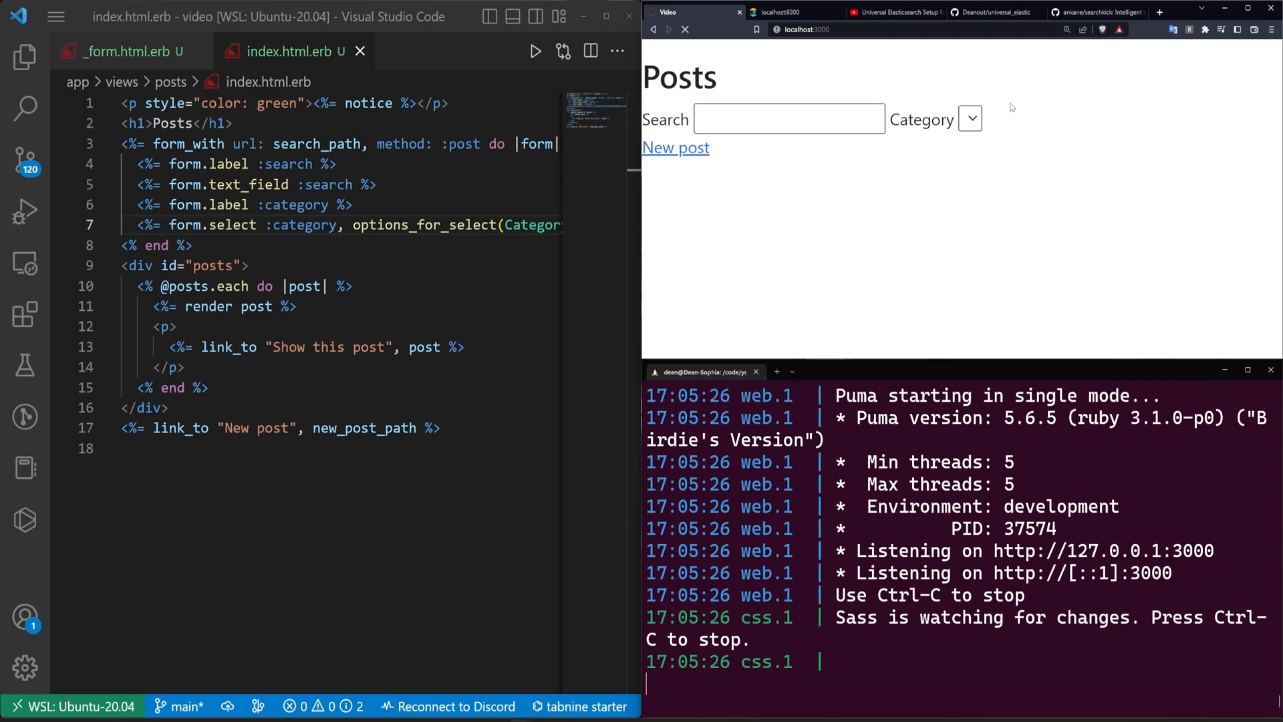
{"action": "mouse_move", "coordinate": [895, 178]}
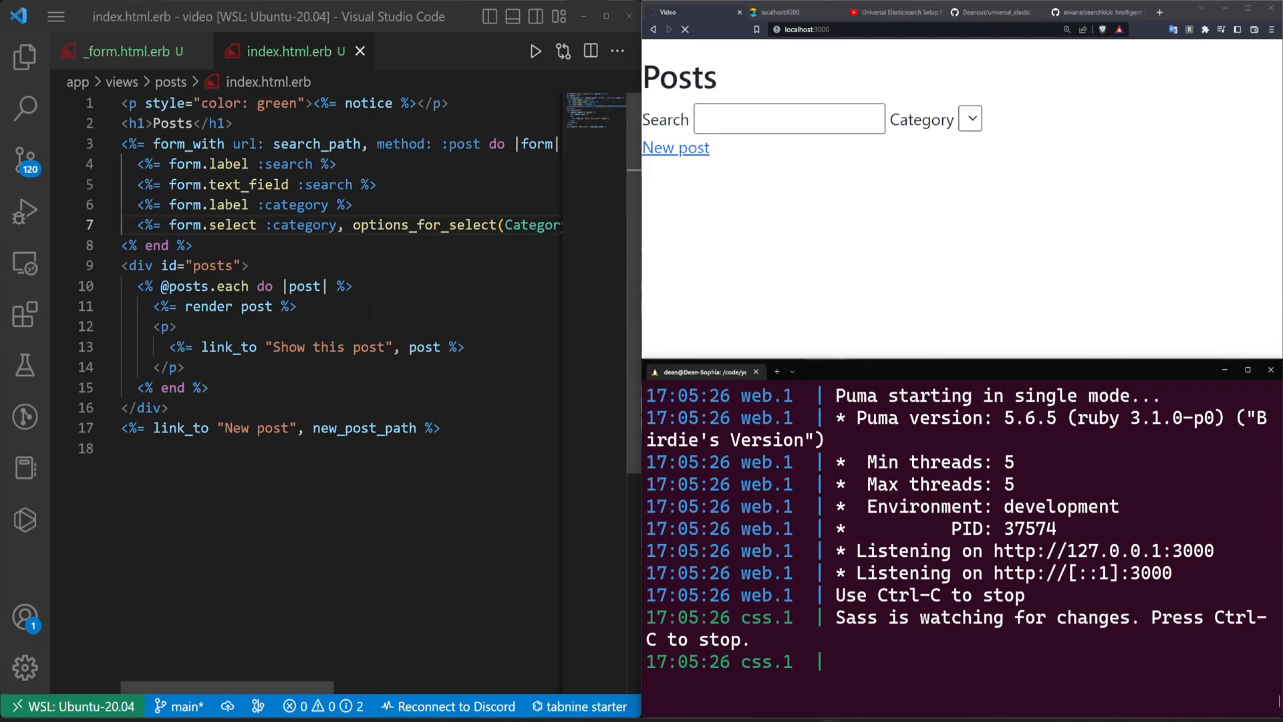
{"action": "left_click", "coordinate": [24, 56]}
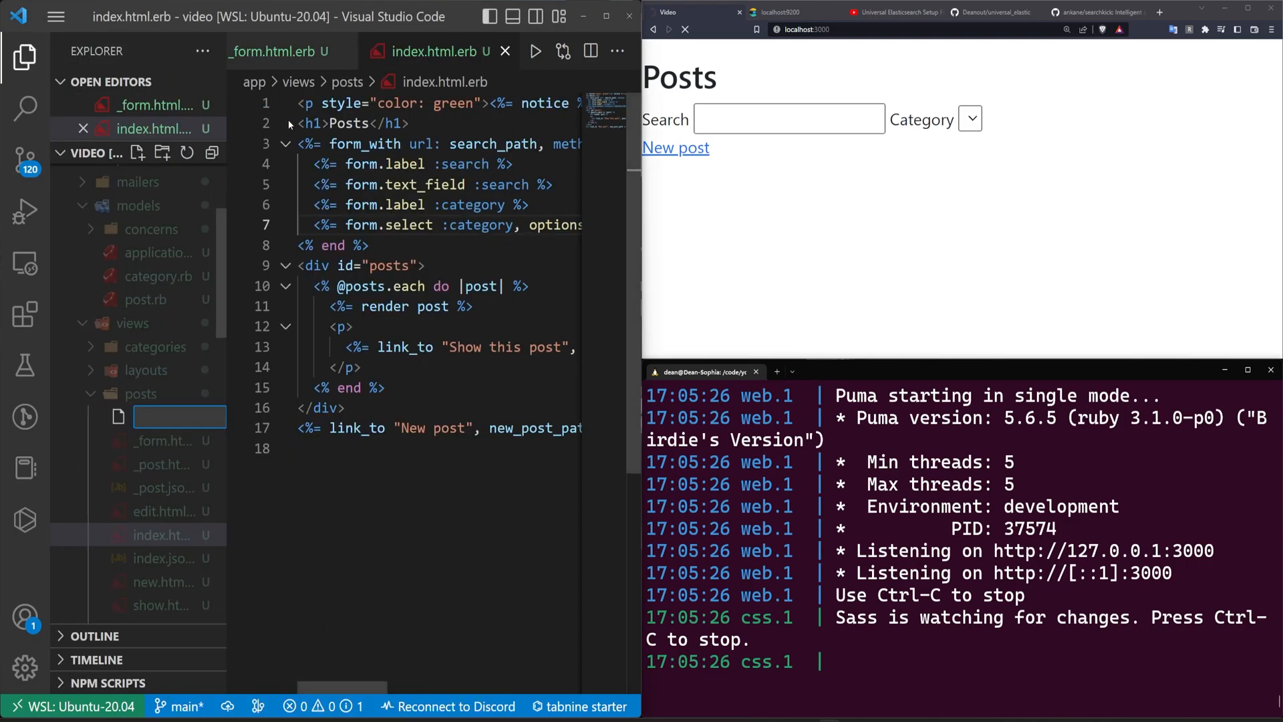
Name the new partial _posts.html.erb and reload the Posts page in the browser
{"action": "type", "text": "_posts.html.e"}
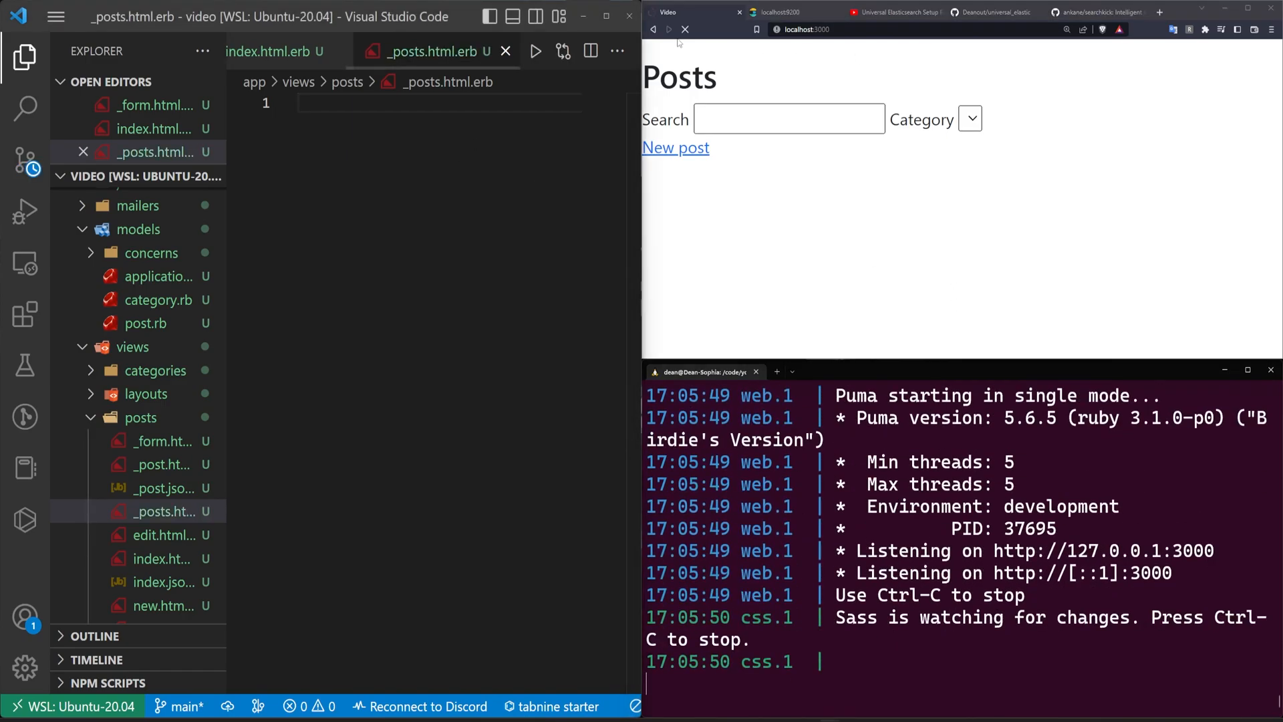
{"action": "left_click", "coordinate": [1160, 12]}
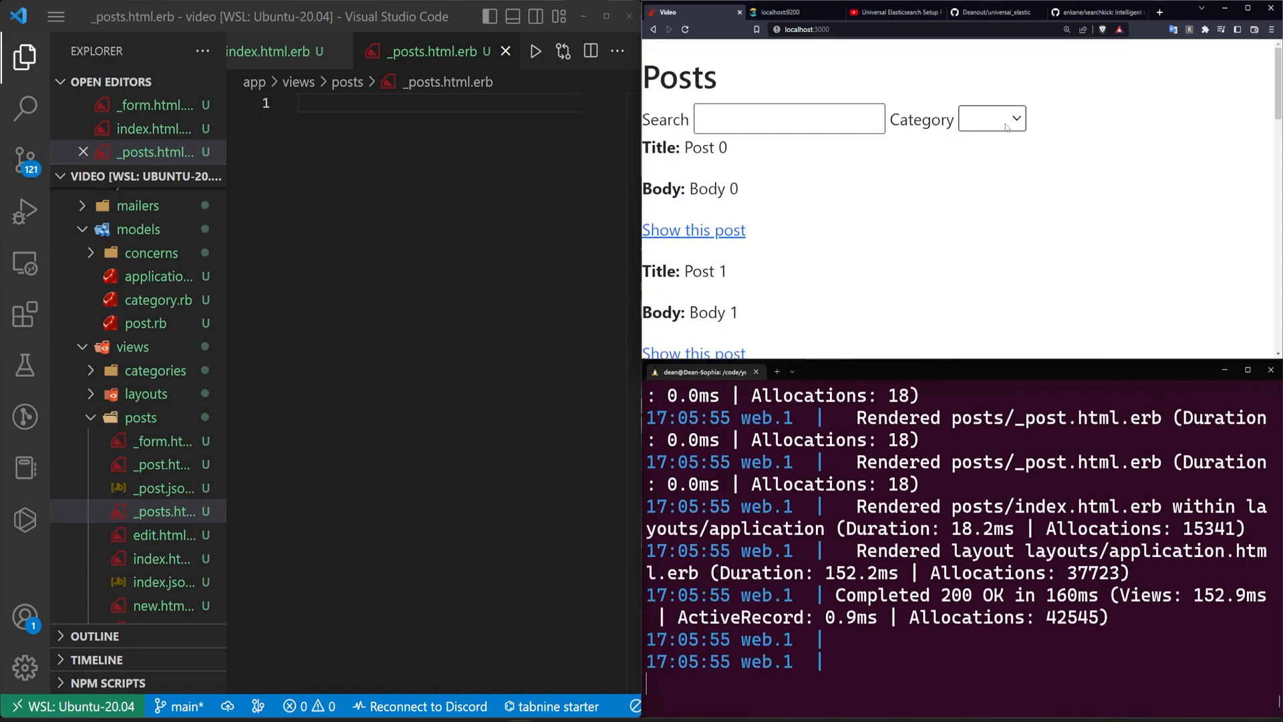
{"action": "left_click", "coordinate": [991, 119]}
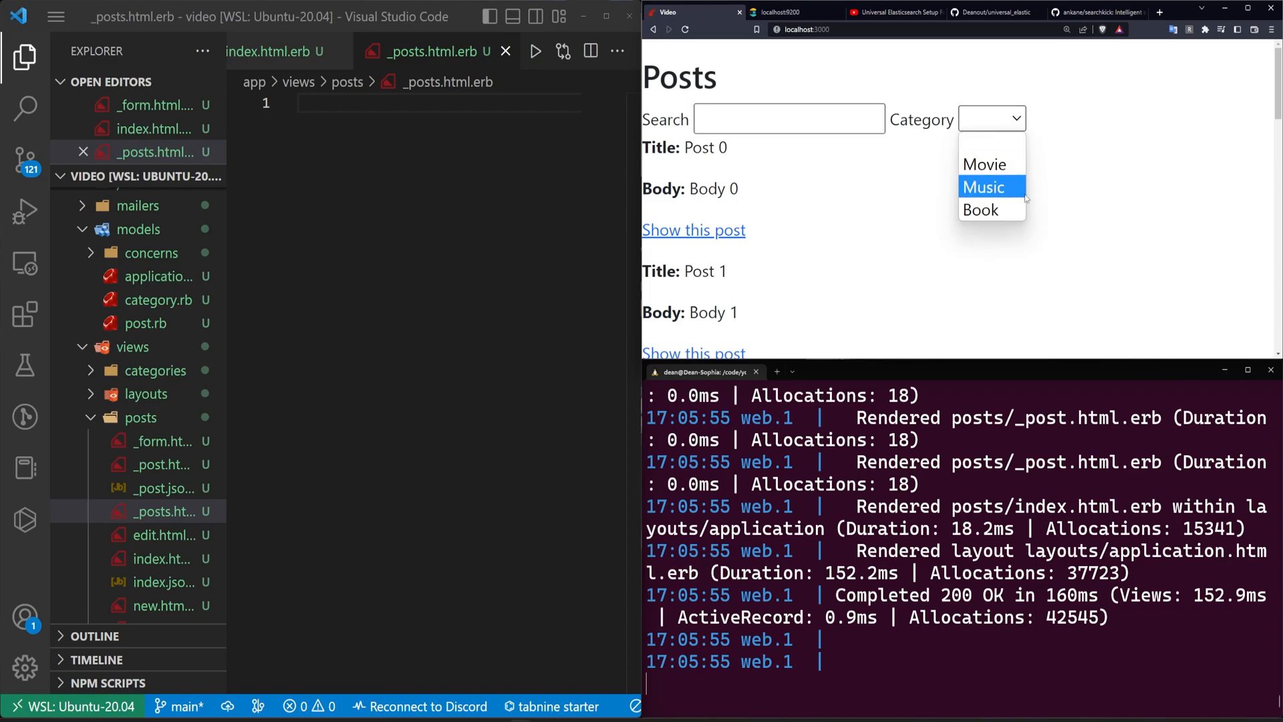
{"action": "left_click", "coordinate": [789, 119]}
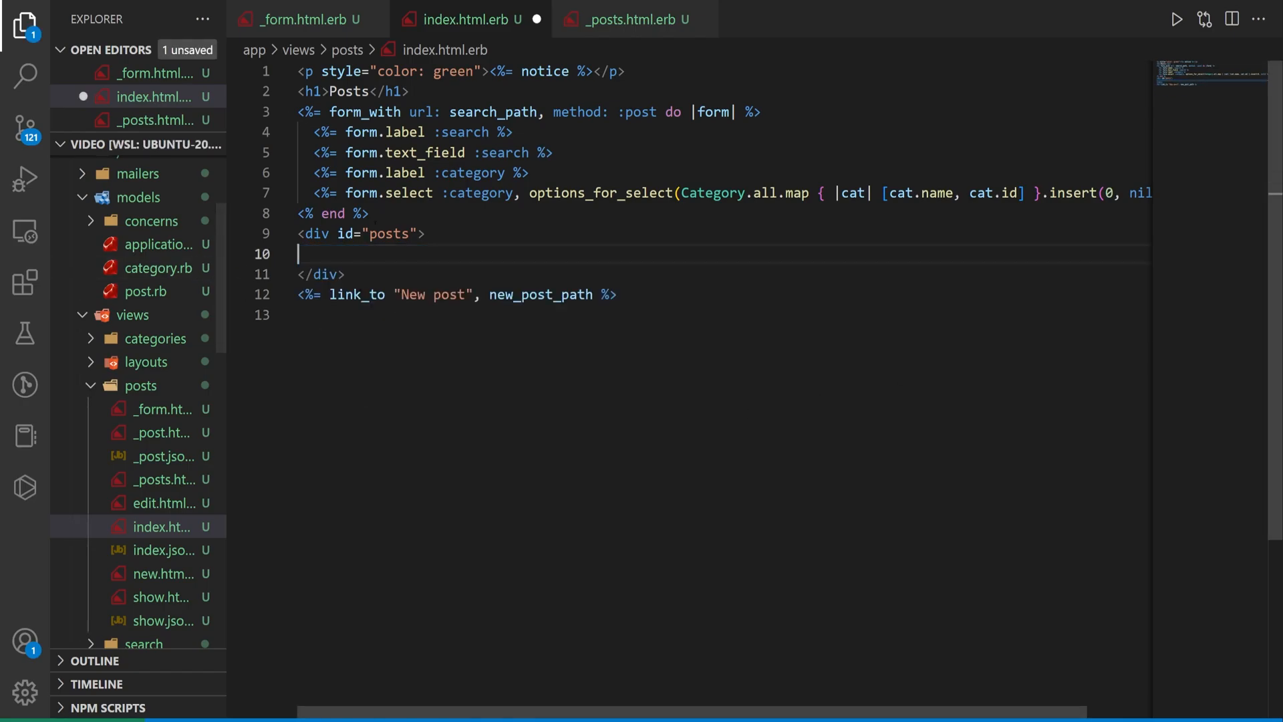
{"action": "type", "text": "<%%>"}
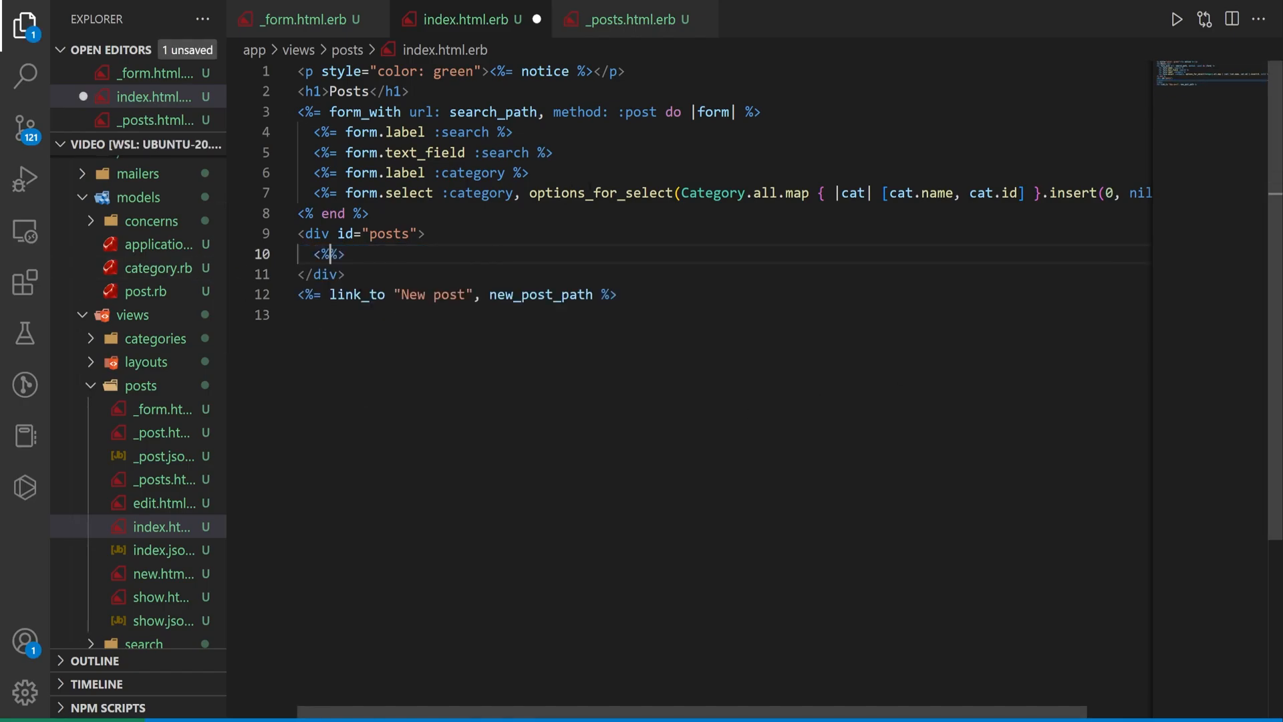
{"action": "type", "text": "render \"posts"}
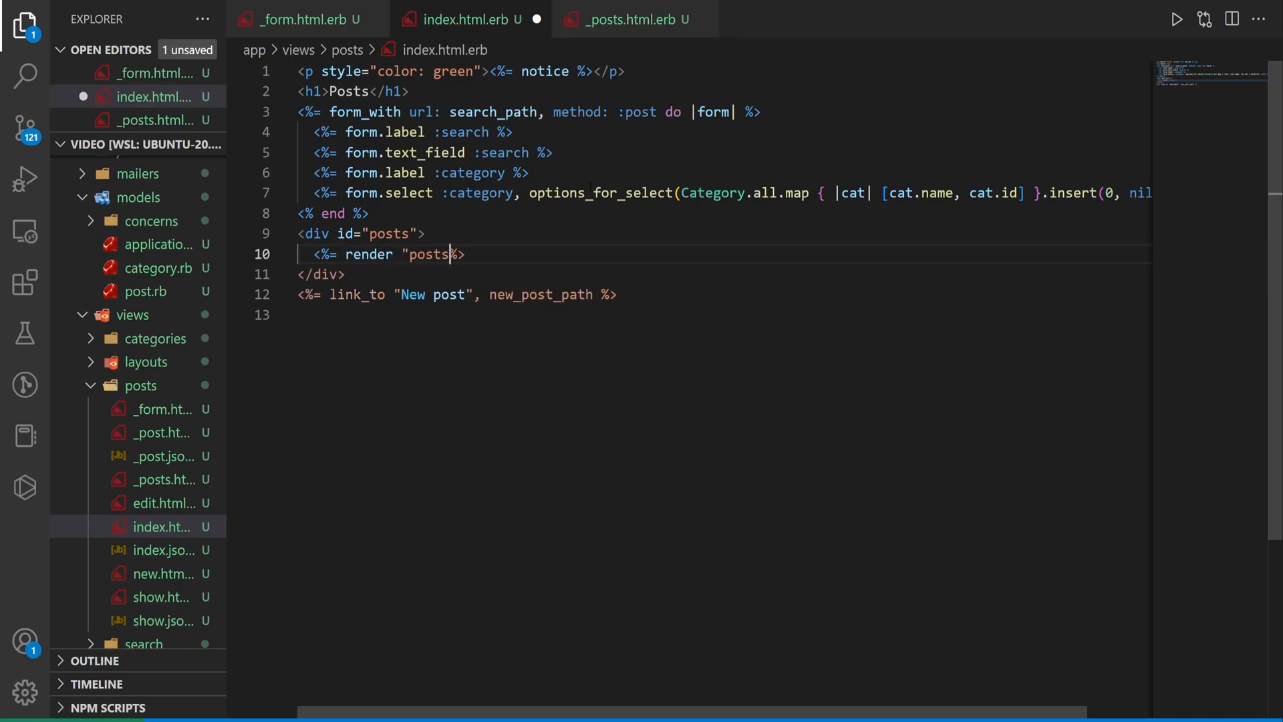
{"action": "type", "text": "/posts\""}
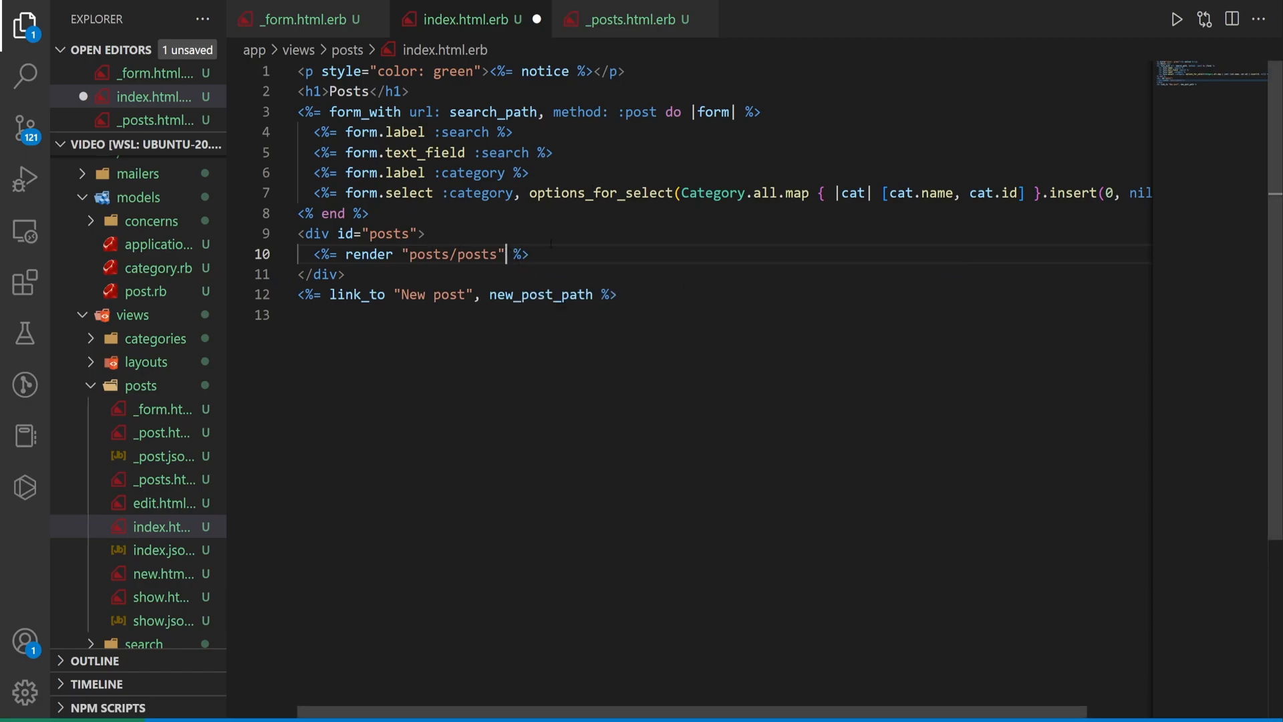
{"action": "type", "text": ", @posts"}
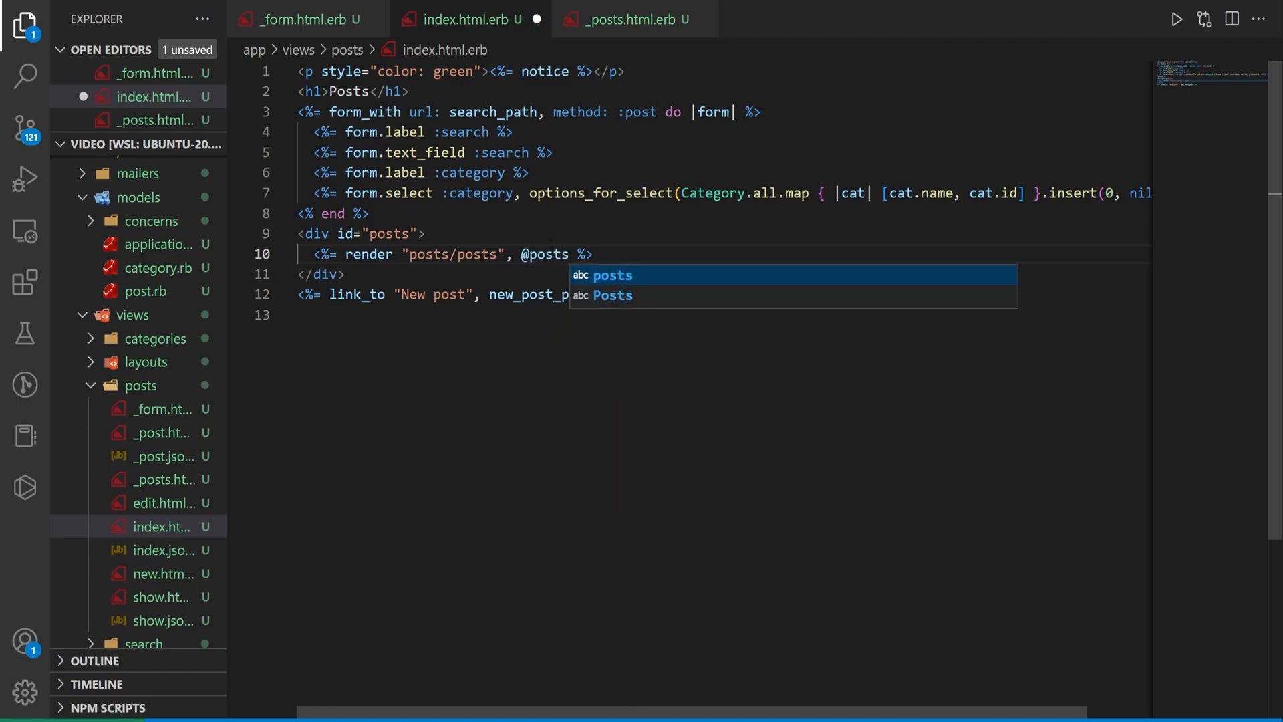
{"action": "key", "text": "Escape"}
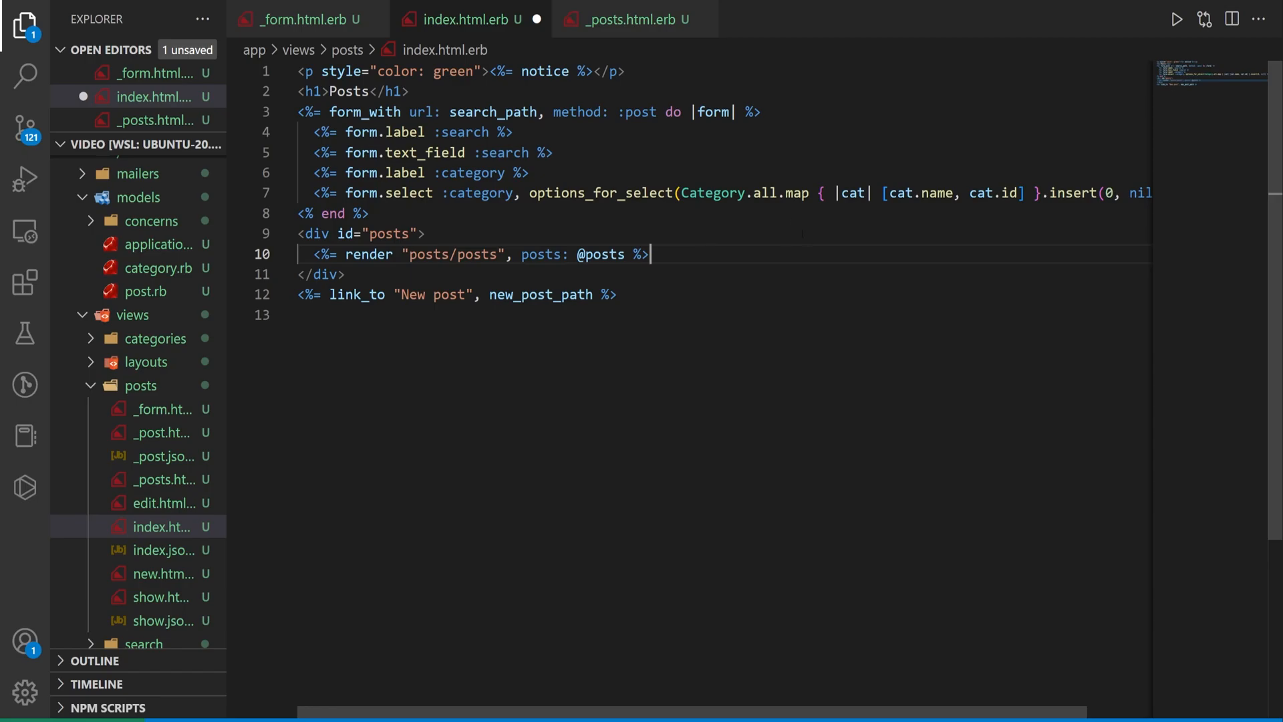
{"action": "left_click", "coordinate": [630, 19]}
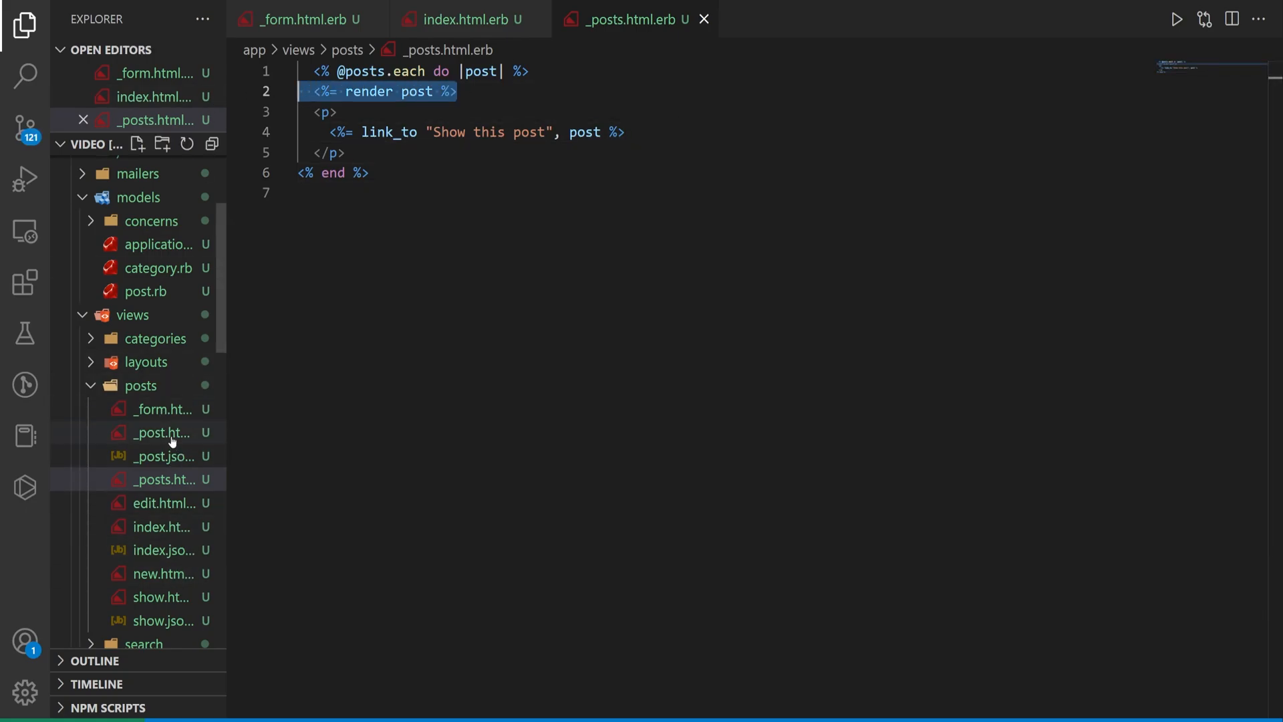
{"action": "left_click", "coordinate": [162, 432]}
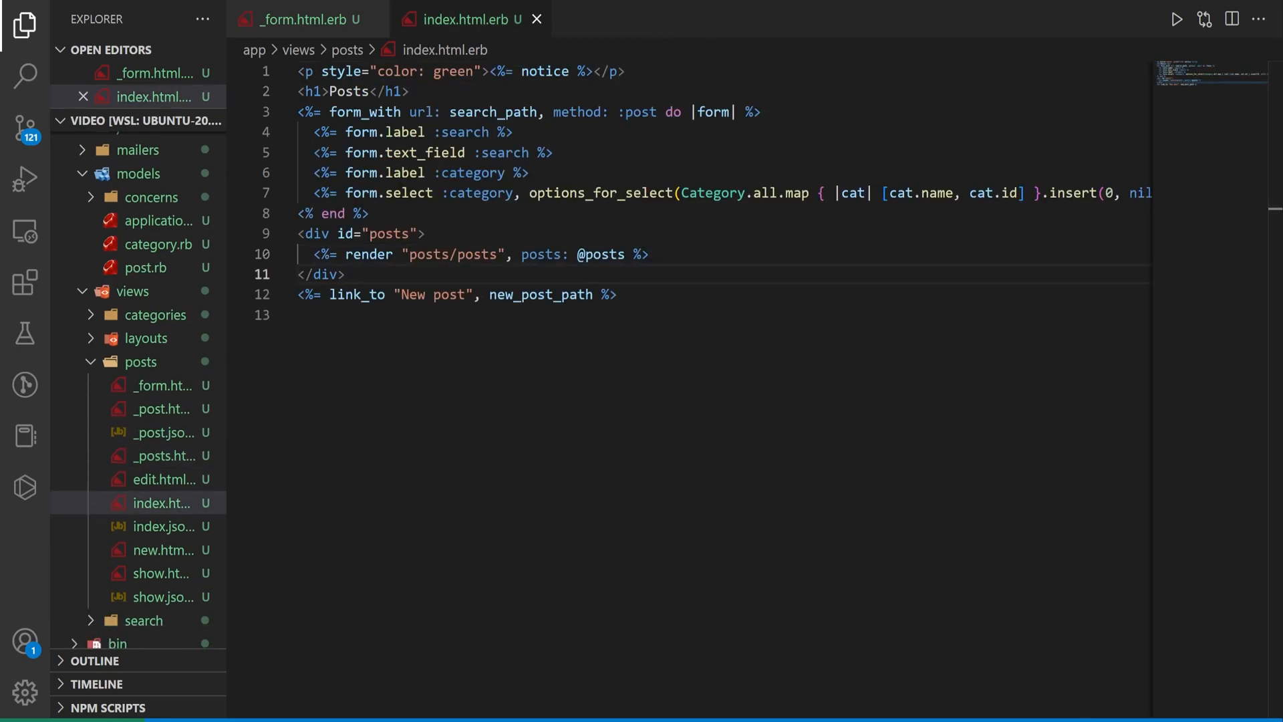
Add :category_id to the permitted params in posts_controller.rb, save, and switch to search_controller.rb
{"action": "left_click_drag", "start_coordinate": [304, 172], "coordinate": [617, 294]}
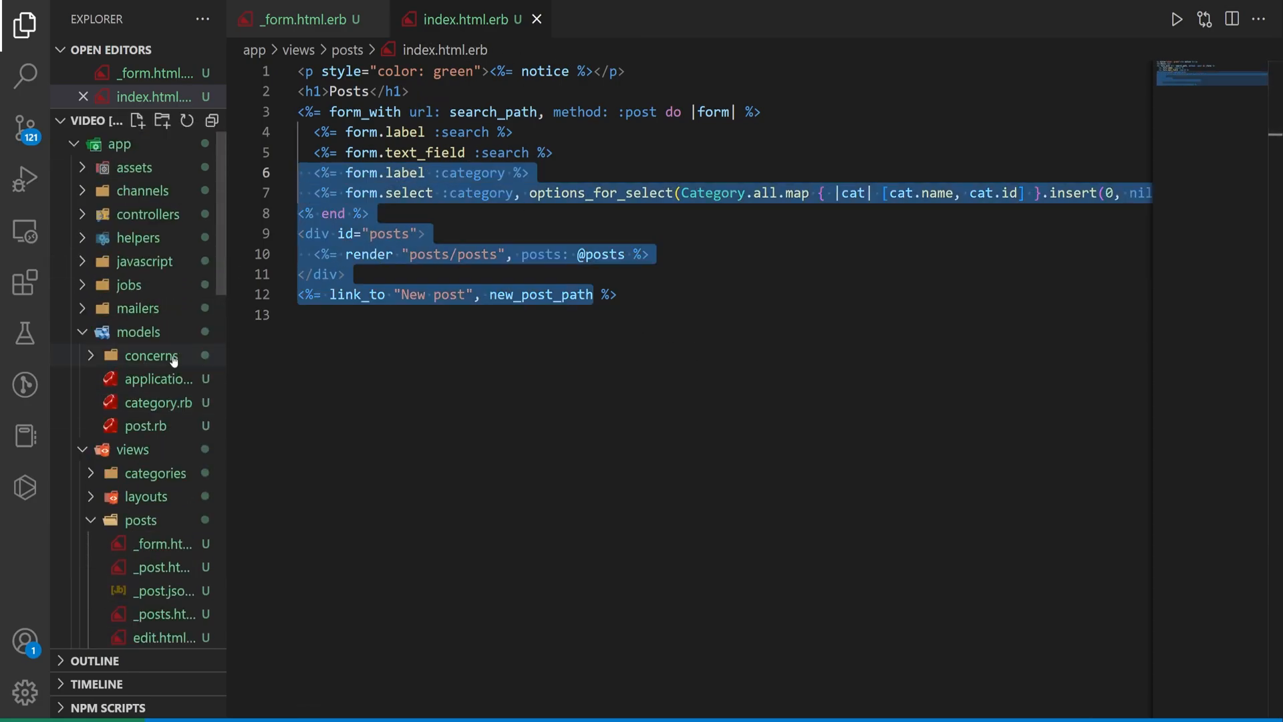
{"action": "left_click", "coordinate": [148, 214]}
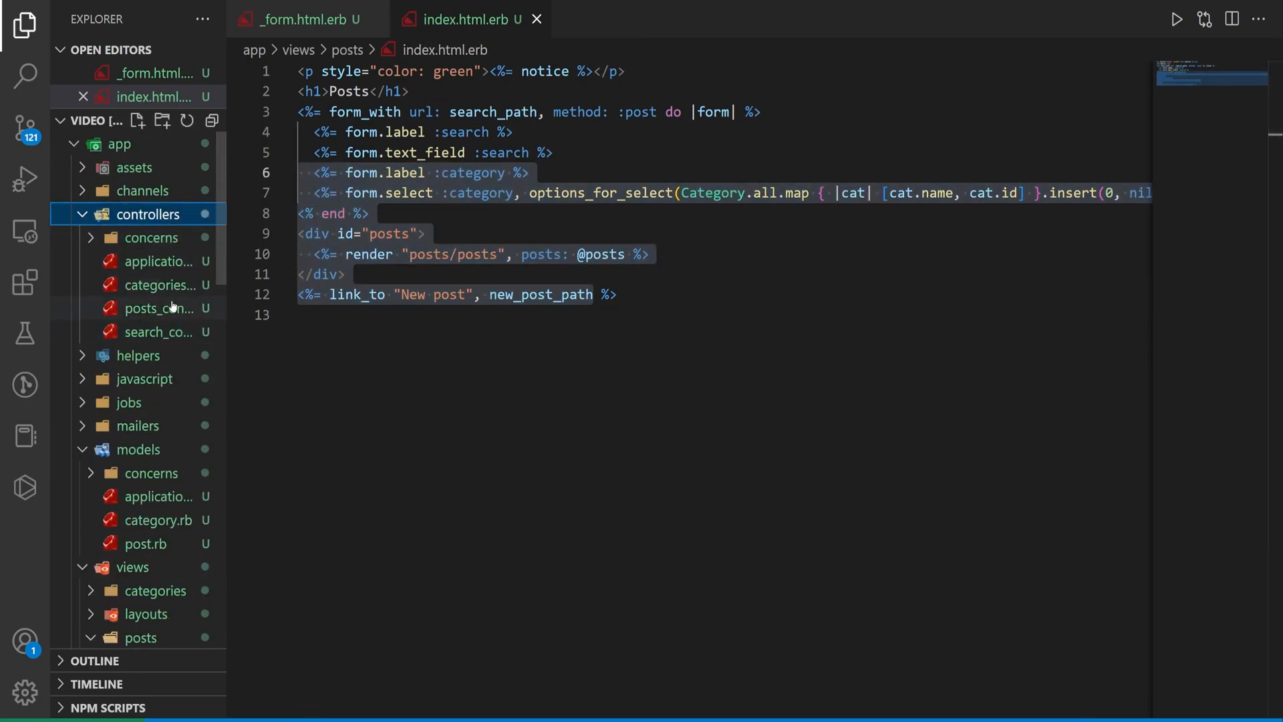
{"action": "left_click", "coordinate": [158, 309]}
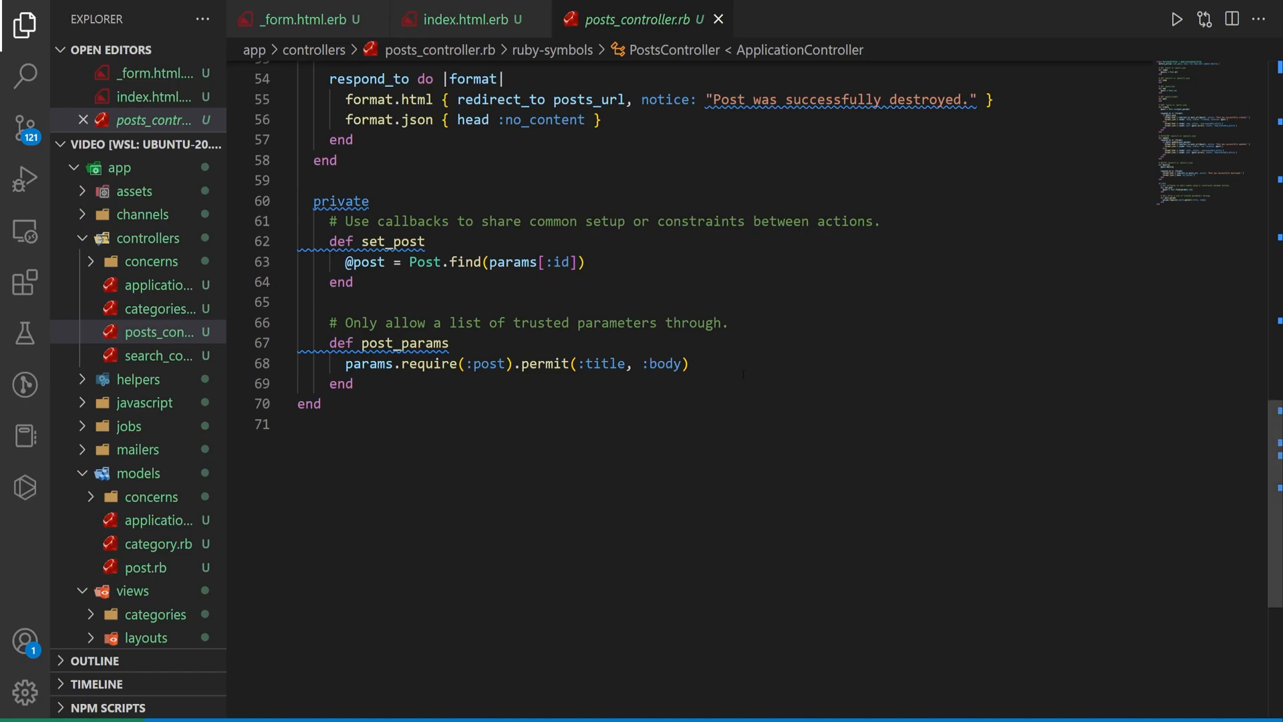
{"action": "type", "text": ", :user_id"}
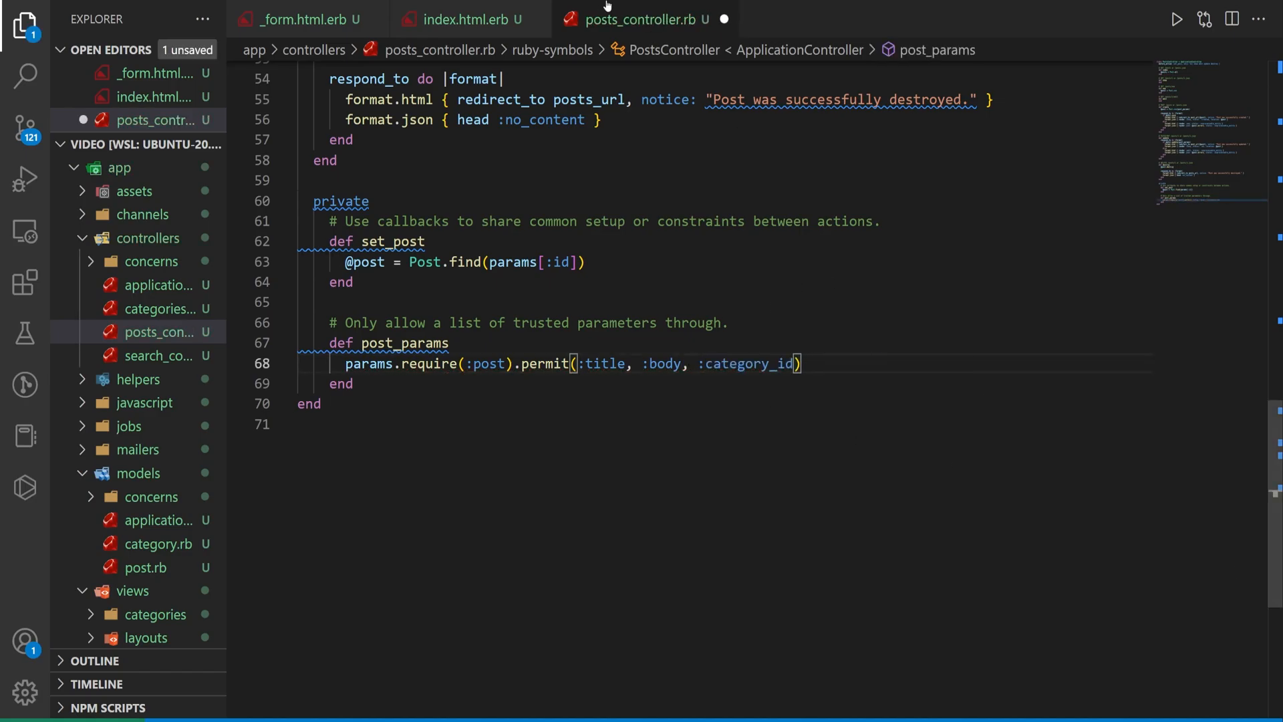
{"action": "key", "text": "ctrl+s"}
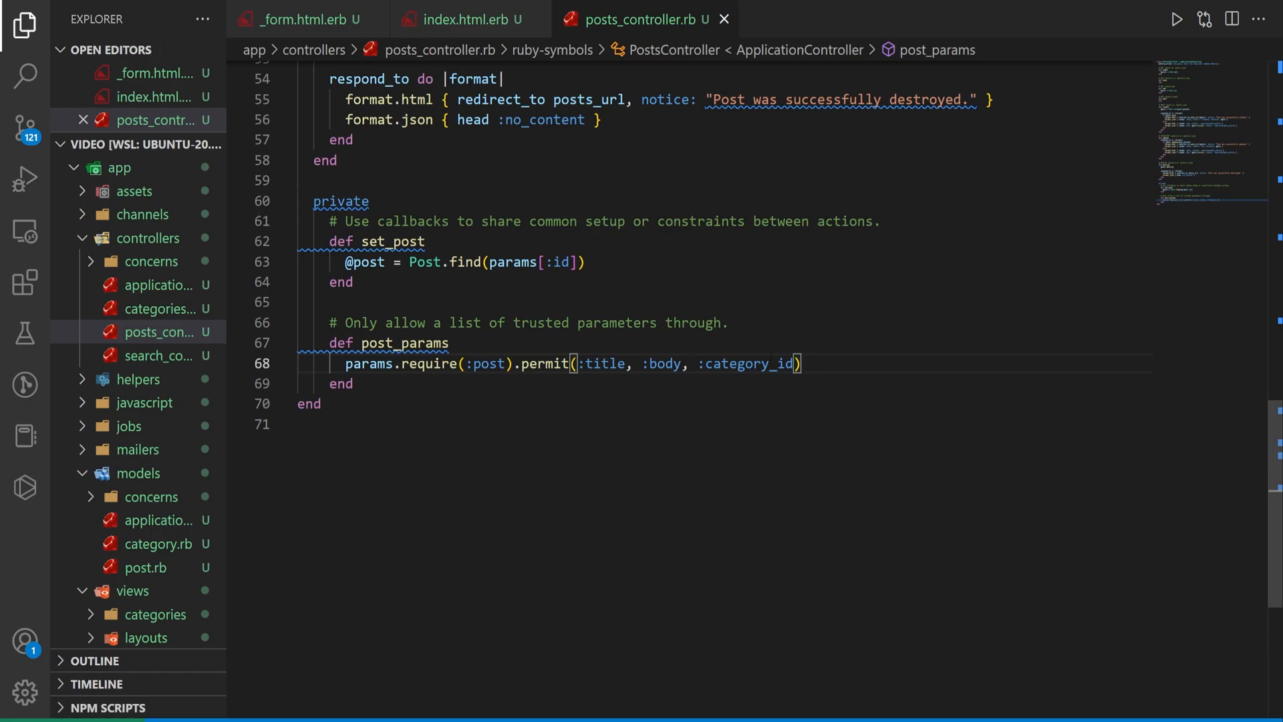
{"action": "double_click", "coordinate": [749, 364]}
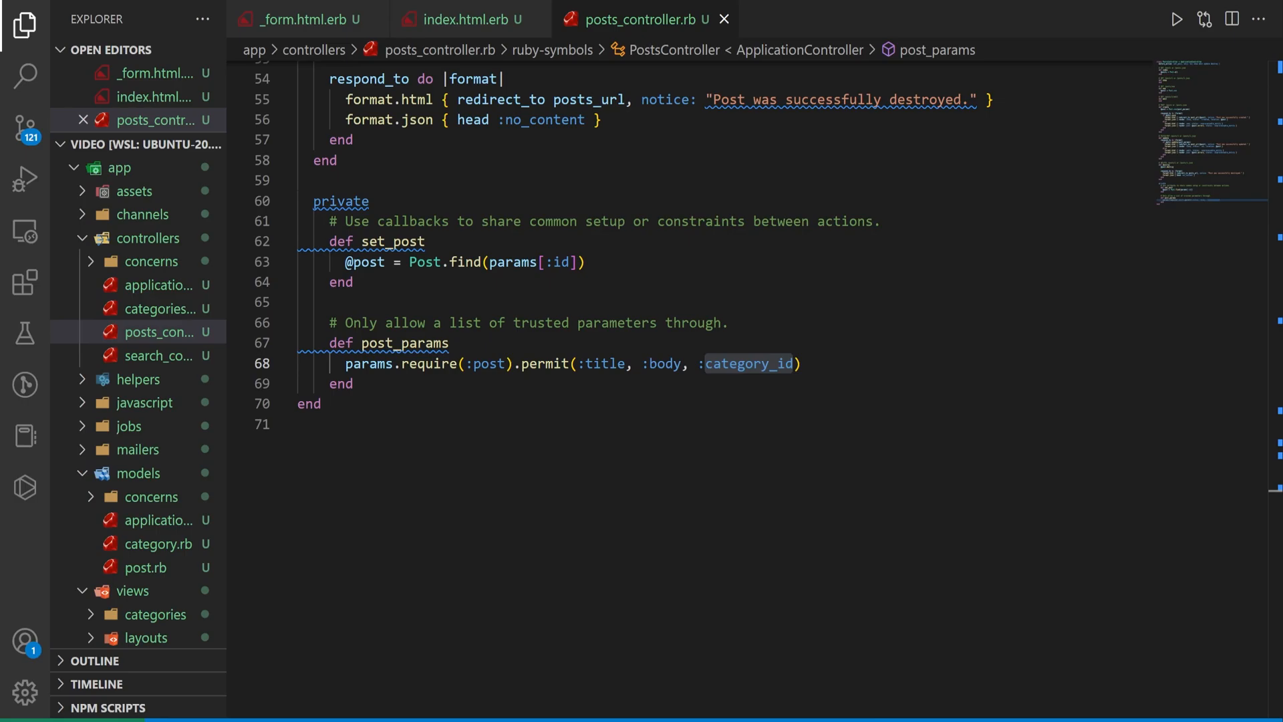
{"action": "left_click", "coordinate": [157, 356]}
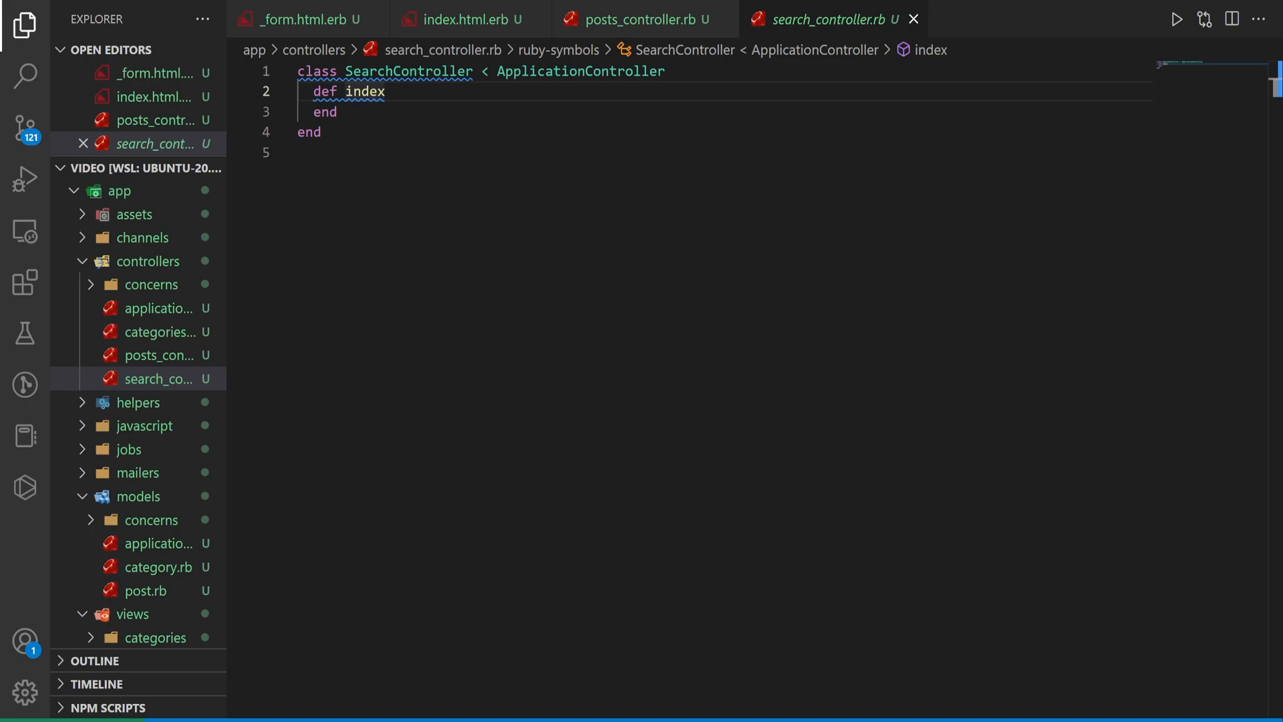
Set search_field from params[:search] defaulting to '*' and add a Post.search("*") line in the index action
{"action": "key", "text": "enter"}
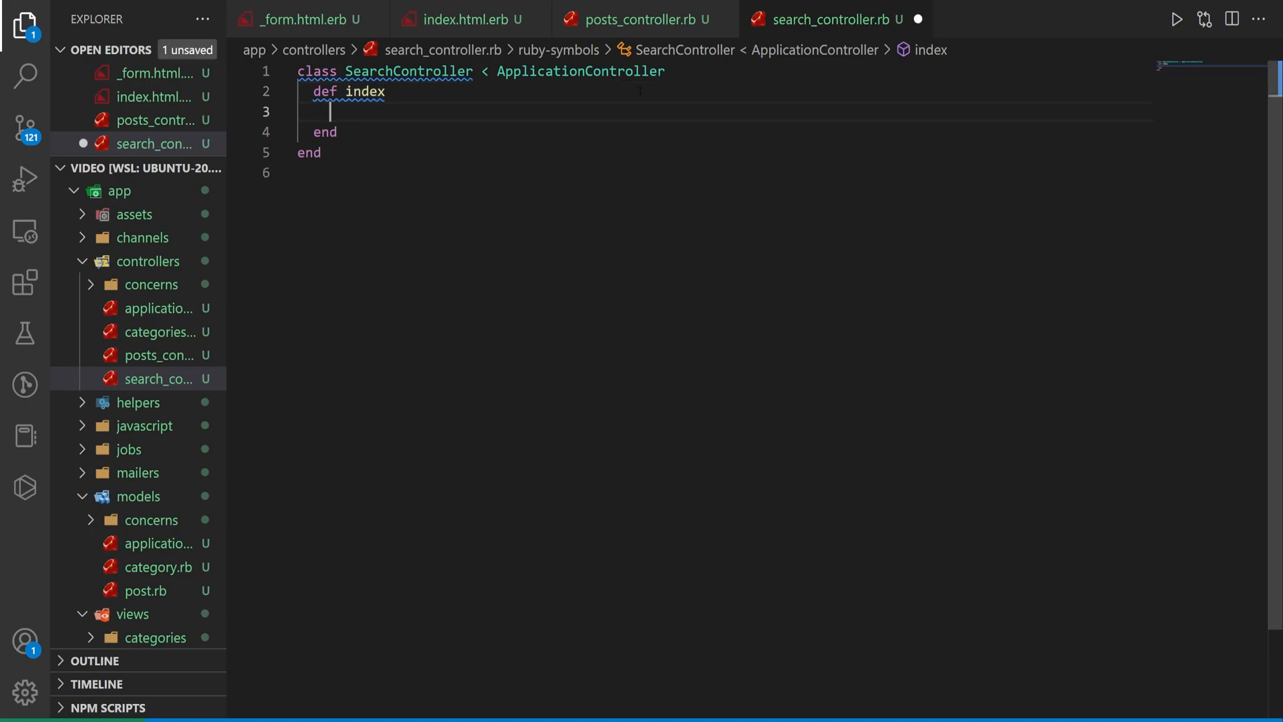
{"action": "type", "text": "search_field = params[:search].present? ? params[:search] : '*'"}
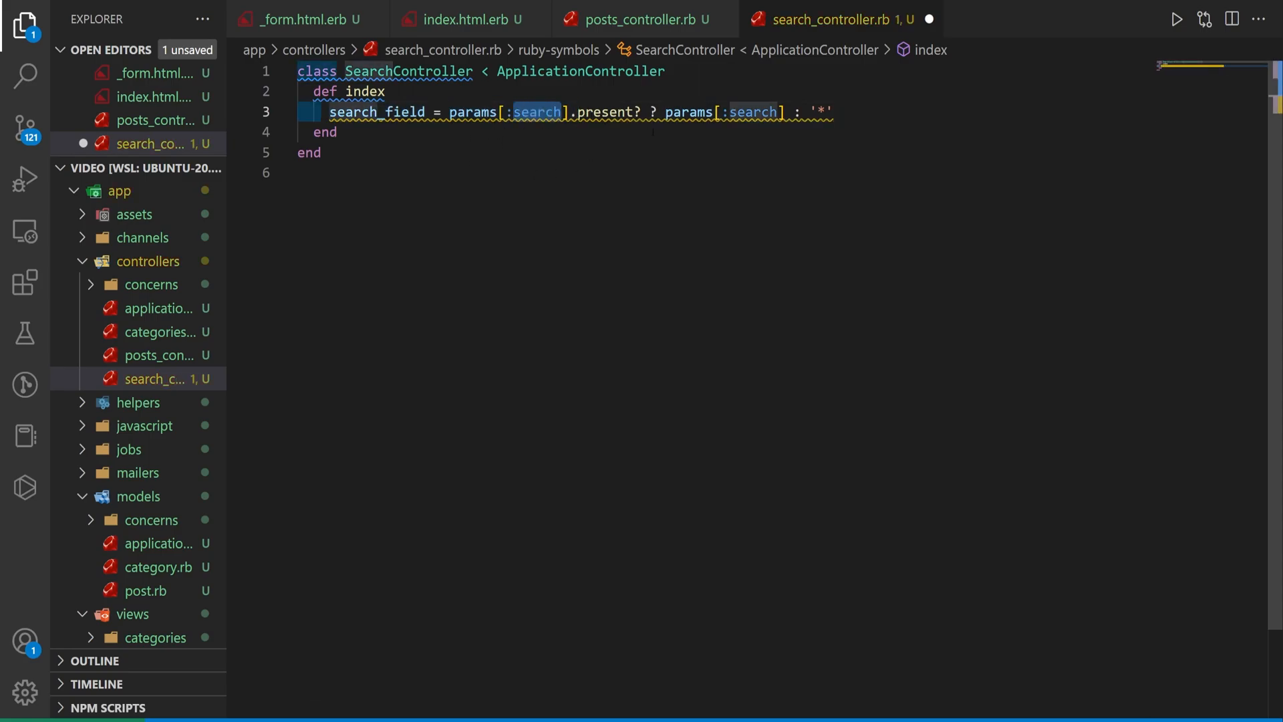
{"action": "left_click_drag", "start_coordinate": [563, 112], "coordinate": [640, 112]}
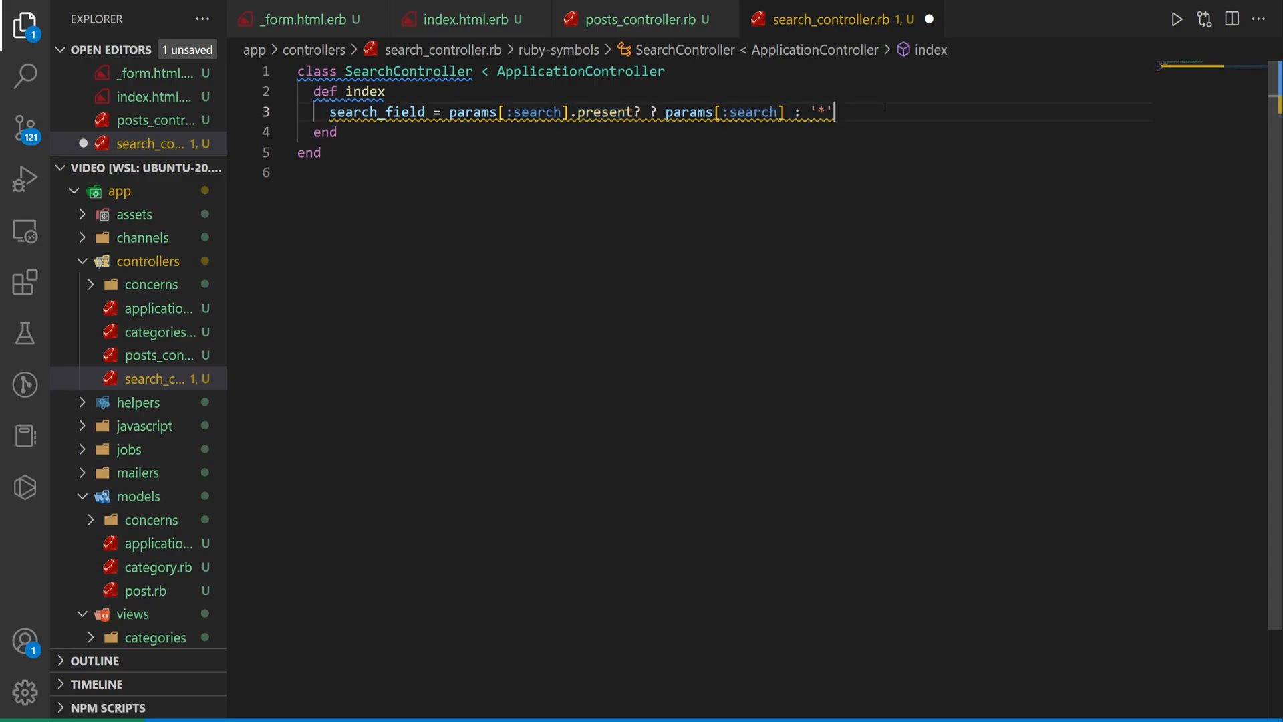
{"action": "key", "text": "enter"}
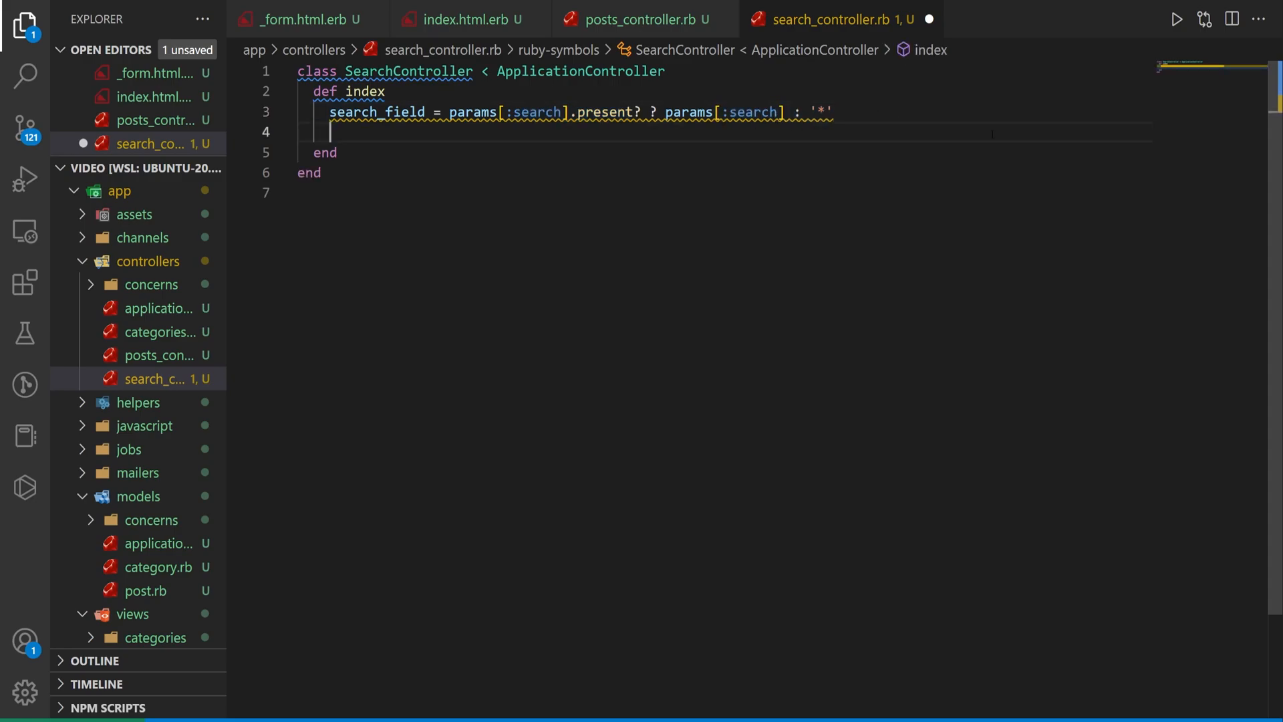
{"action": "type", "text": "Post.search(\""}
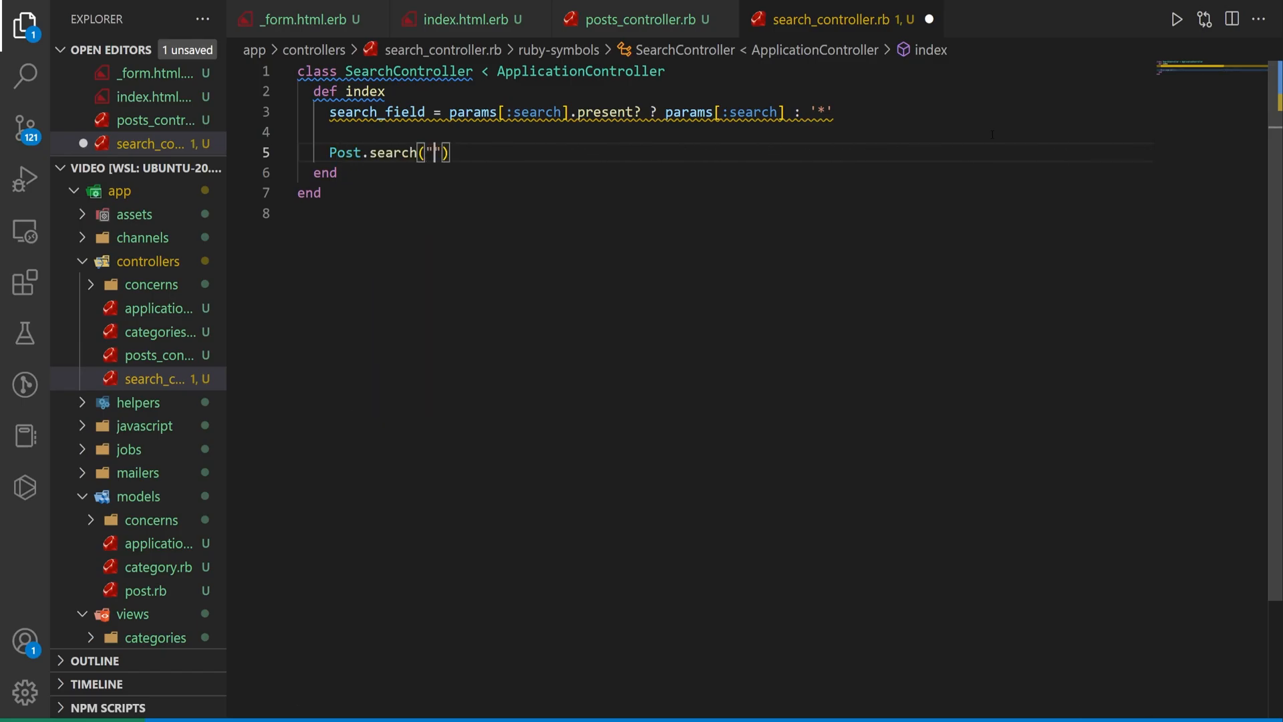
{"action": "type", "text": "*"}
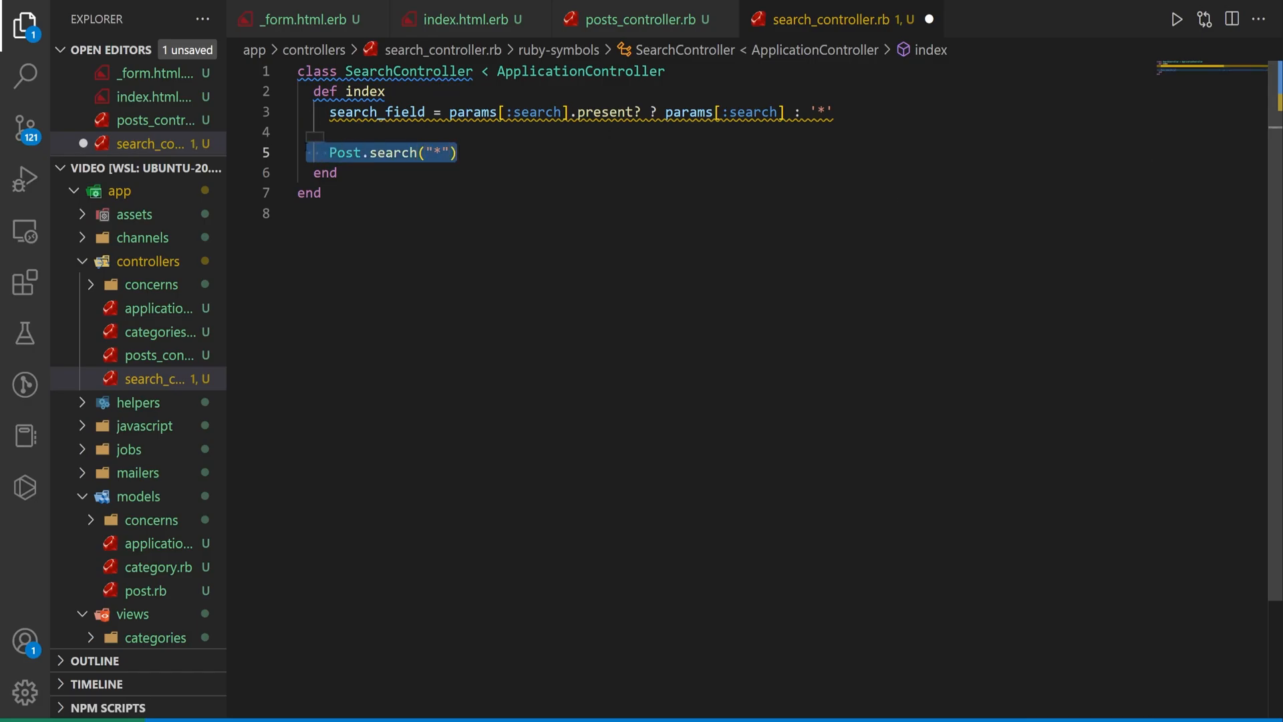
{"action": "left_click", "coordinate": [460, 153]}
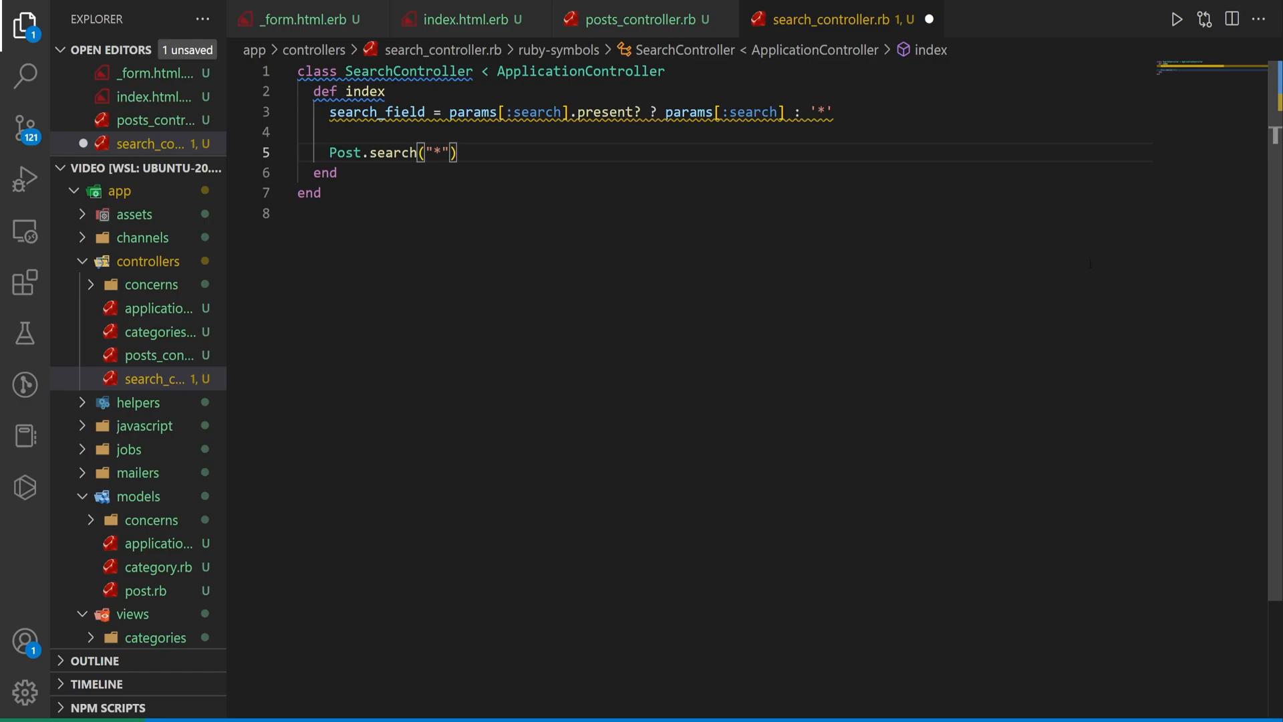
Add category_id = params[:category].present? ? params[:category].to_i : nil below the search_field line
{"action": "double_click", "coordinate": [818, 113]}
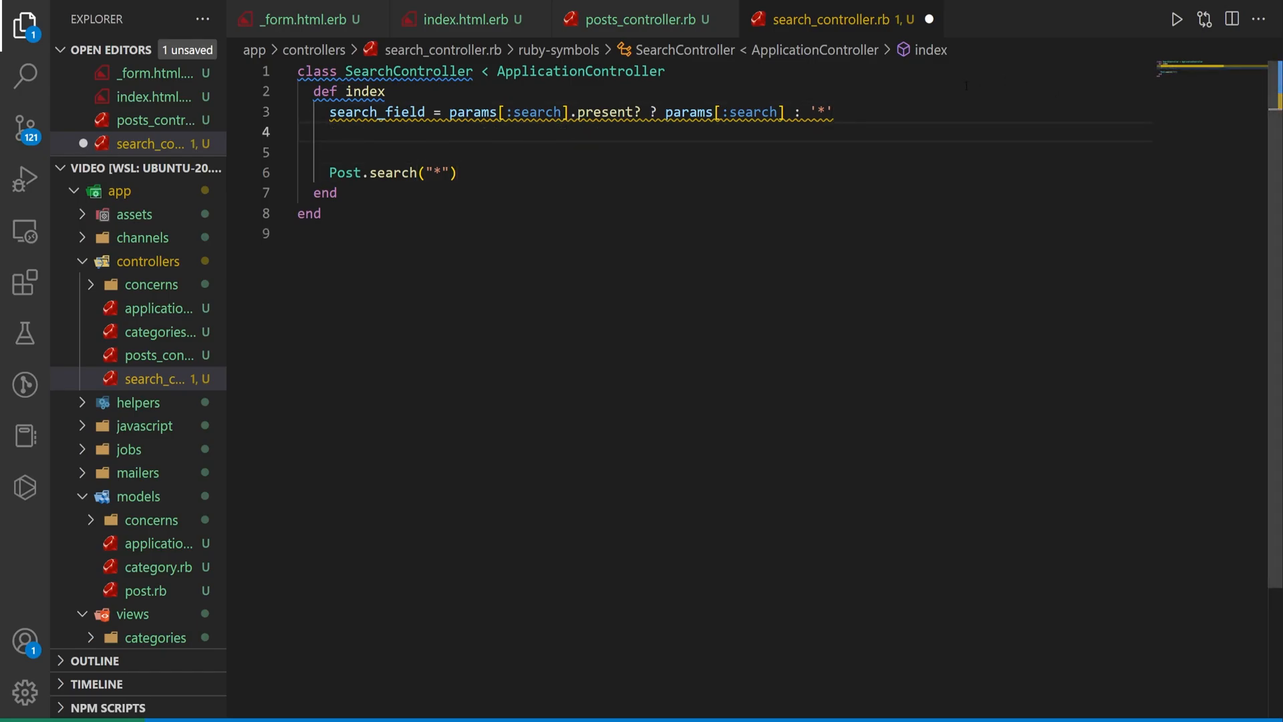
{"action": "type", "text": "category_id = params[:category].present? ? params[:category].to_i : nil"}
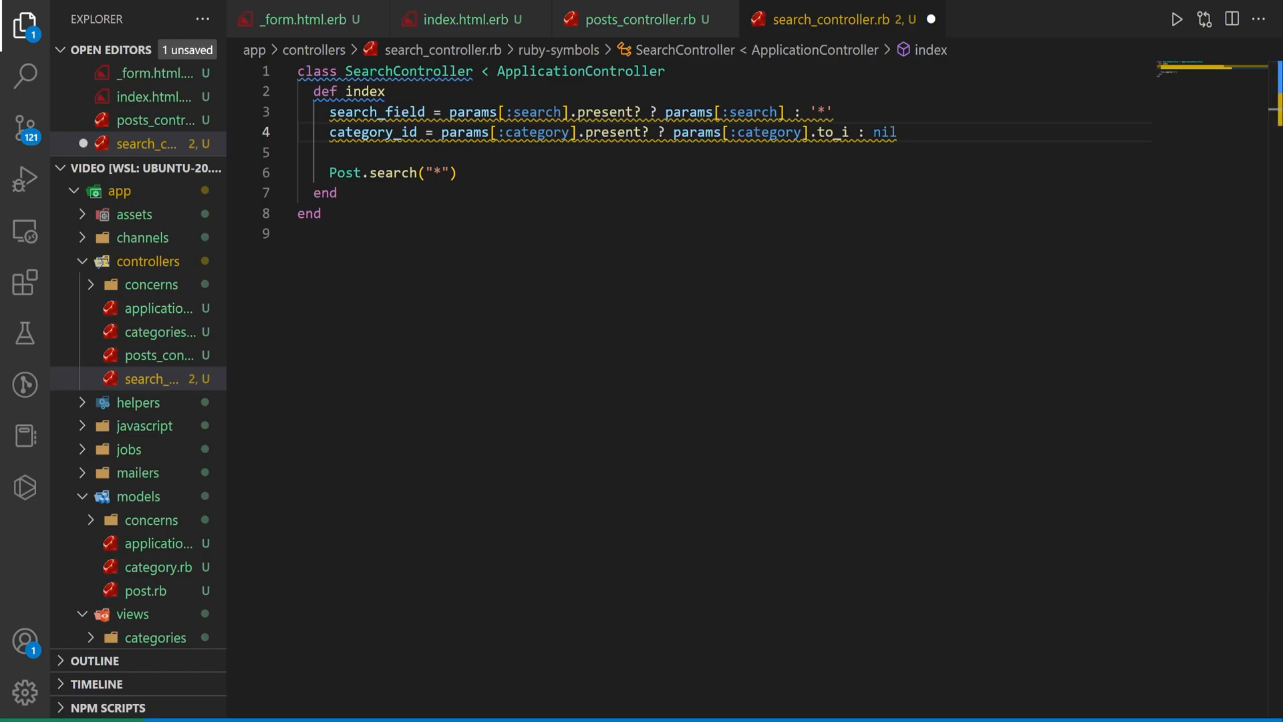
{"action": "type", "text": "@posts = if category_id"}
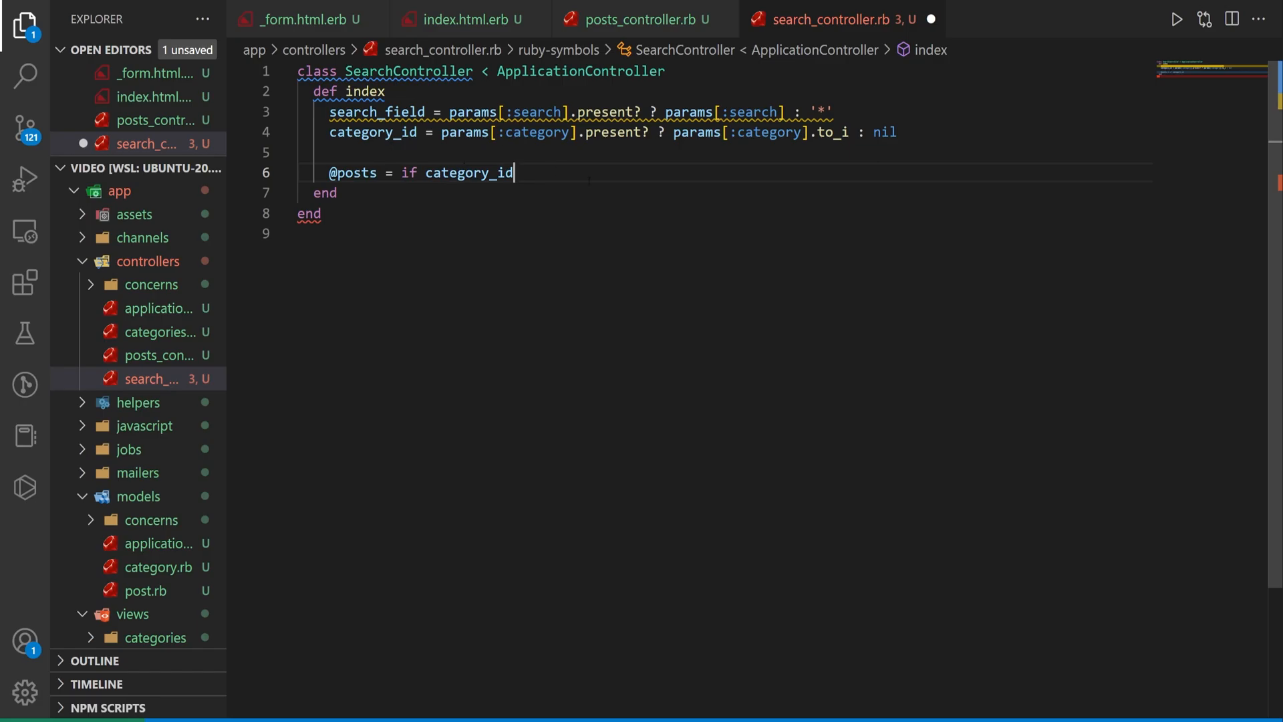
{"action": "key", "text": "enter"}
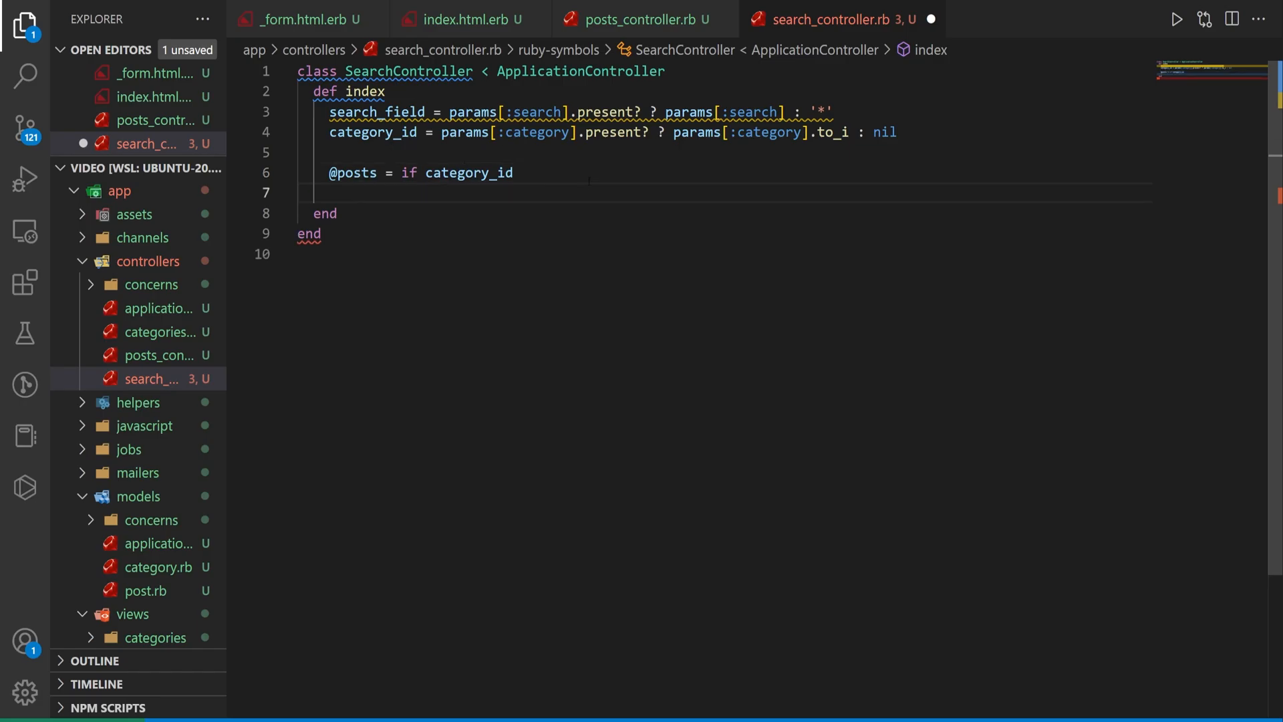
{"action": "type", "text": "else"}
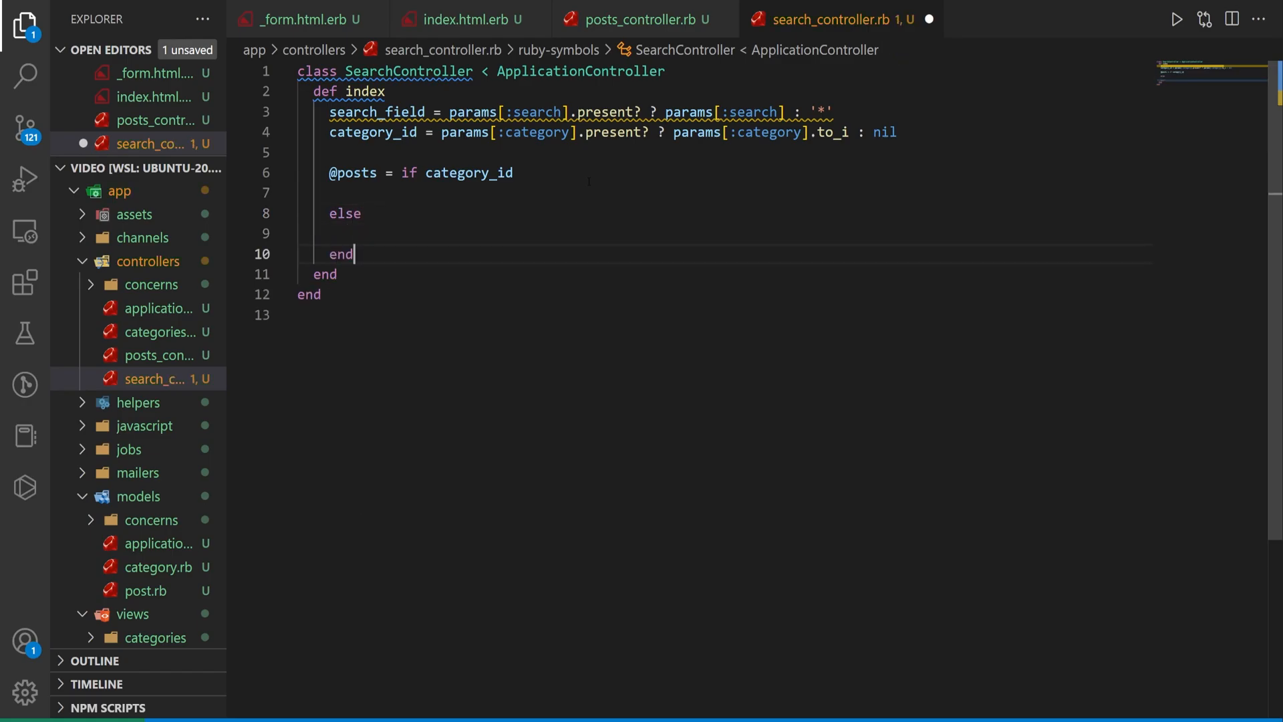
{"action": "type", "text": "Post"}
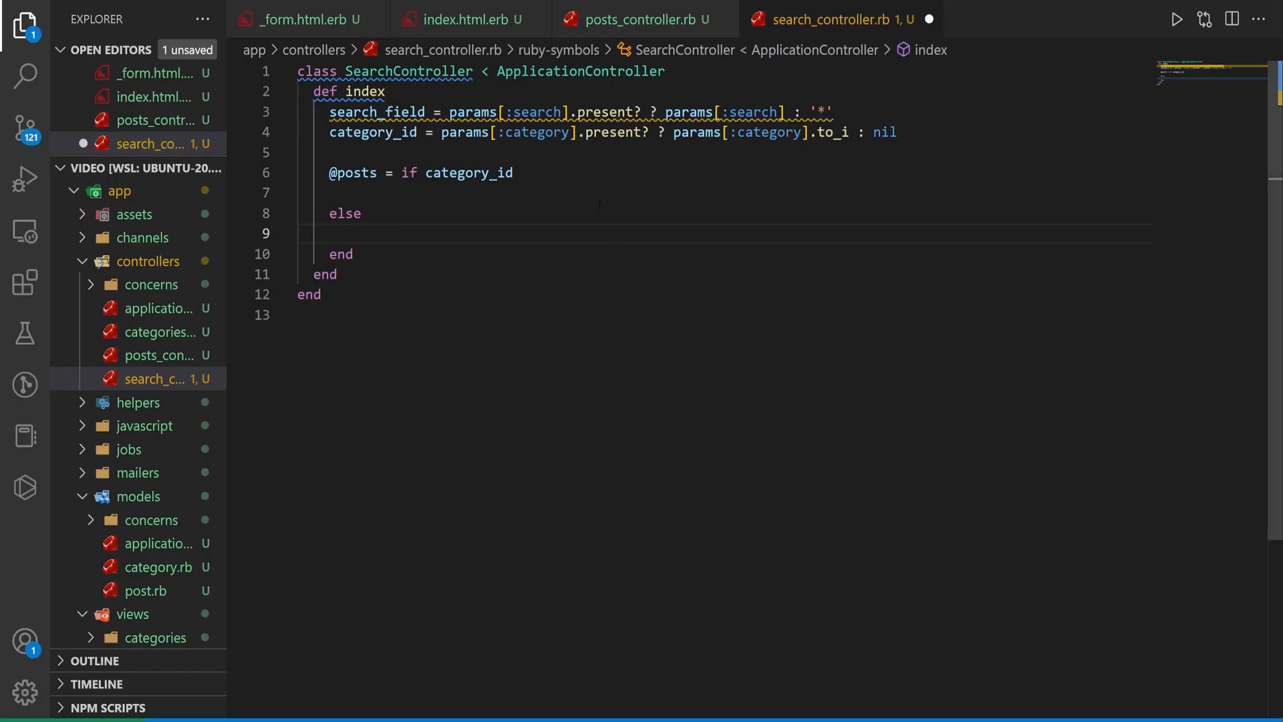
{"action": "type", "text": "Post.search(search_field, fields: %i[title body])"}
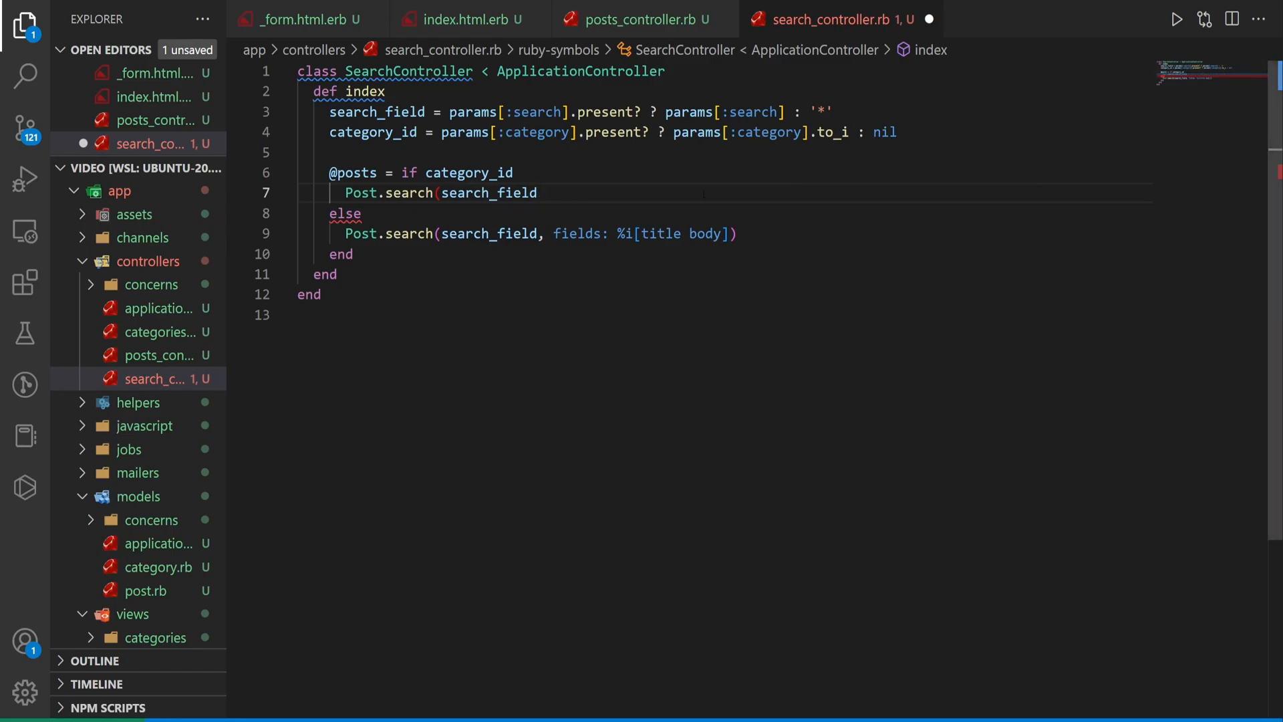
In the if branch search fields title, body, category_id with where: { category_id: category_id }
{"action": "type", "text": ", fields: %i[title body category_id]"}
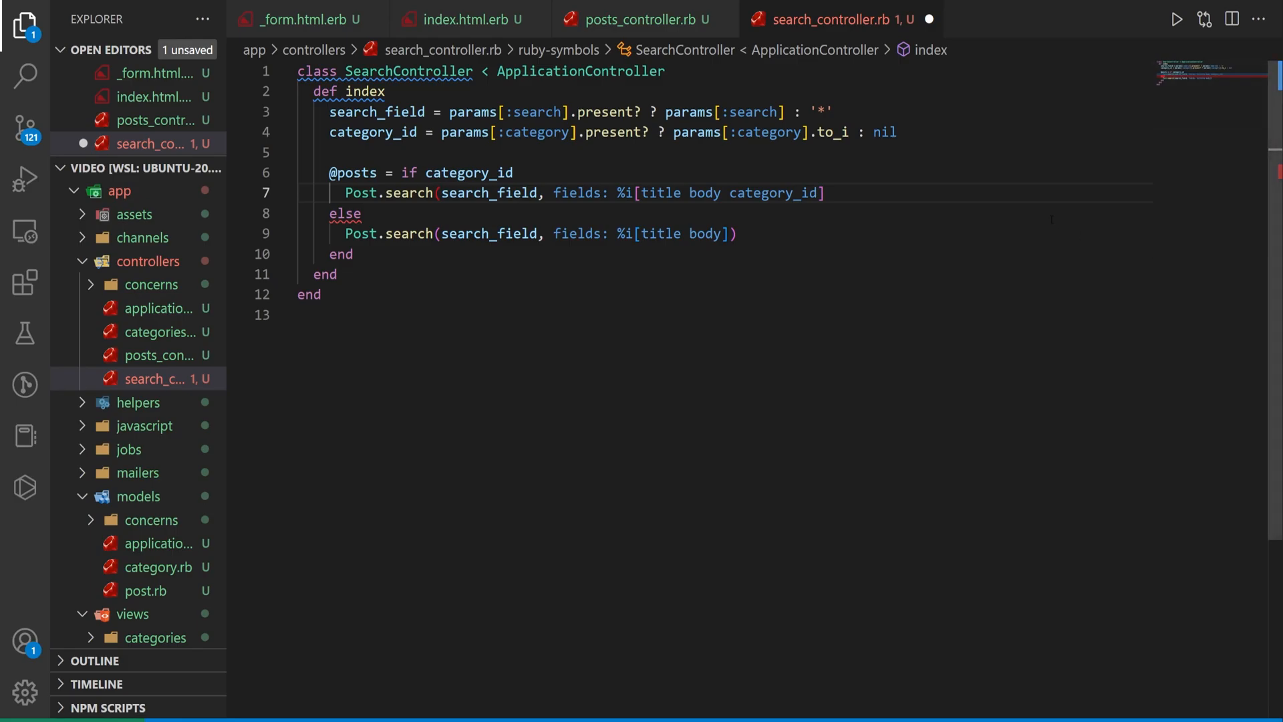
{"action": "type", "text": ", where: { category_id: })"}
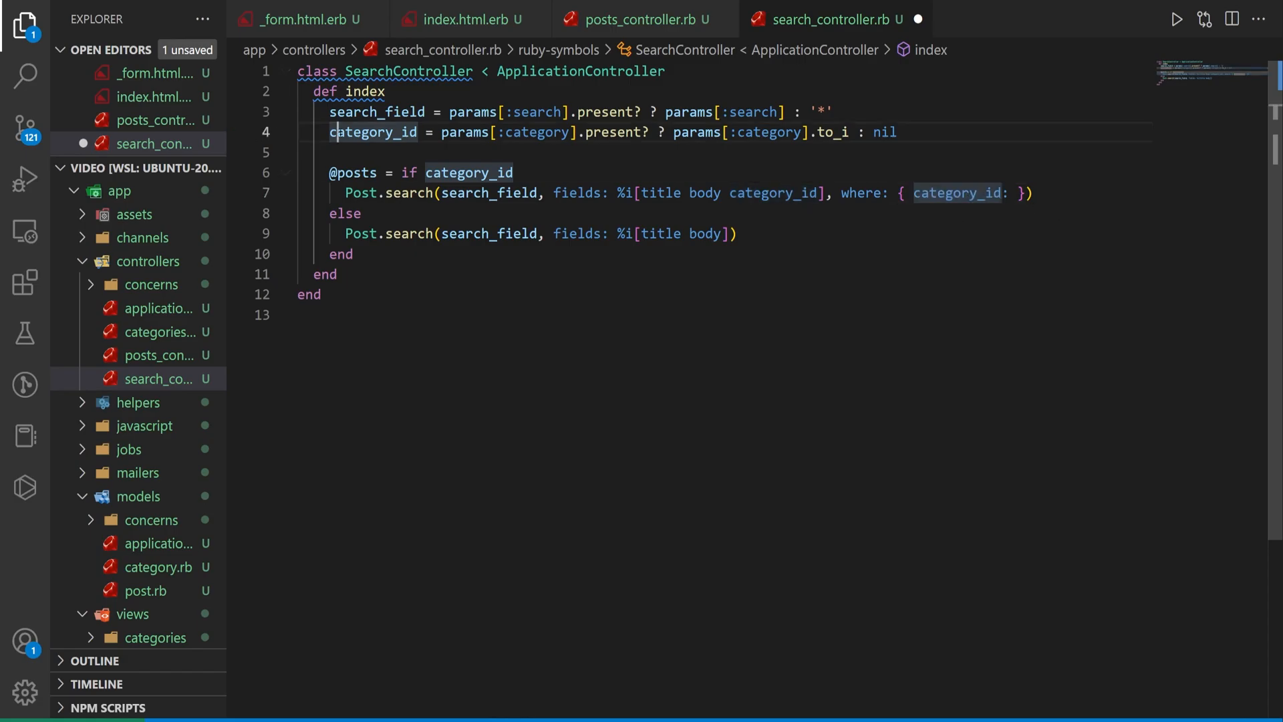
{"action": "double_click", "coordinate": [371, 132]}
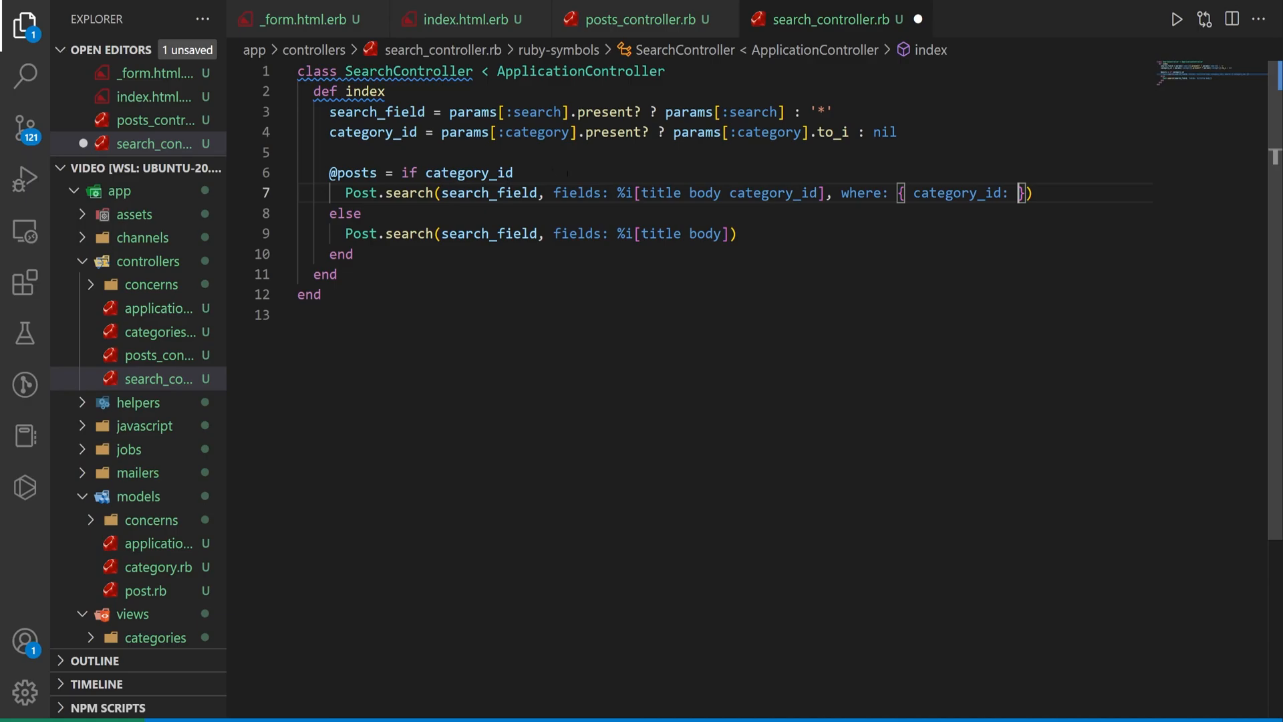
{"action": "double_click", "coordinate": [490, 192]}
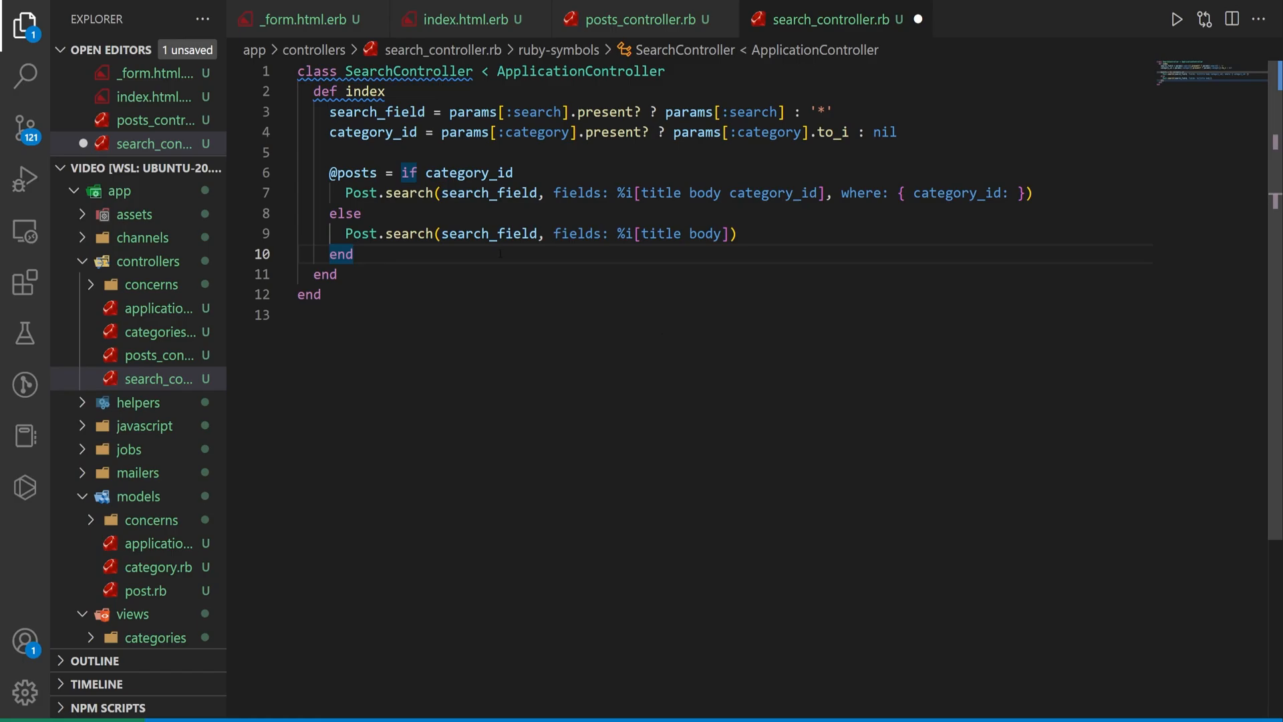
Add a respond_to block with format.html { render :index } and start the format.turbo_stream render
{"action": "type", "text": "respond_to do |format|"}
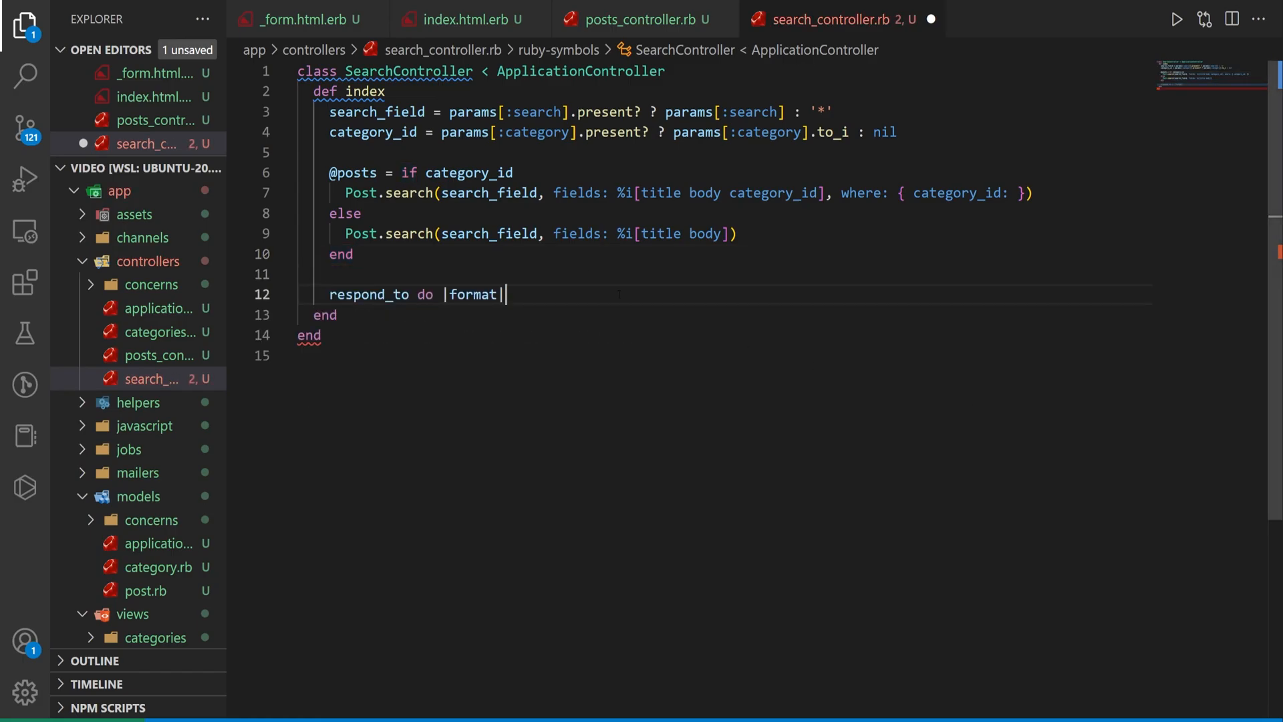
{"action": "type", "text": "format.html { render :index }"}
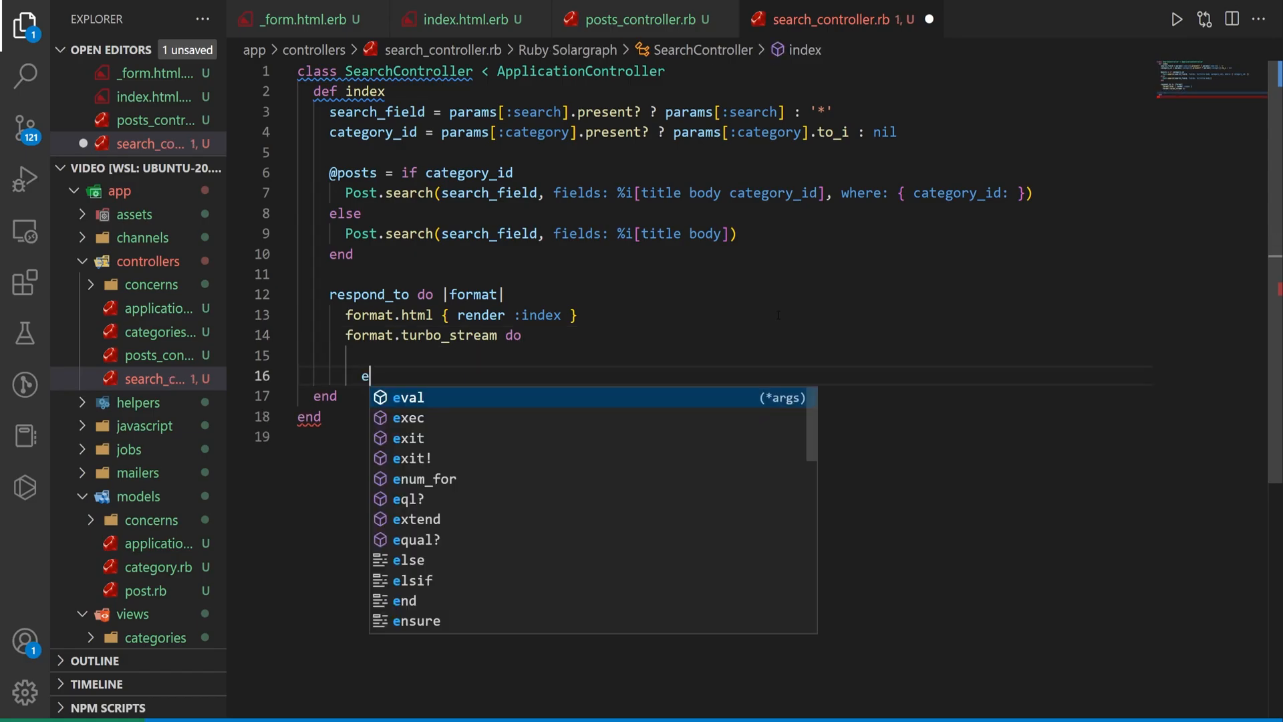
{"action": "type", "text": "nd"}
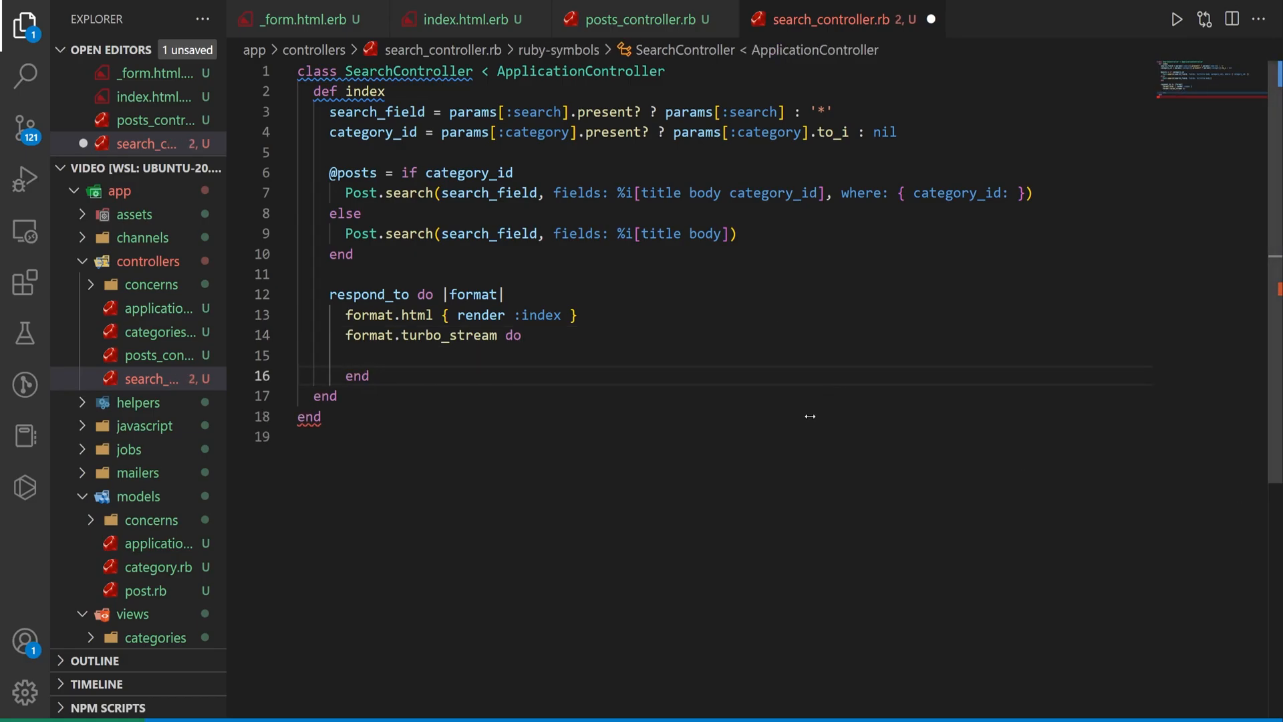
{"action": "type", "text": "render turbo_stream: turbo_stream.replace("}
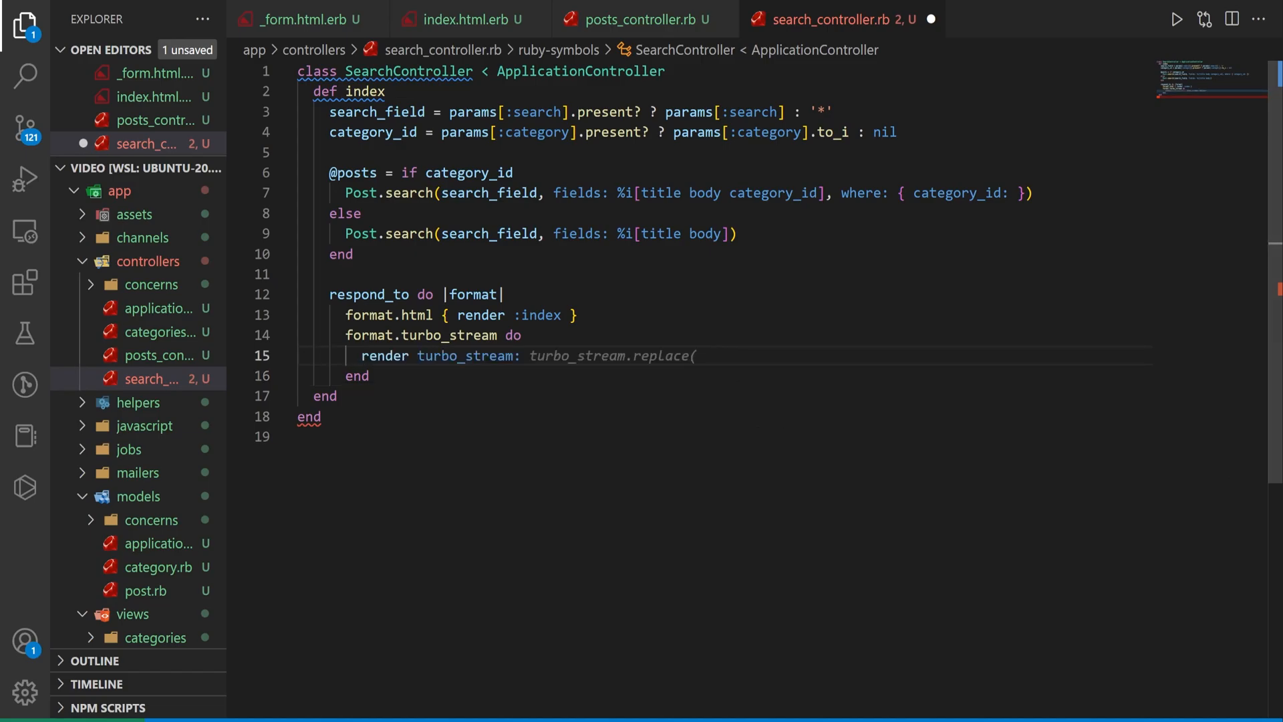
{"action": "key", "text": "Backspace"}
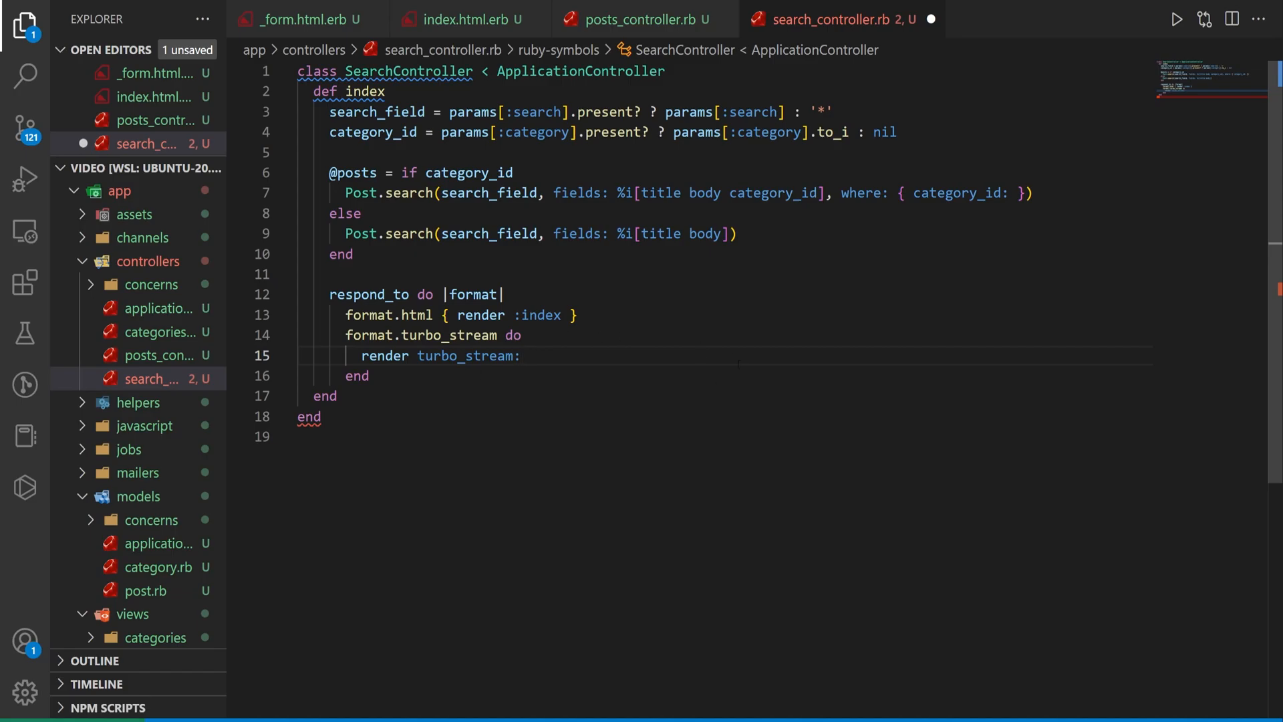
{"action": "key", "text": "enter"}
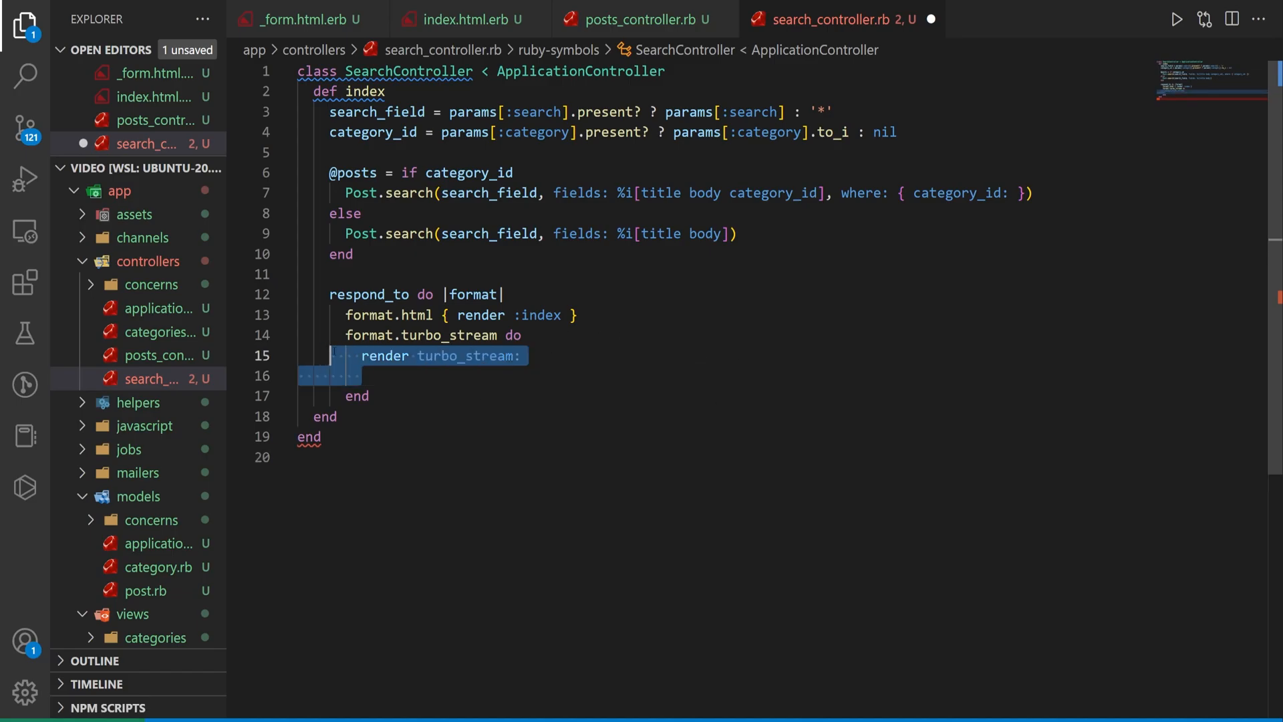
Render turbo_stream.update('posts', partial: 'posts/posts') with the posts local, checking index.html.erb for the local name
{"action": "type", "text": "turbo_stream.replace("}
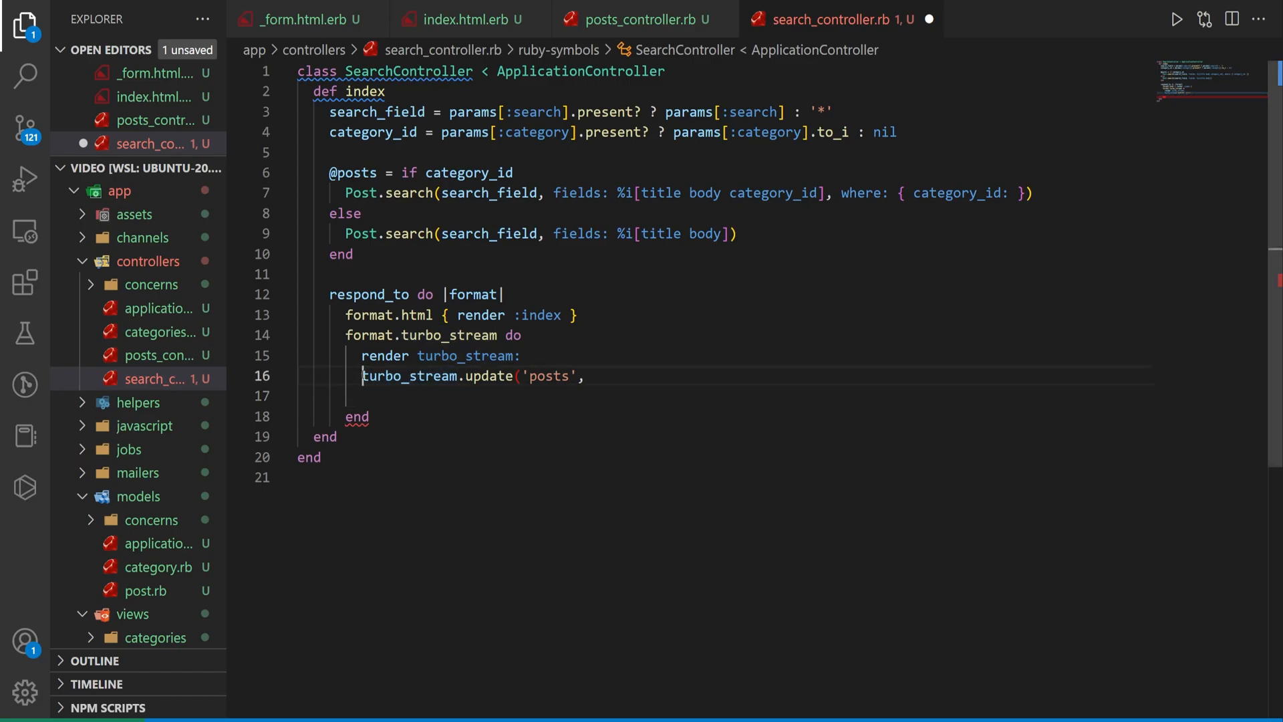
{"action": "key", "text": "Enter"}
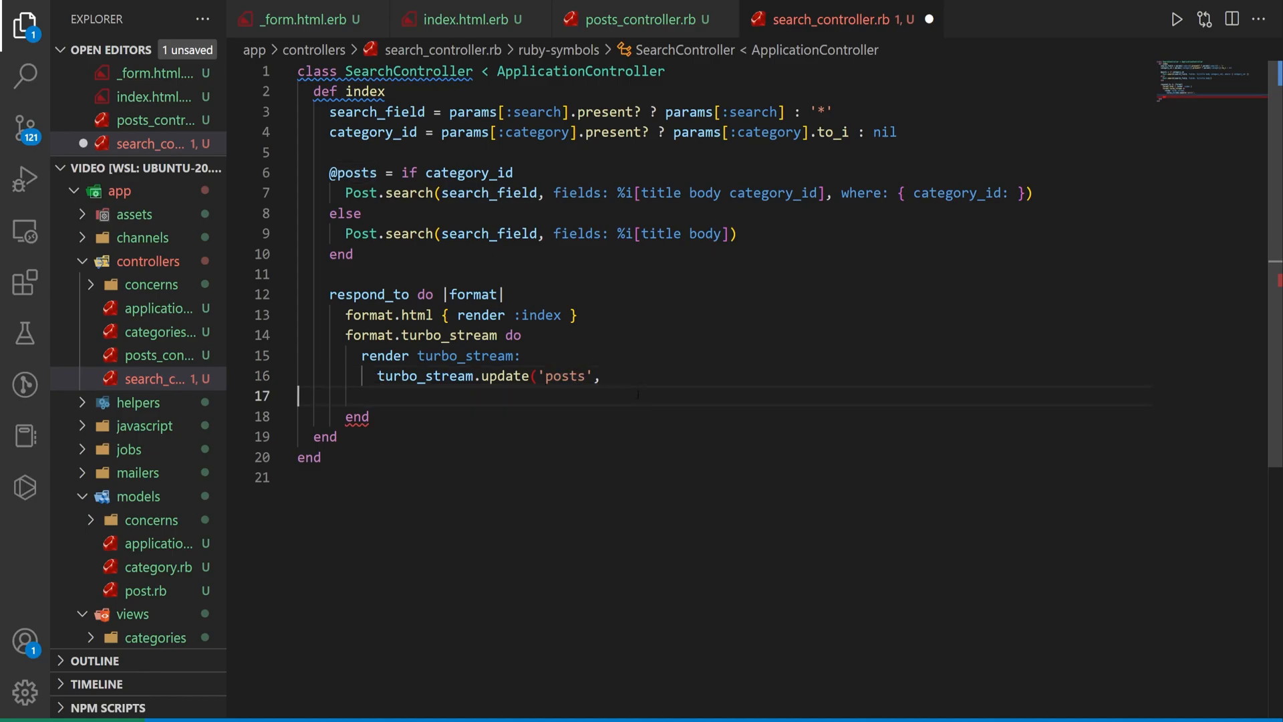
{"action": "type", "text": "partial: 'posts/posts',"}
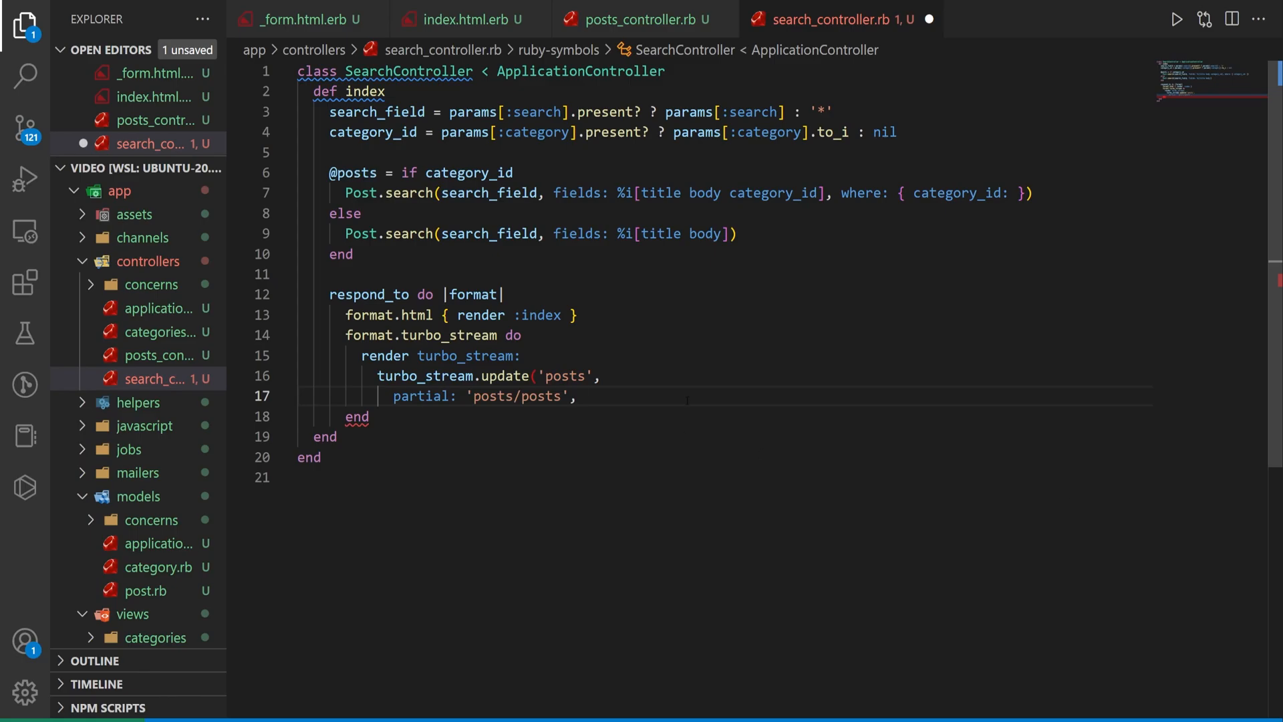
{"action": "left_click", "coordinate": [464, 19]}
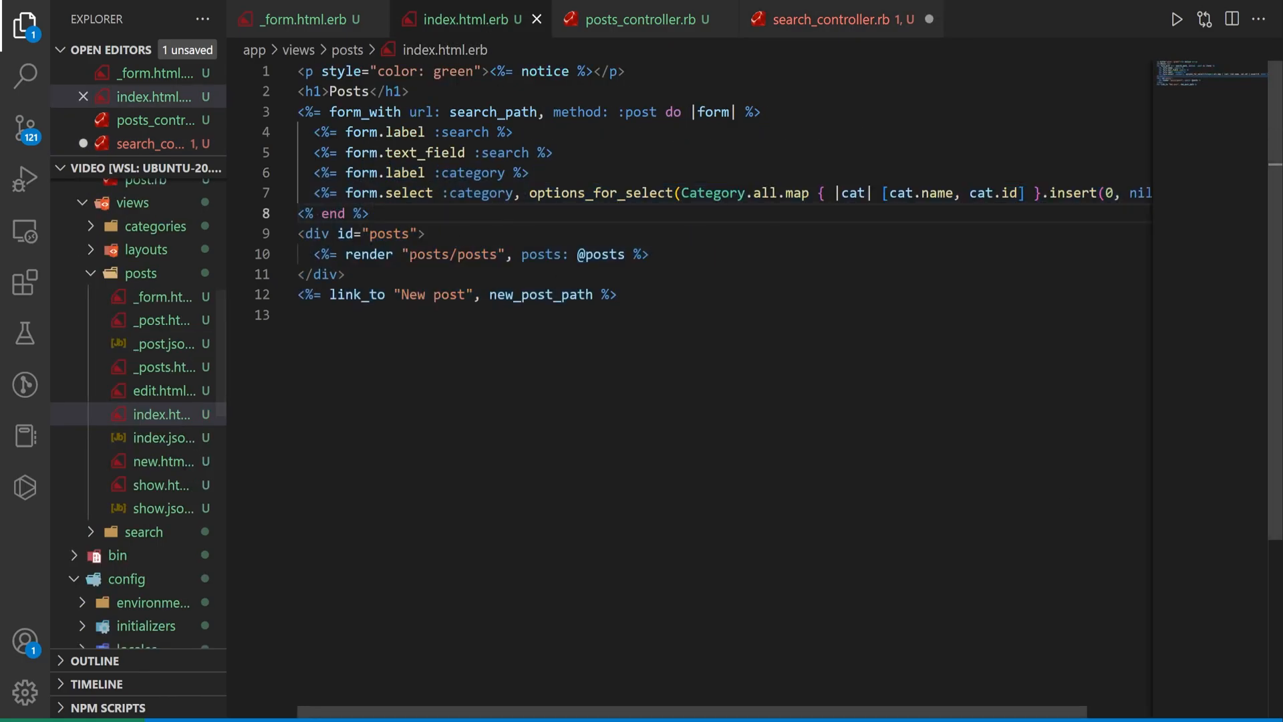
{"action": "double_click", "coordinate": [388, 233]}
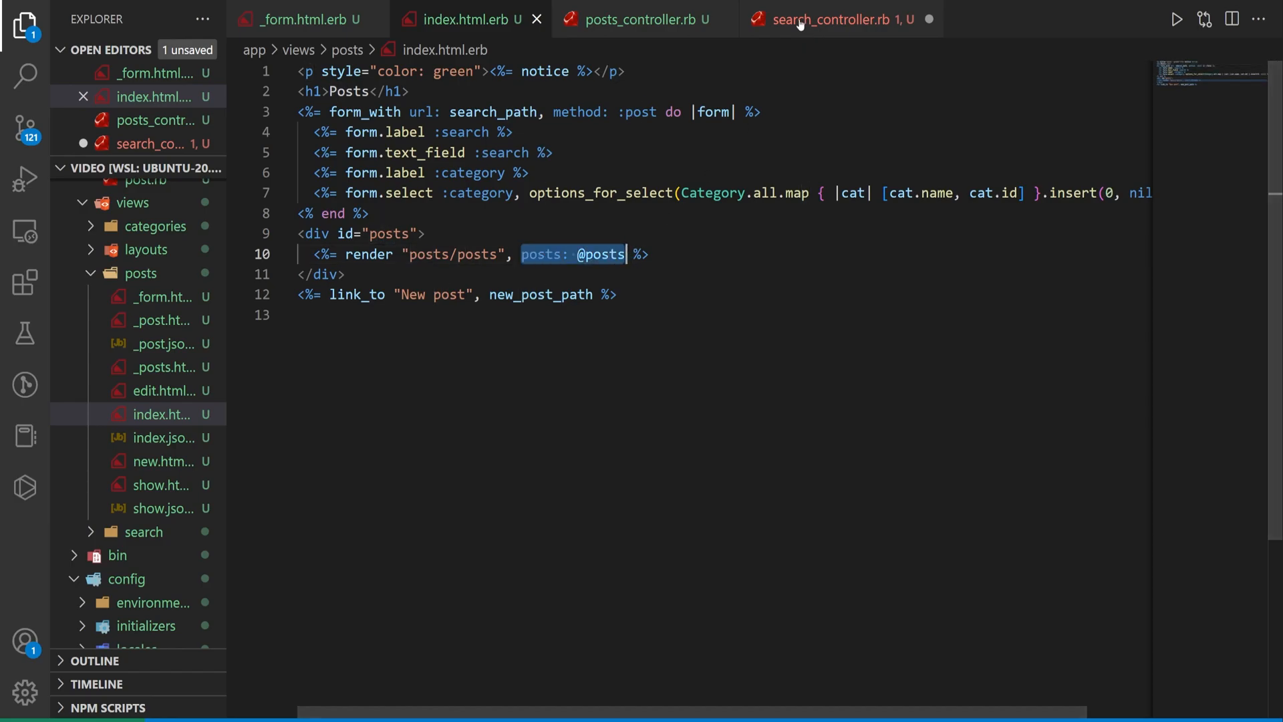
{"action": "left_click", "coordinate": [834, 19]}
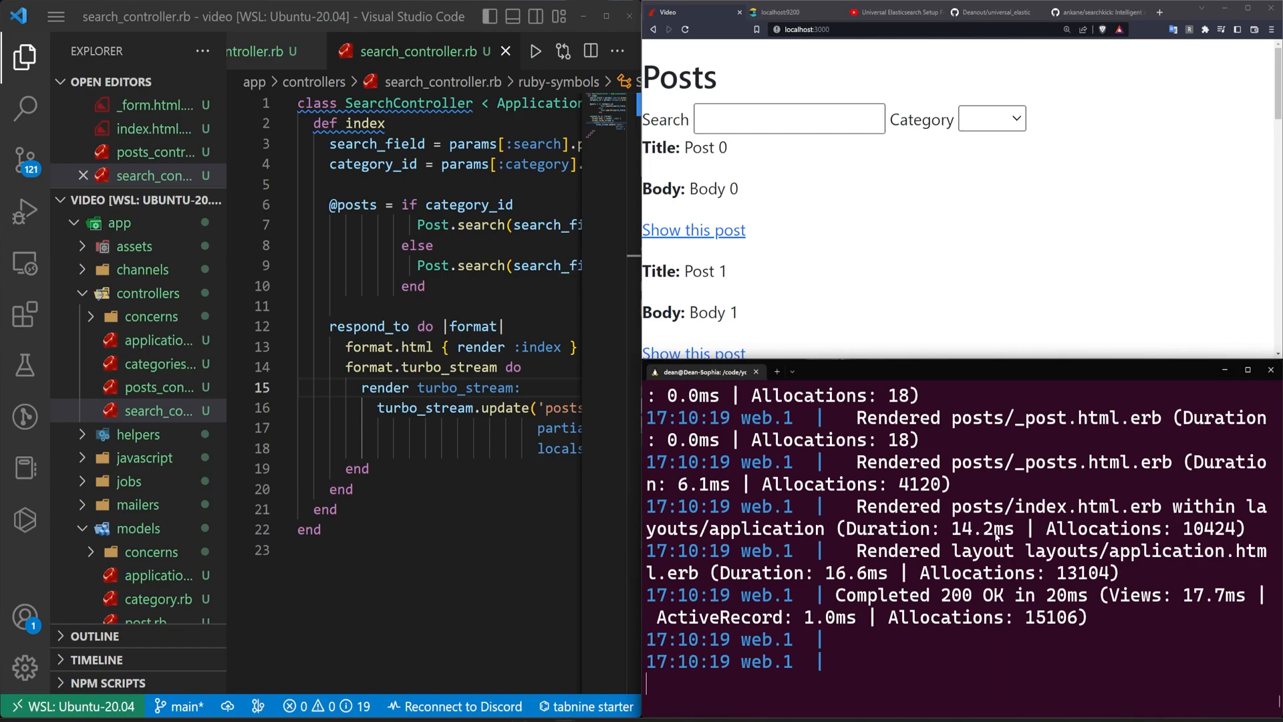
Stop the server, run Post.reindex in rails c to reindex ten posts, then restart with bin/dev
{"action": "key", "text": "ctrl+c"}
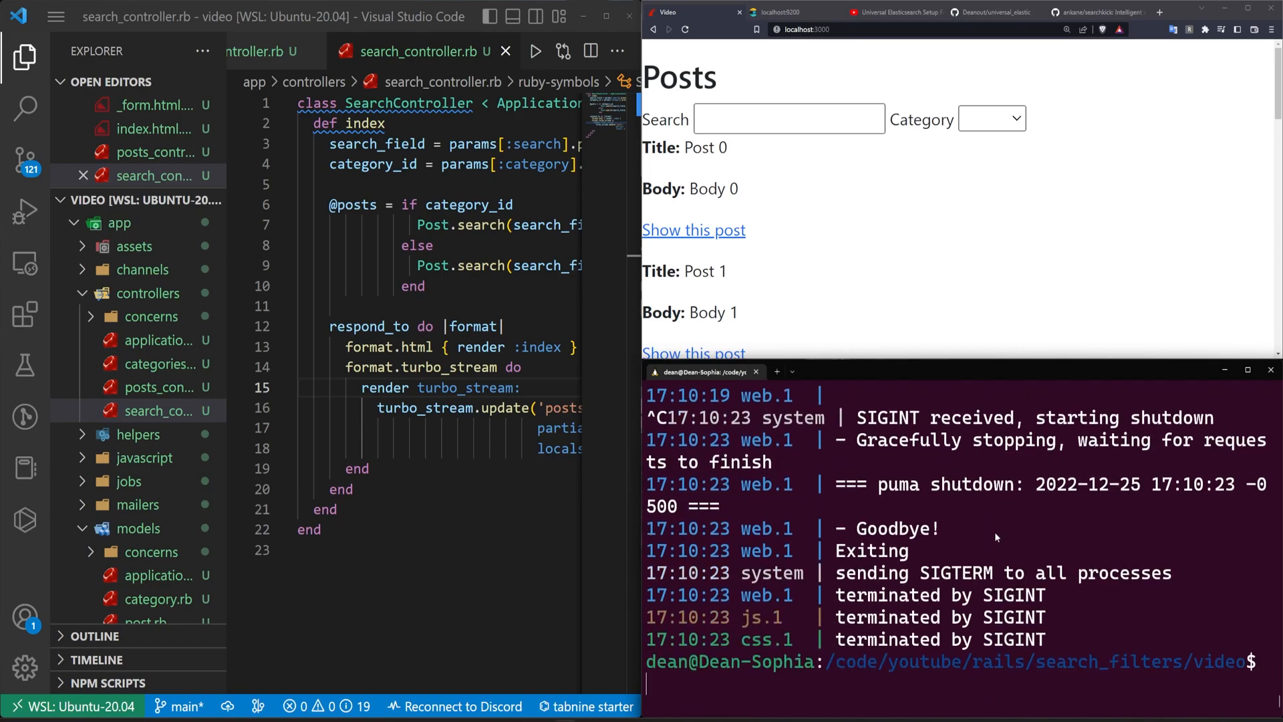
{"action": "type", "text": "rails c"}
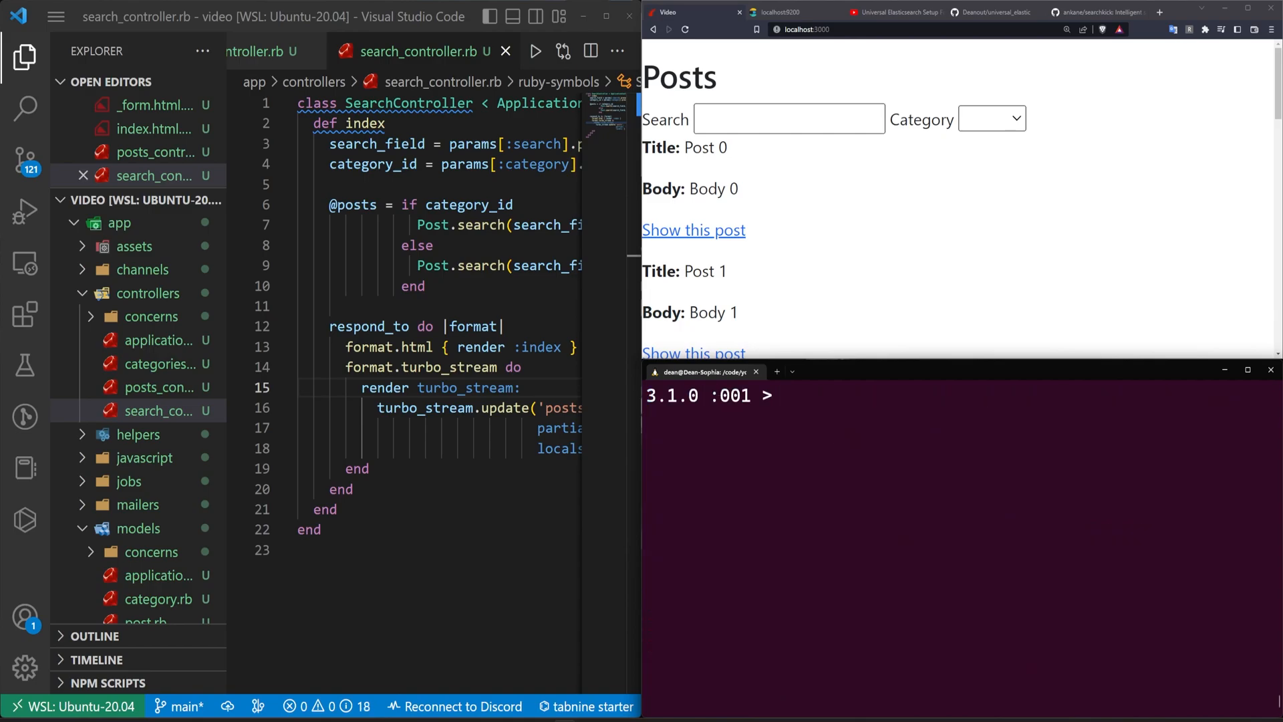
{"action": "type", "text": "P"}
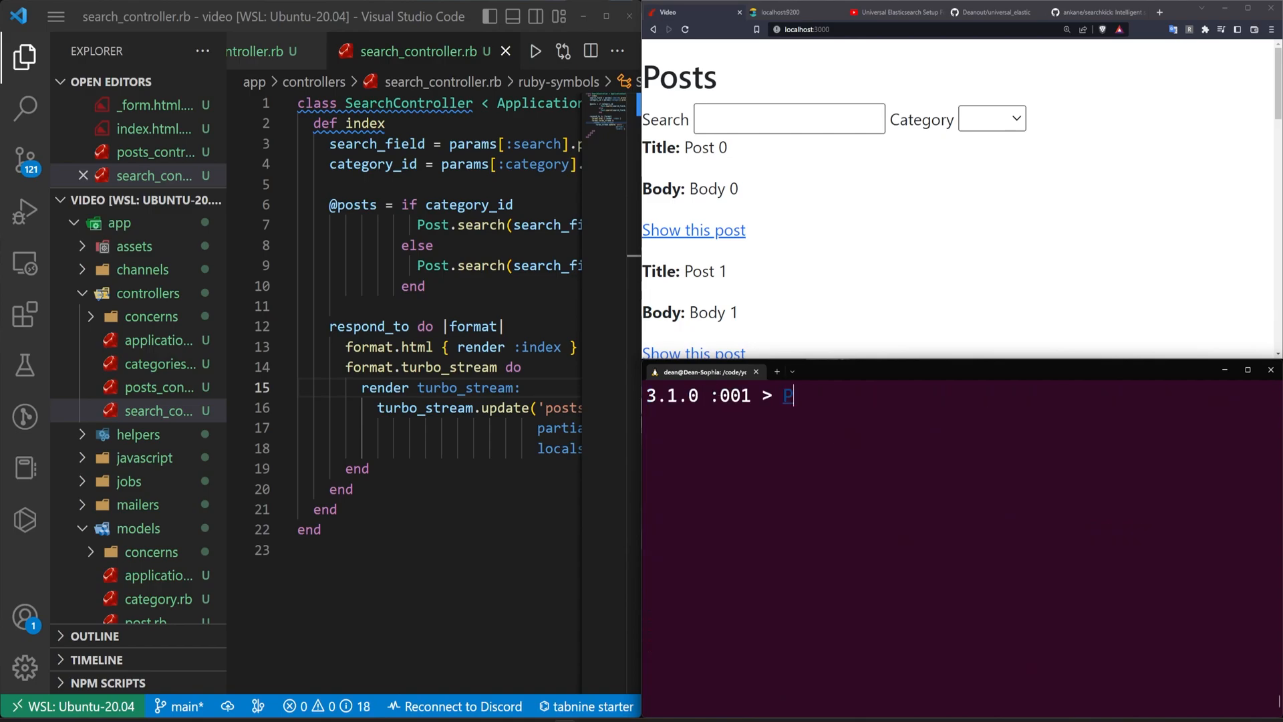
{"action": "type", "text": "ost.reindex"}
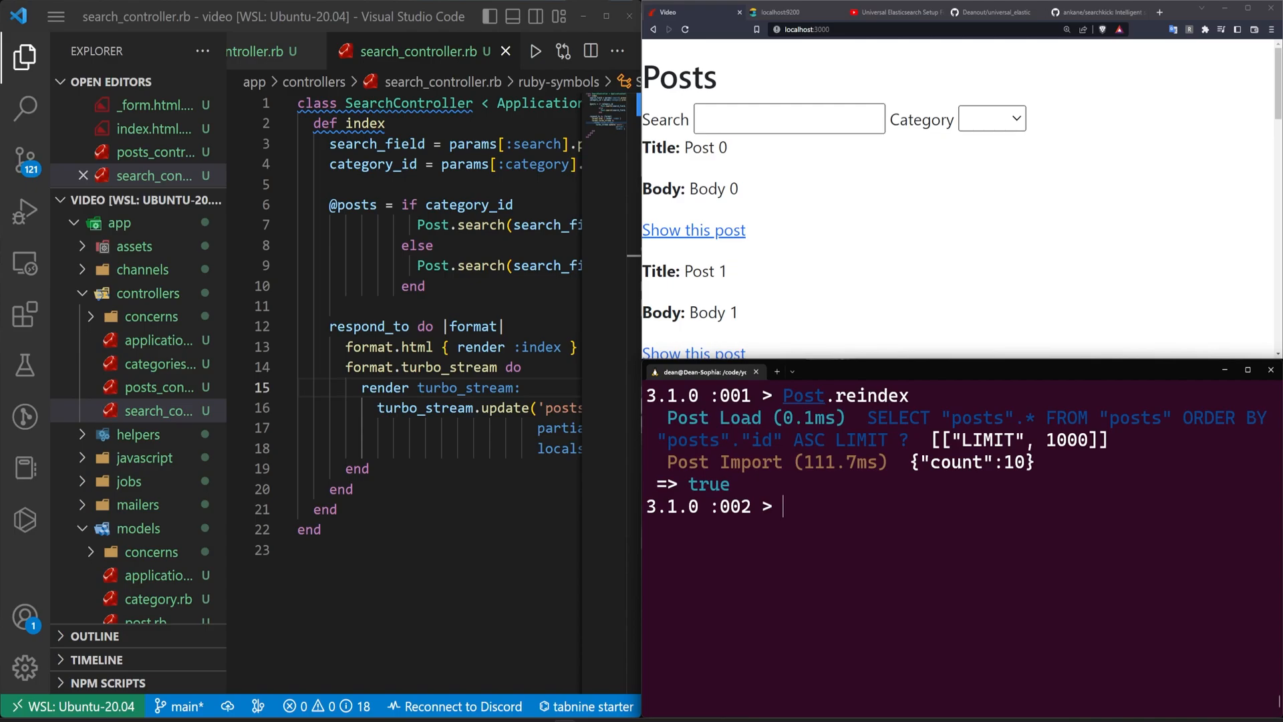
{"action": "type", "text": "bin/dev"}
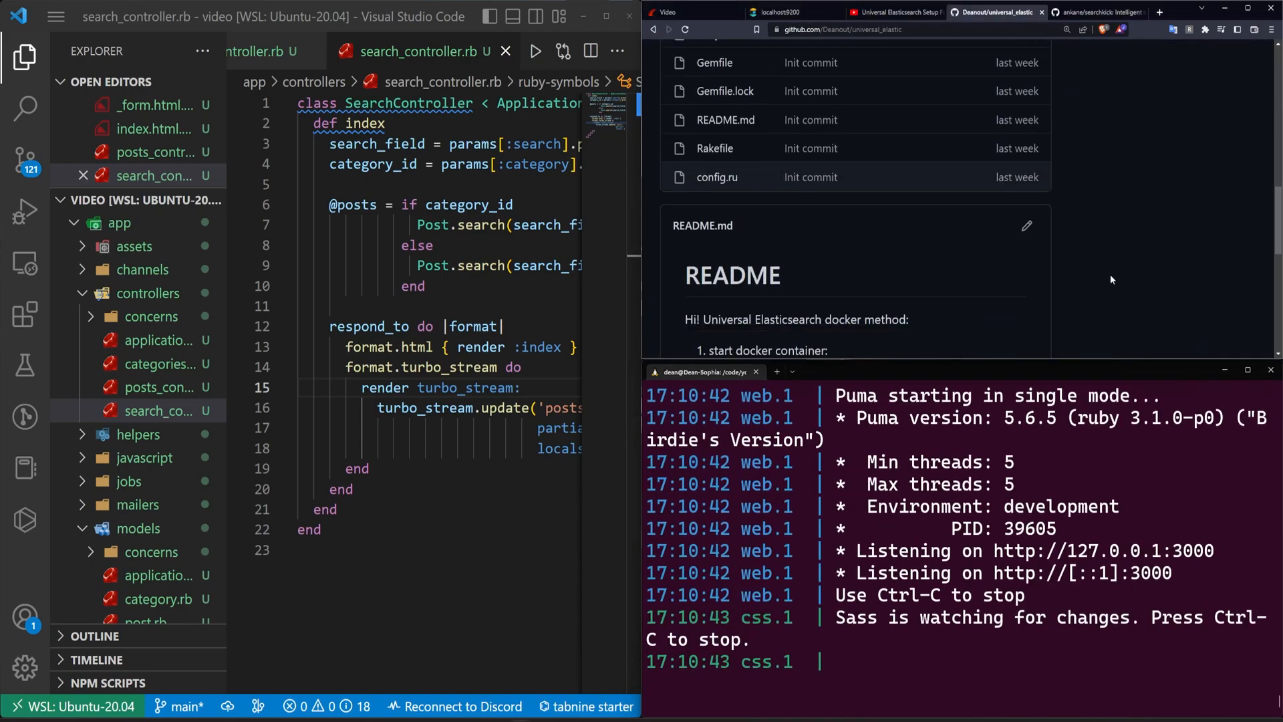
Select the Post.reindex command in the README's 'in rails c' step, then return to the app
{"action": "scroll", "scroll_direction": "down", "scroll_amount": 3}
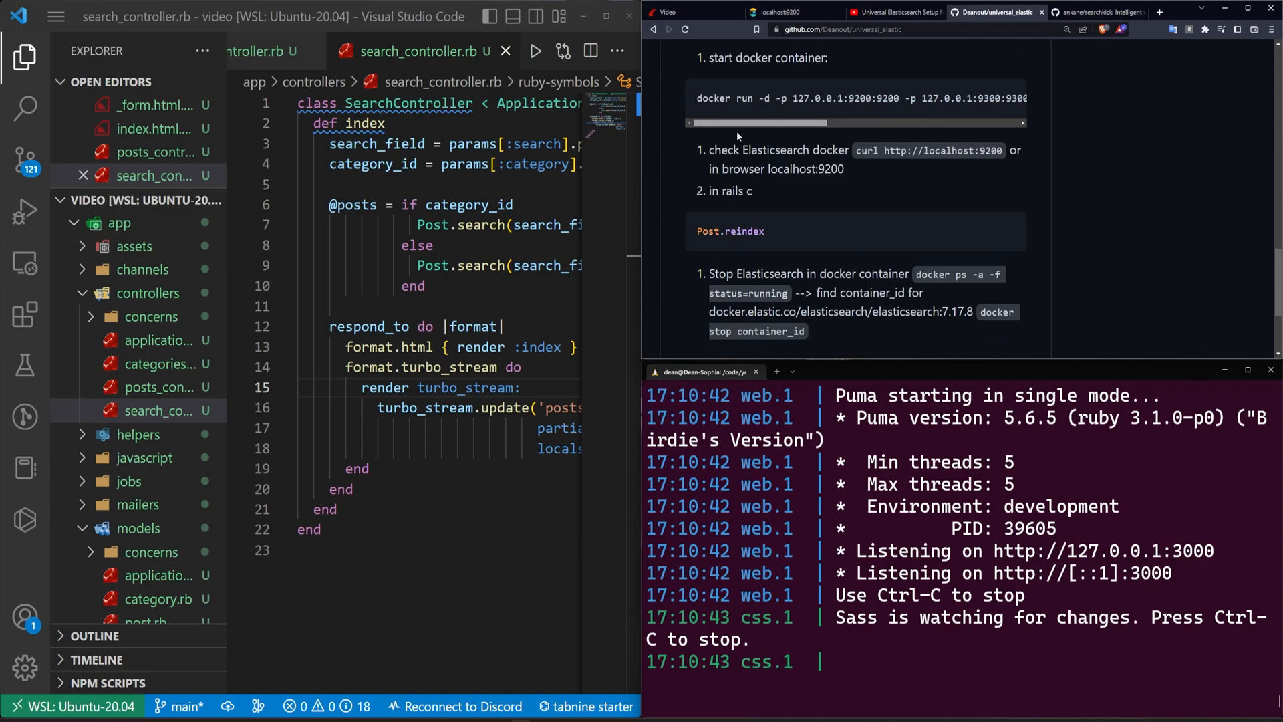
{"action": "double_click", "coordinate": [730, 231]}
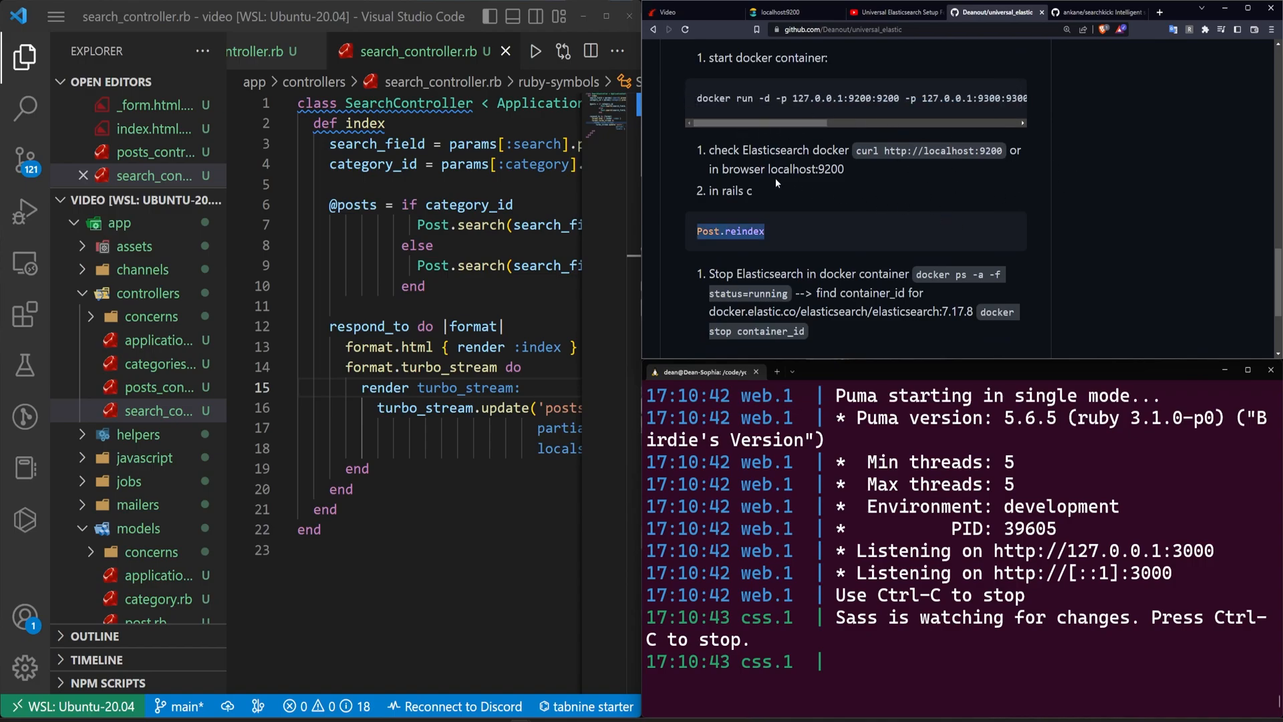
{"action": "left_click", "coordinate": [691, 12]}
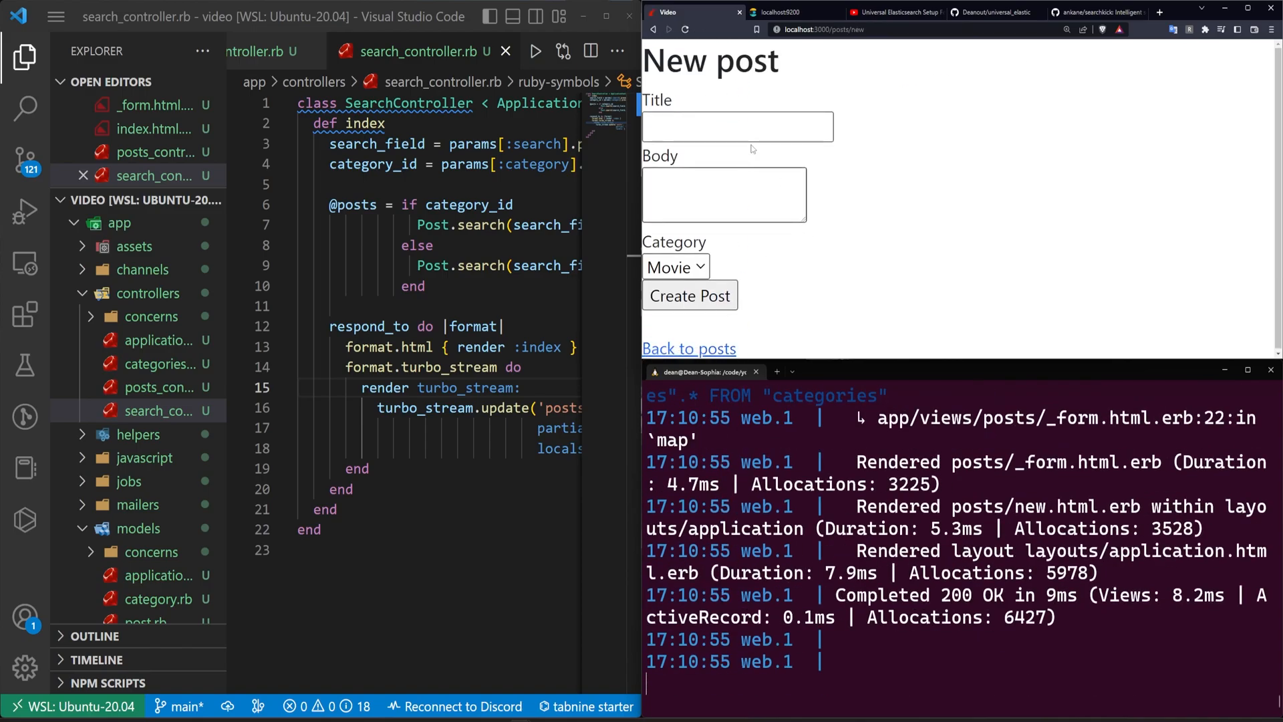
Create a new post titled 'test books' with body 'case'
{"action": "left_click", "coordinate": [675, 267]}
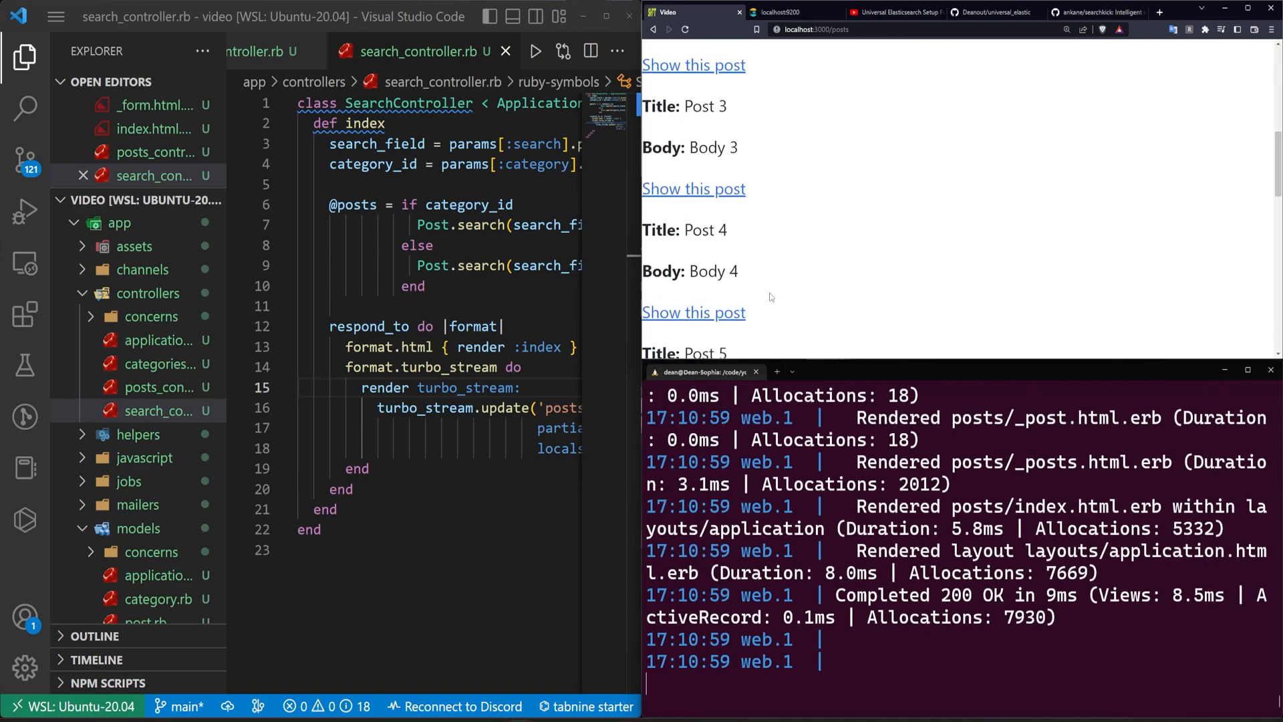
{"action": "type", "text": "tes"}
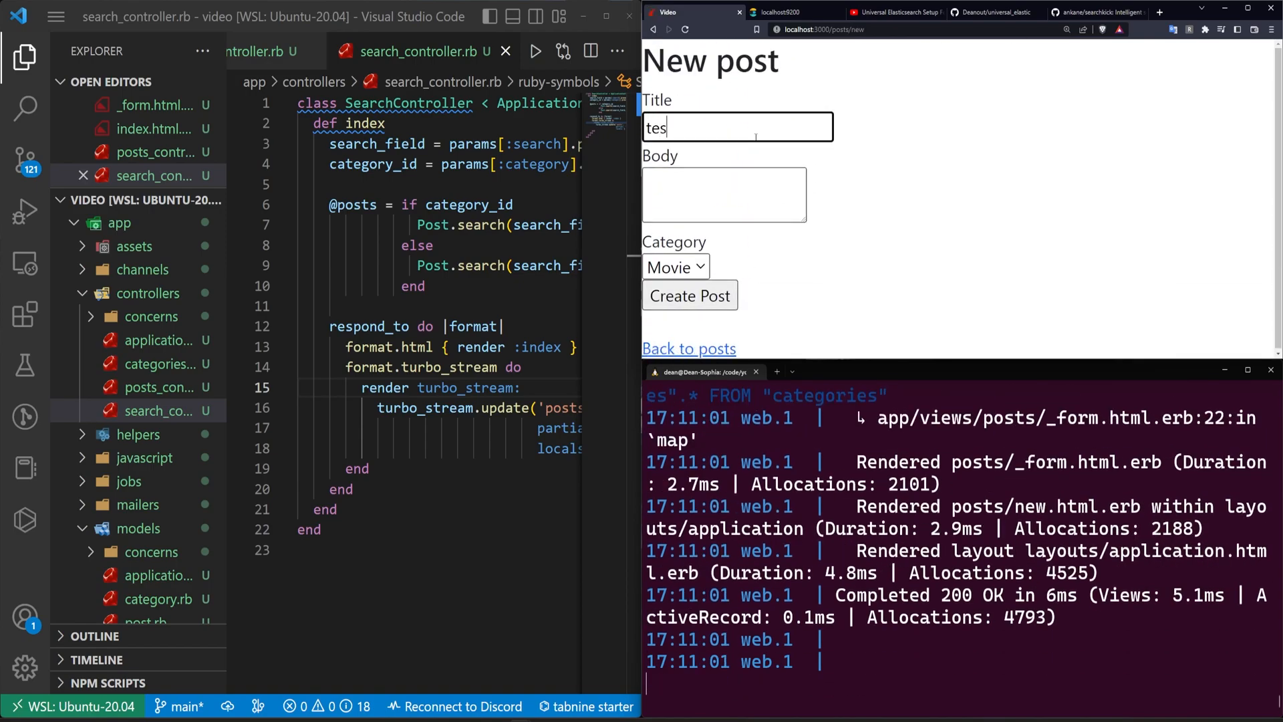
{"action": "type", "text": "case"}
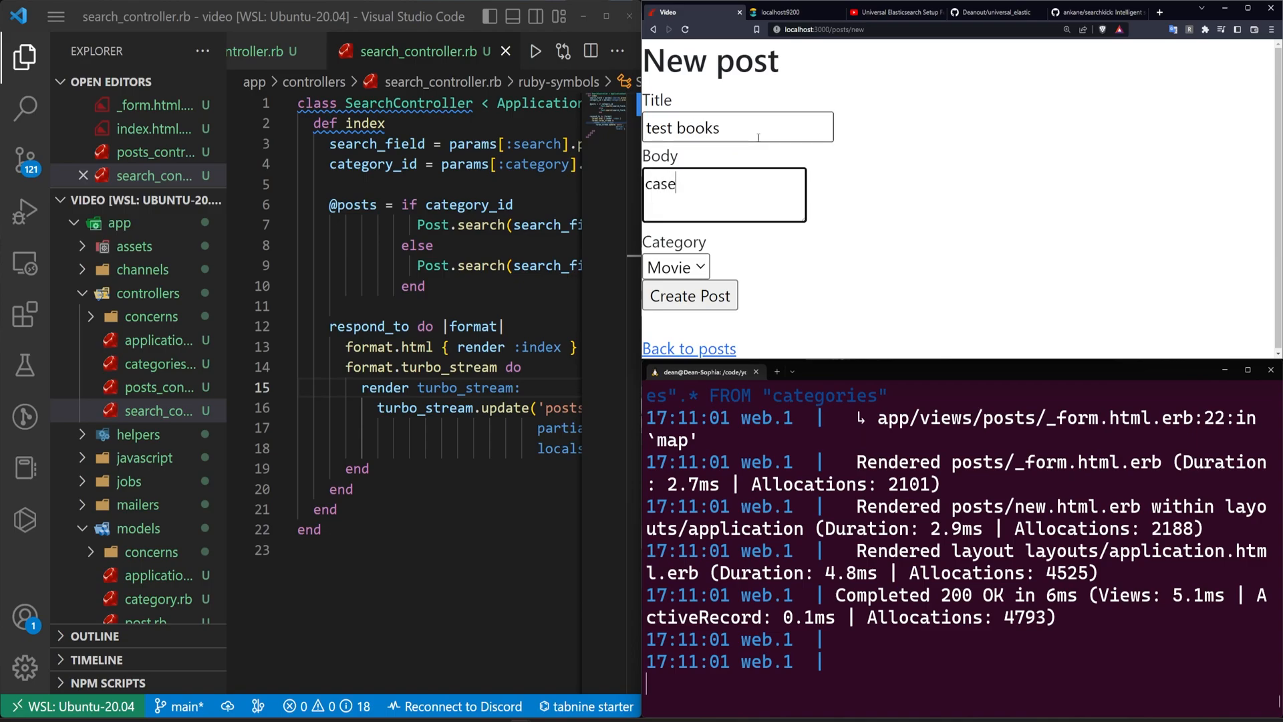
{"action": "left_click", "coordinate": [690, 295]}
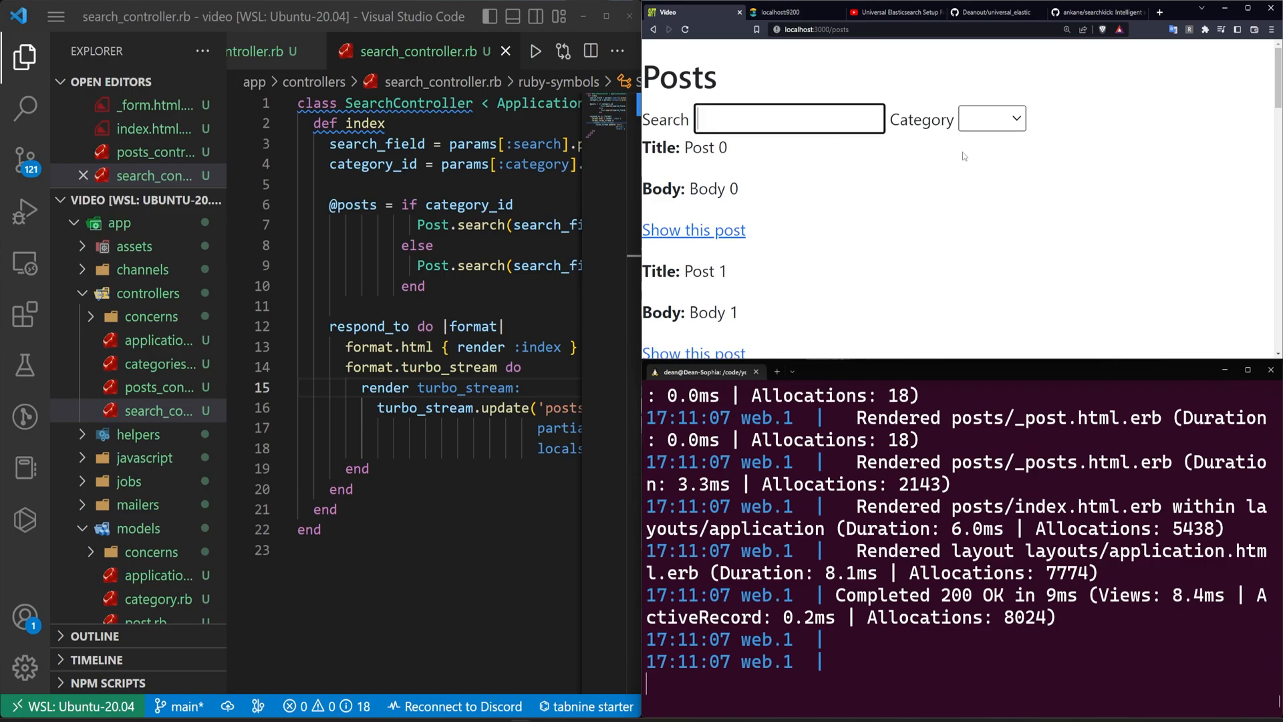
Search posts for 'test' to list the test and test books posts
{"action": "type", "text": "test"}
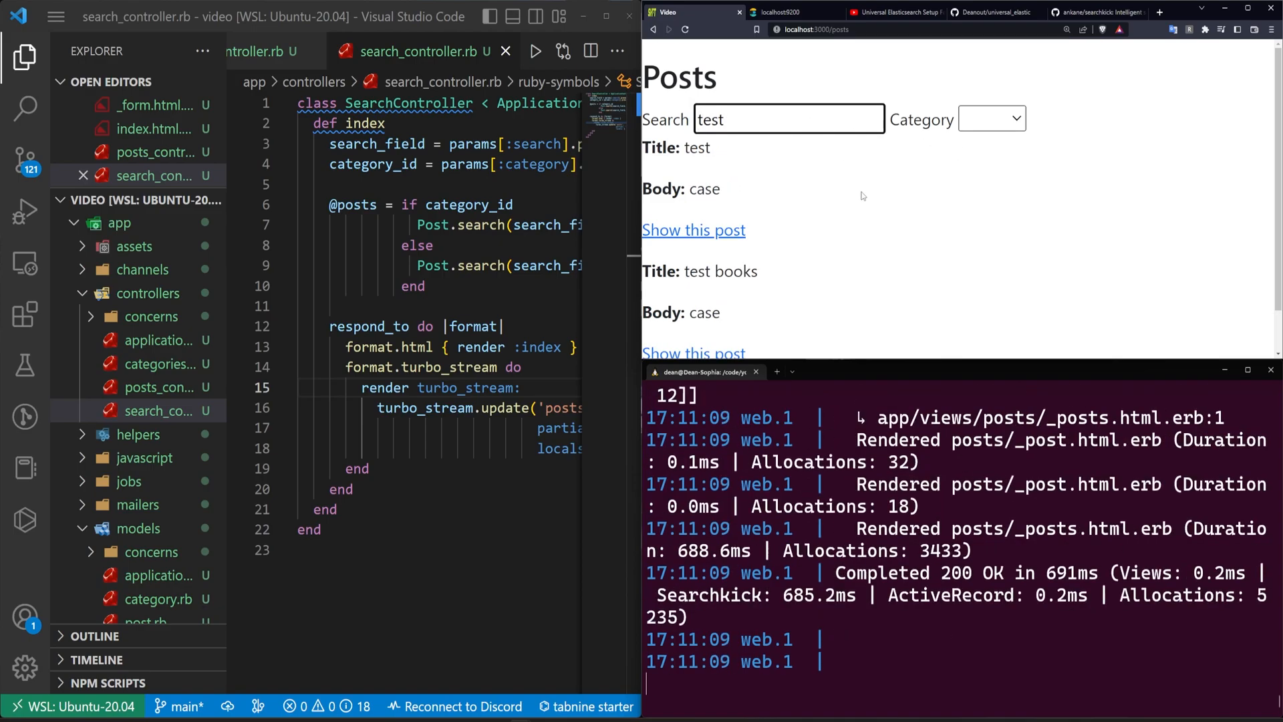
{"action": "scroll", "scroll_direction": "down", "scroll_amount": 3}
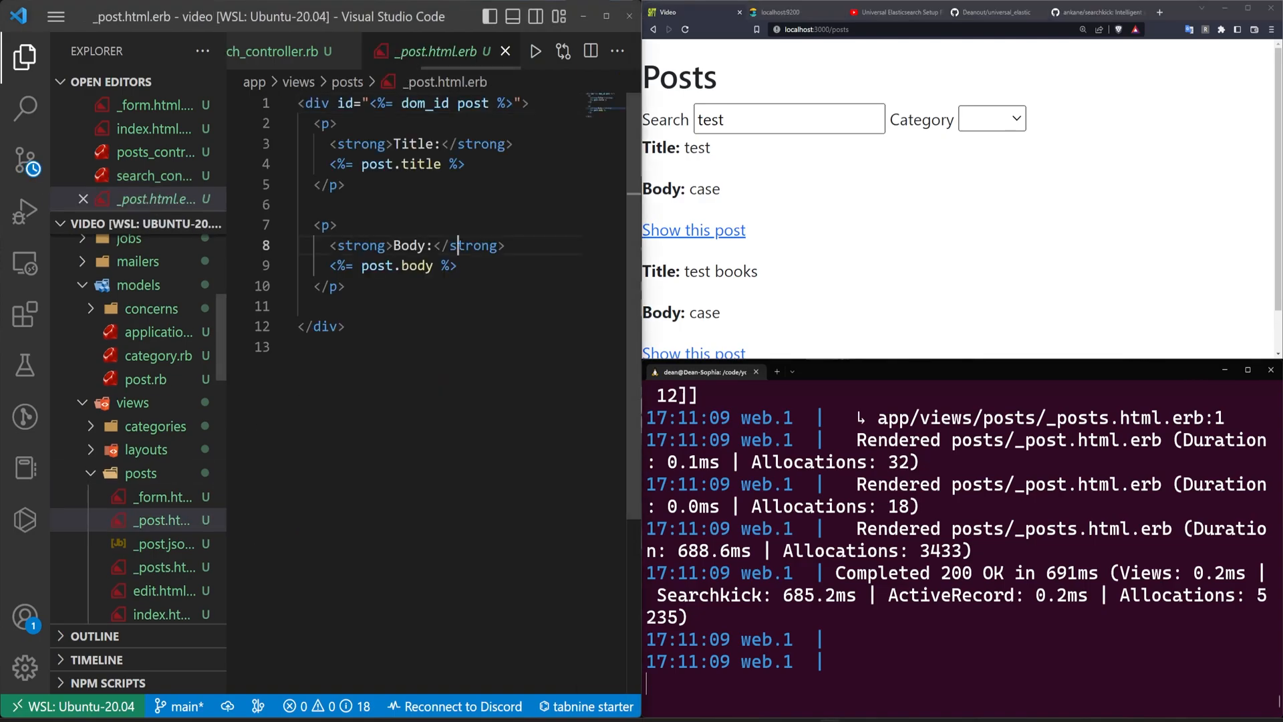
Show each post's category name via post.category.name in _post.html.erb and re-search 'test'
{"action": "key", "text": "Enter"}
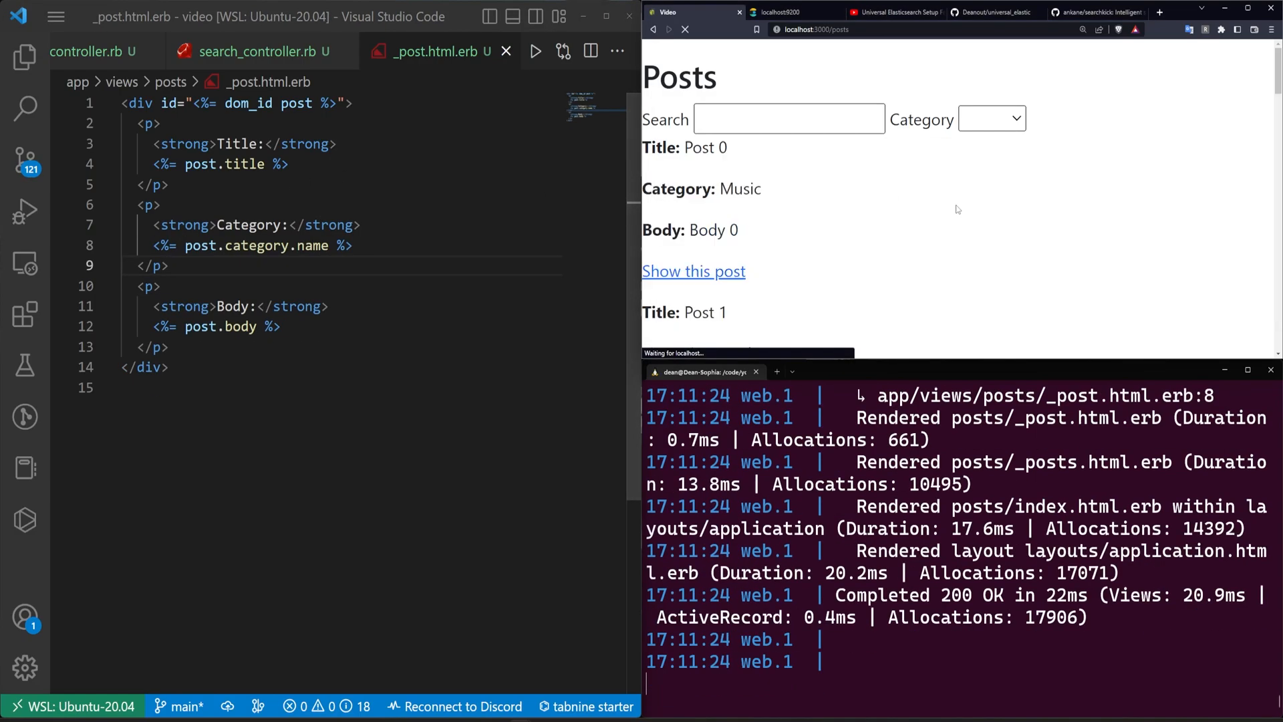
{"action": "type", "text": "test"}
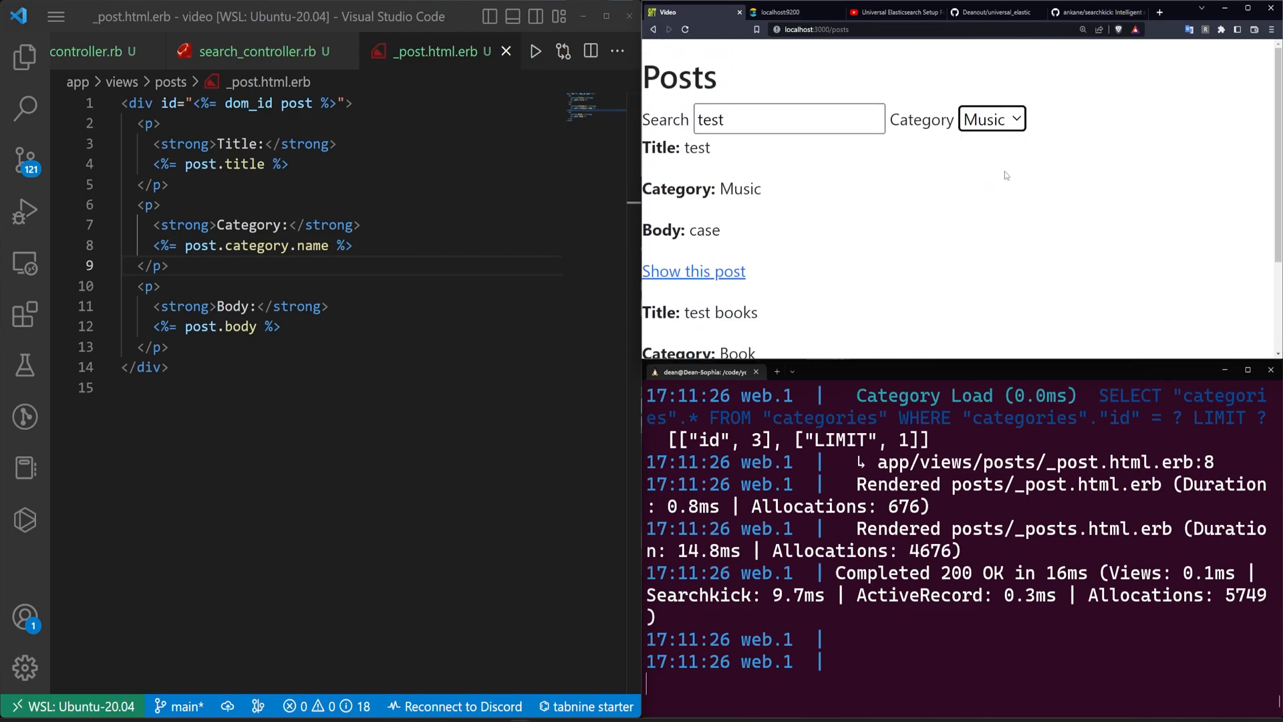
{"action": "mouse_move", "coordinate": [93, 51]}
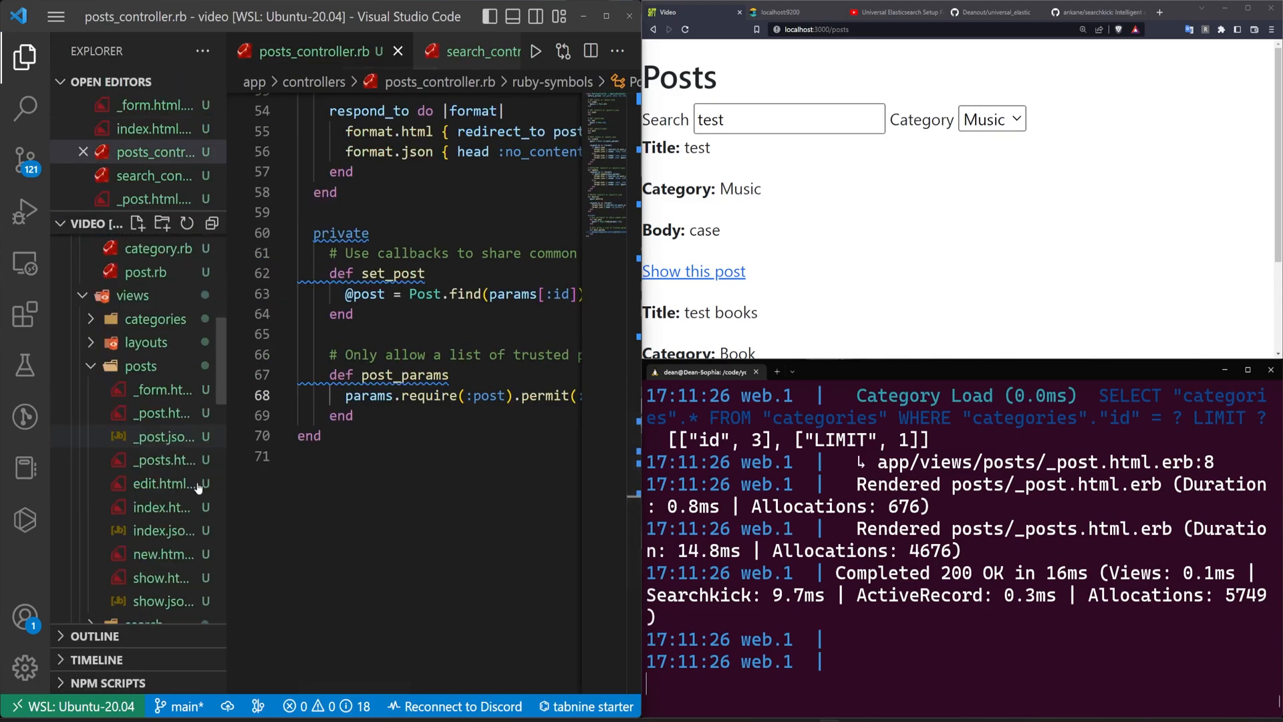
Add form.submit "Search" with class btn btn-secondary to views/posts/index.html.erb
{"action": "left_click", "coordinate": [161, 508]}
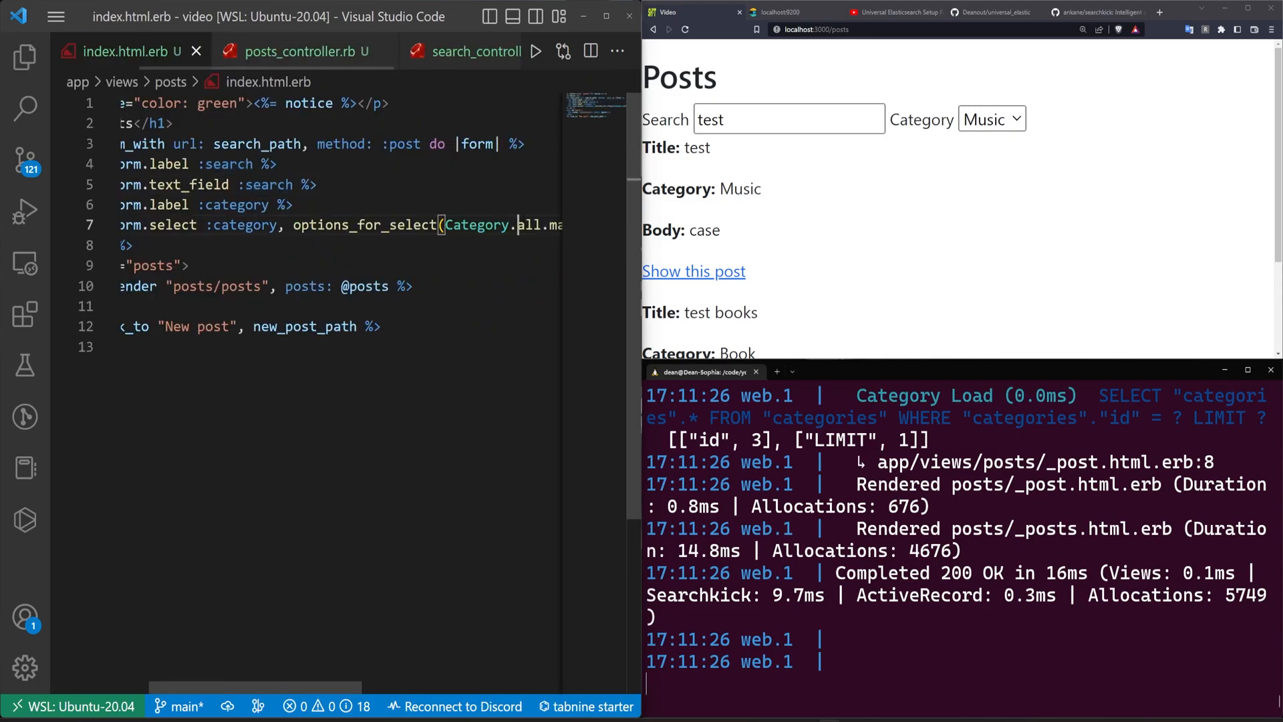
{"action": "type", "text": "fo"}
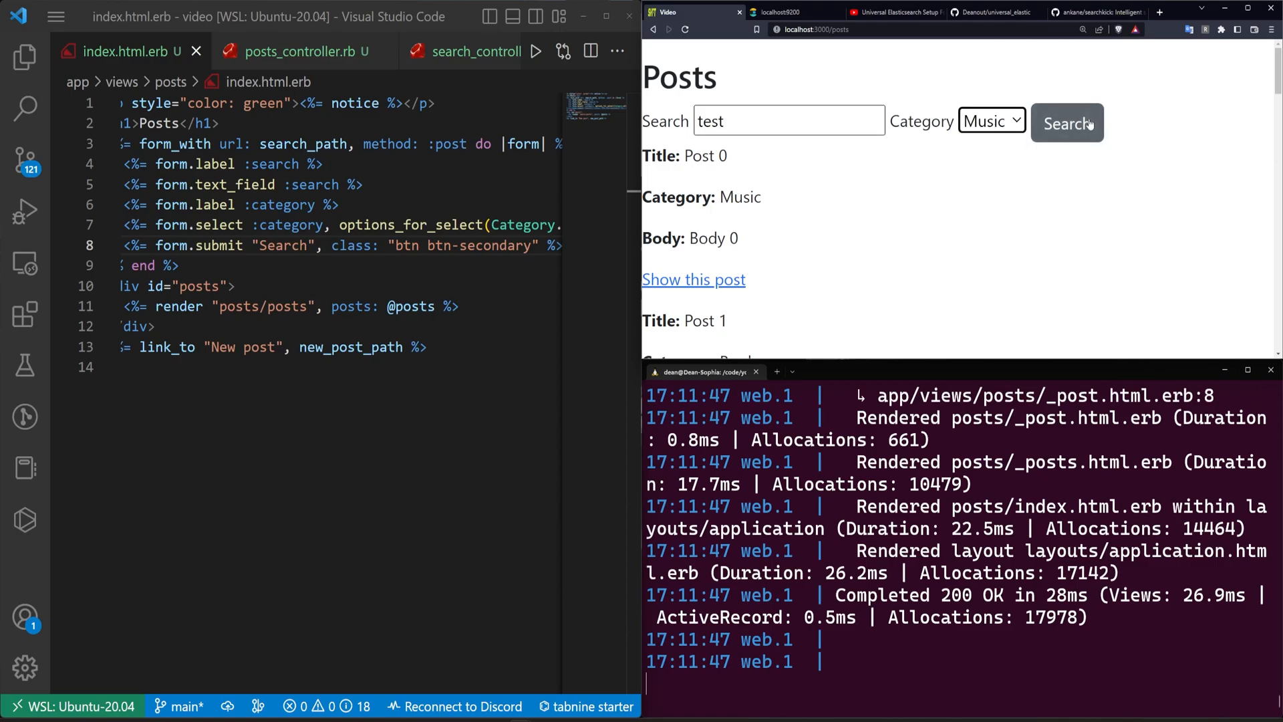
Verify searching 'test' filters correctly with the Music and then Book categories
{"action": "left_click", "coordinate": [1067, 123]}
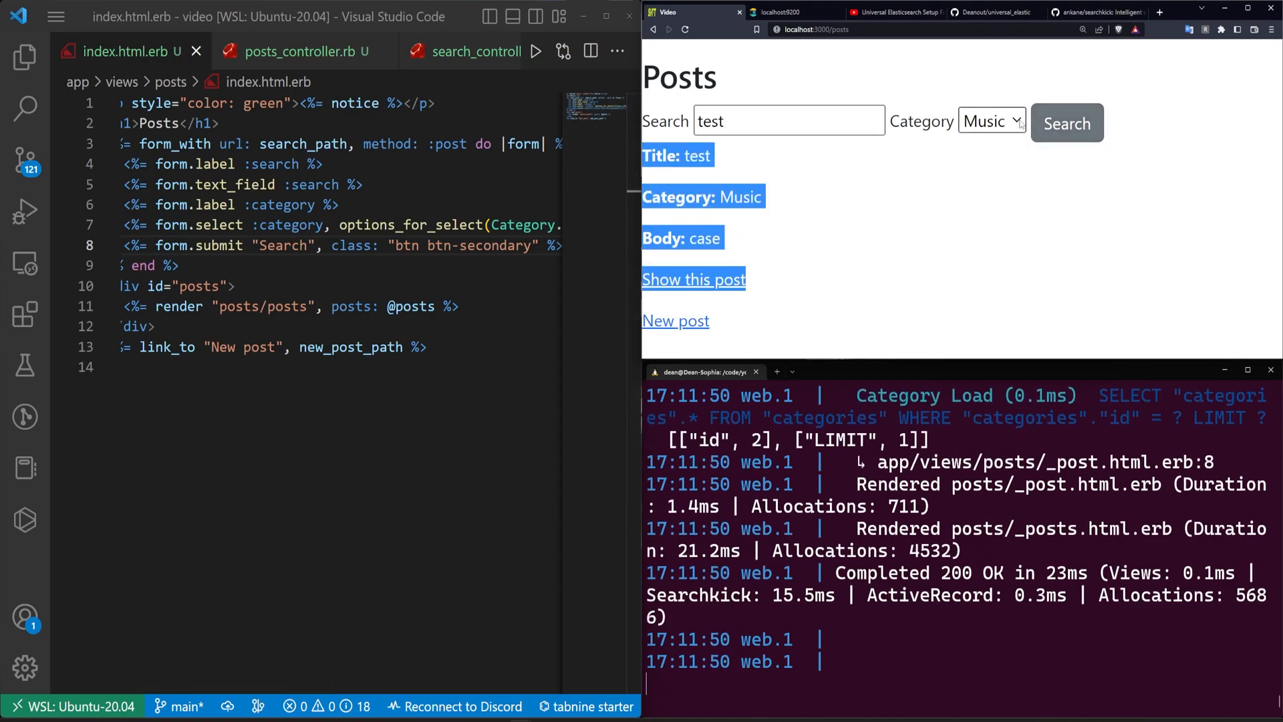
{"action": "left_click", "coordinate": [990, 121]}
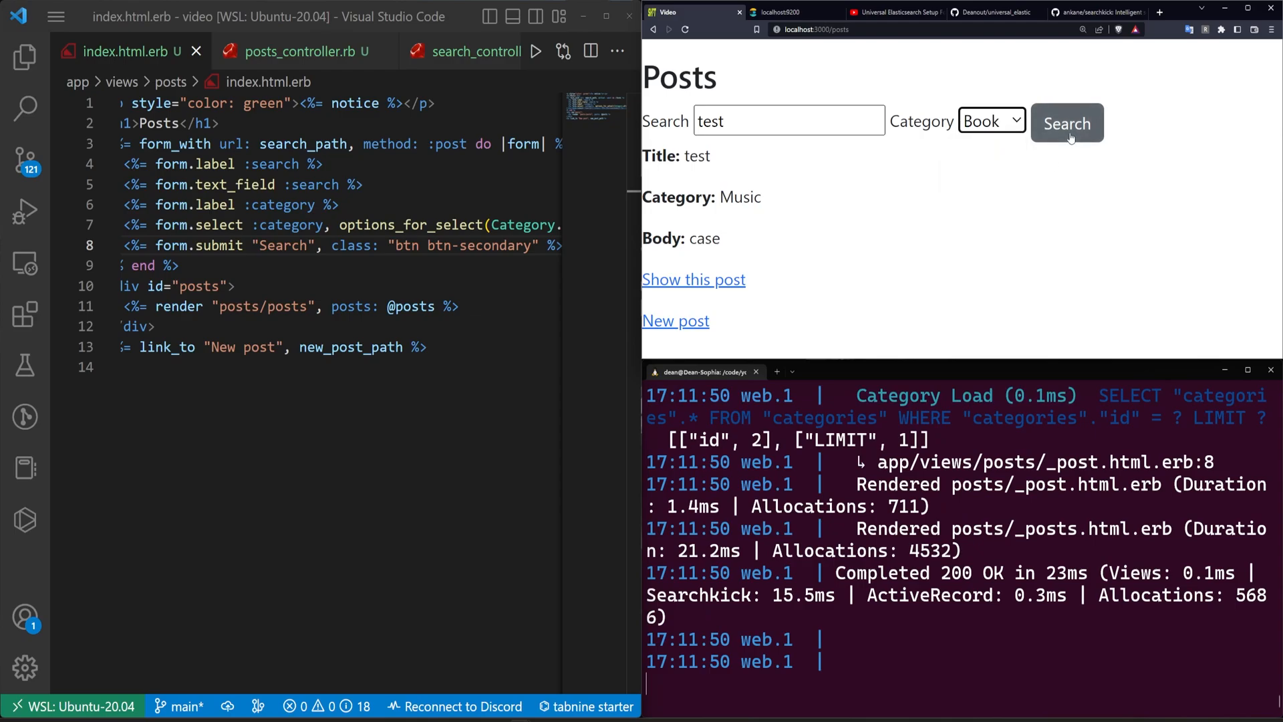
{"action": "left_click", "coordinate": [1066, 123]}
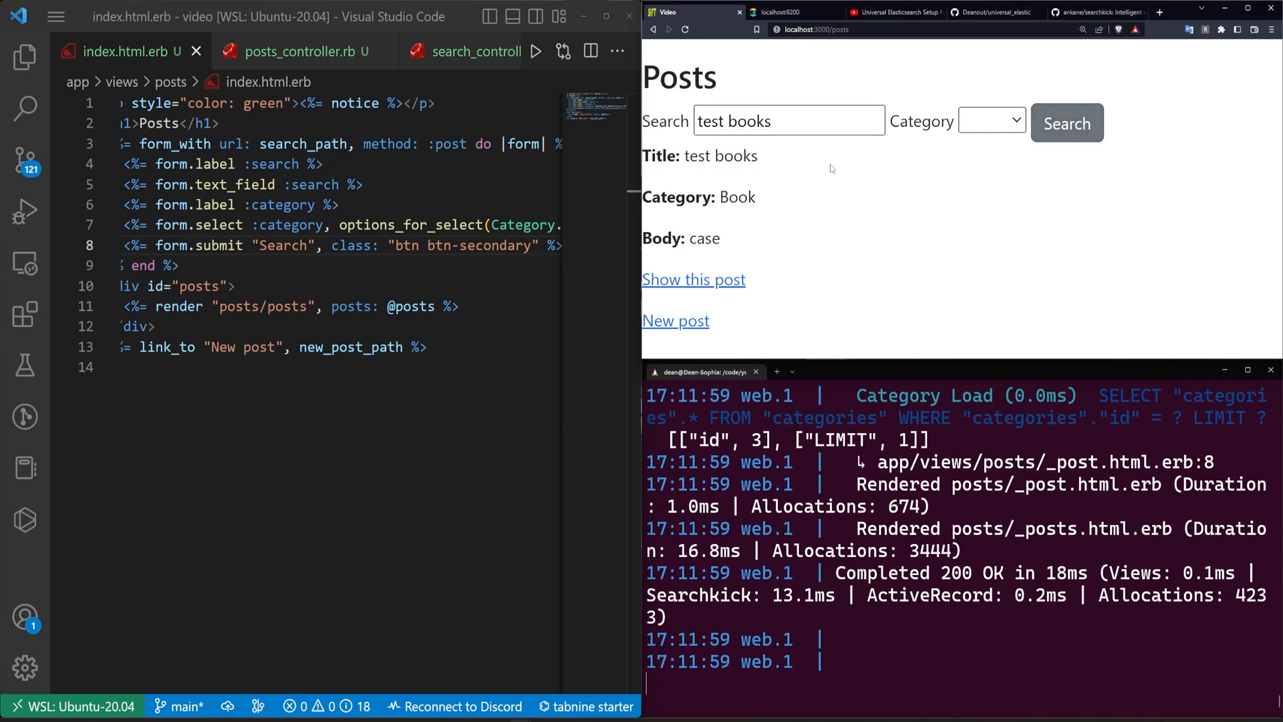
{"action": "type", "text": "book"}
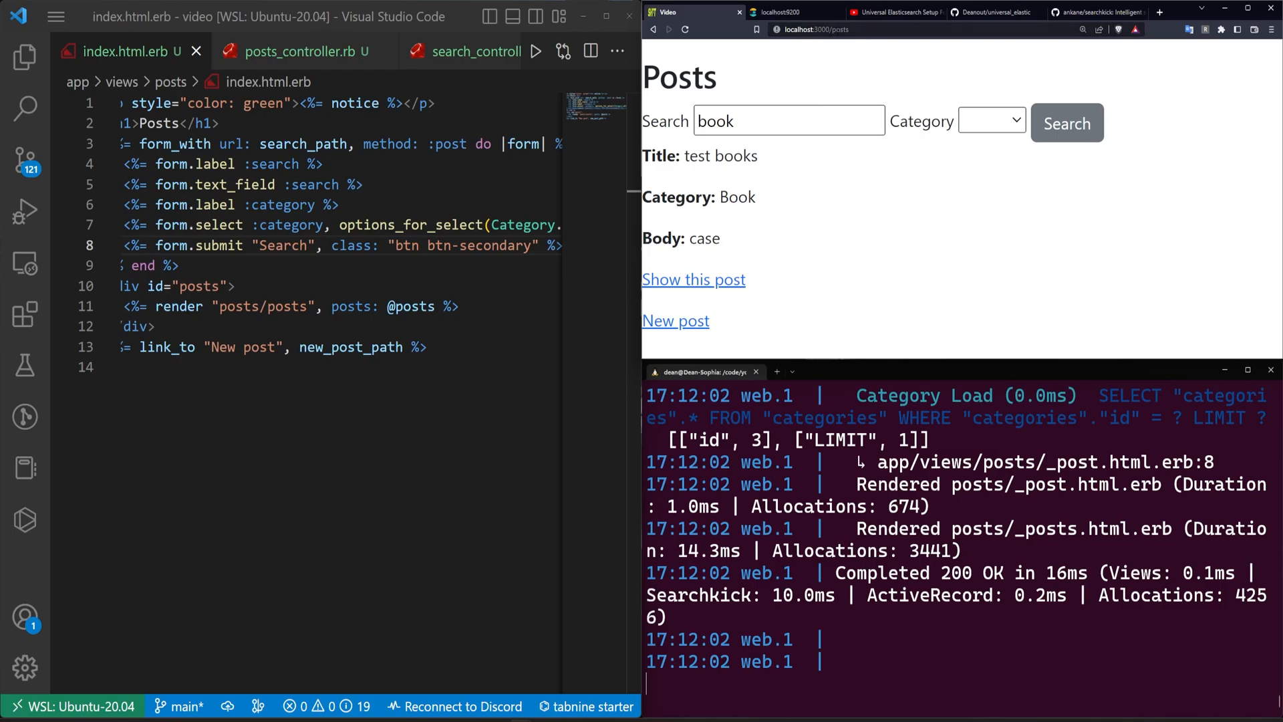
Reload localhost:3000 to list all seeded posts again, then enter 'post' in Search
{"action": "left_click", "coordinate": [826, 28]}
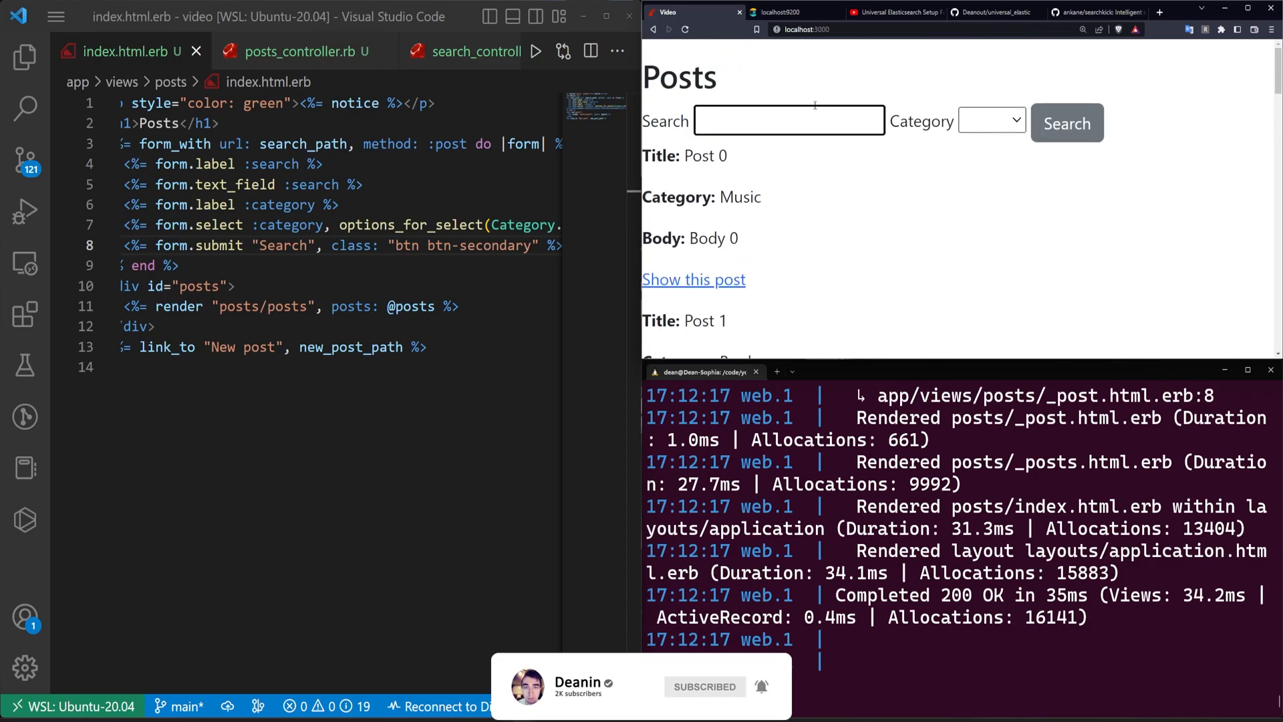
{"action": "scroll", "scroll_direction": "down", "scroll_amount": 3}
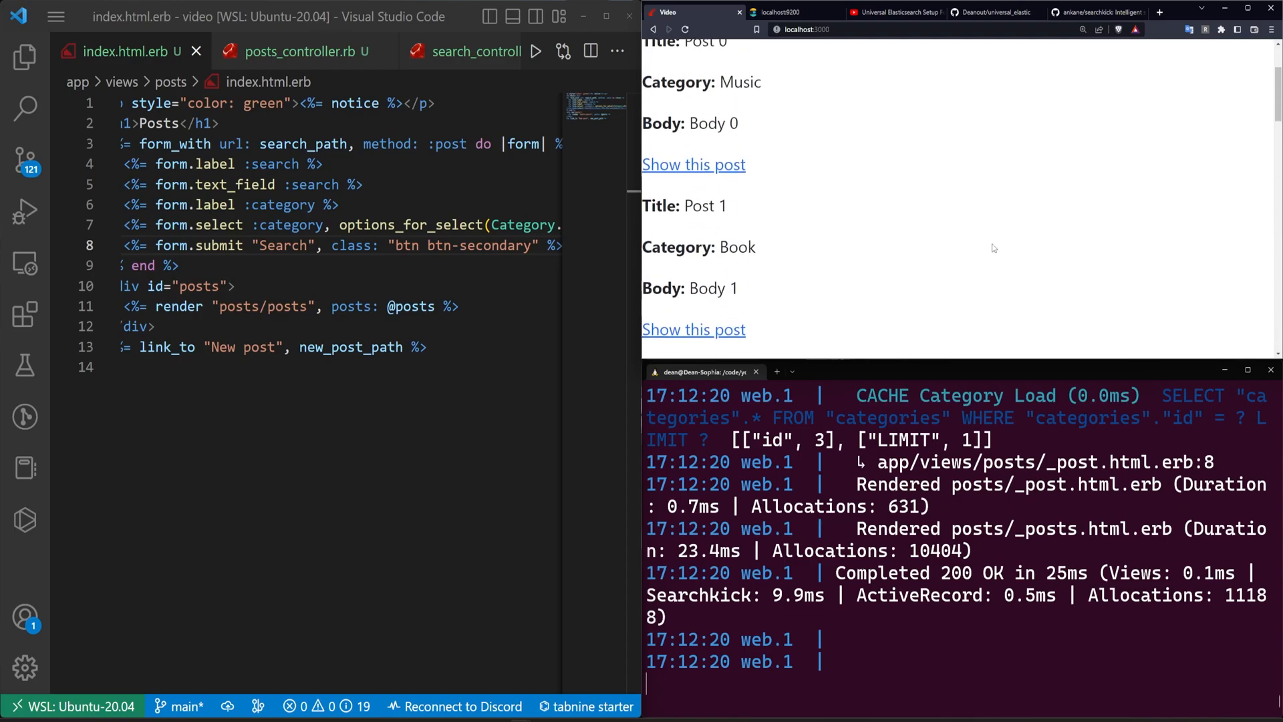
{"action": "type", "text": "post"}
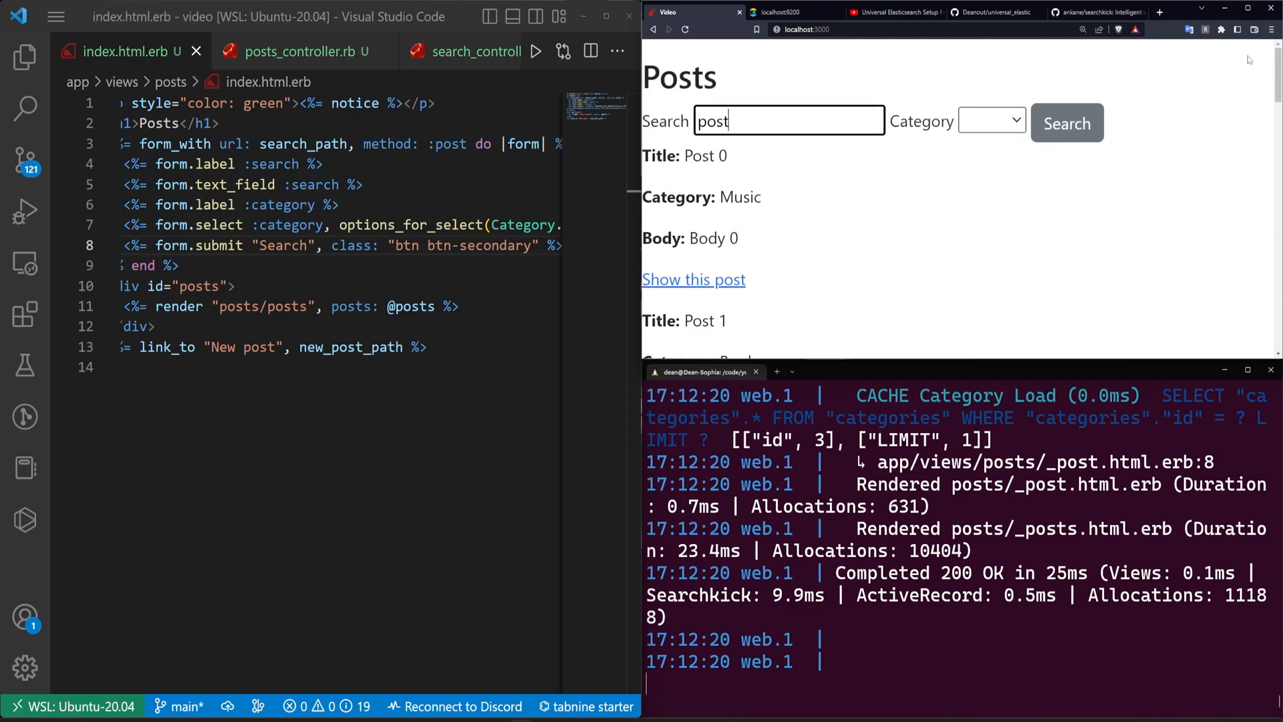